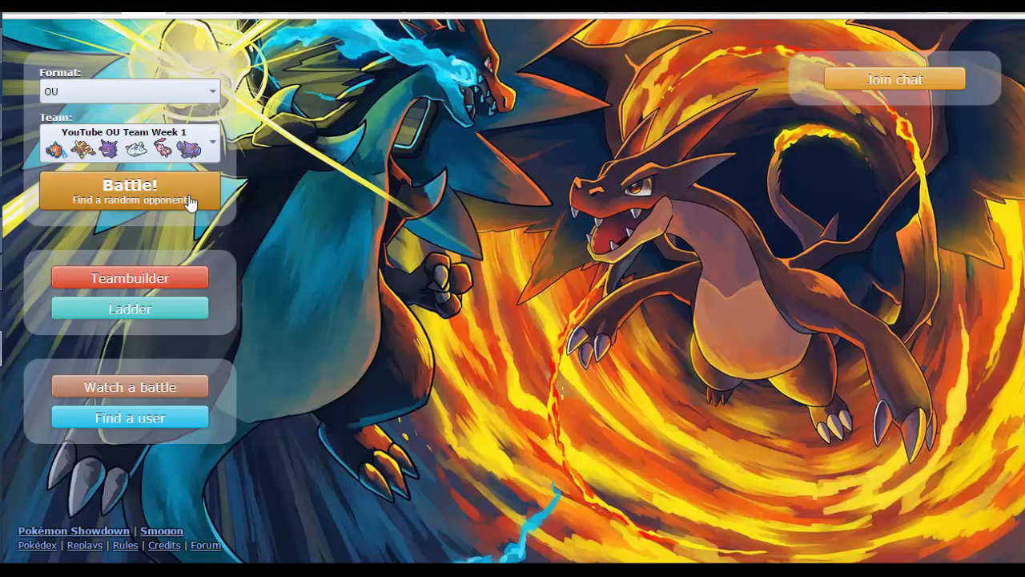
mouse_move(192, 206)
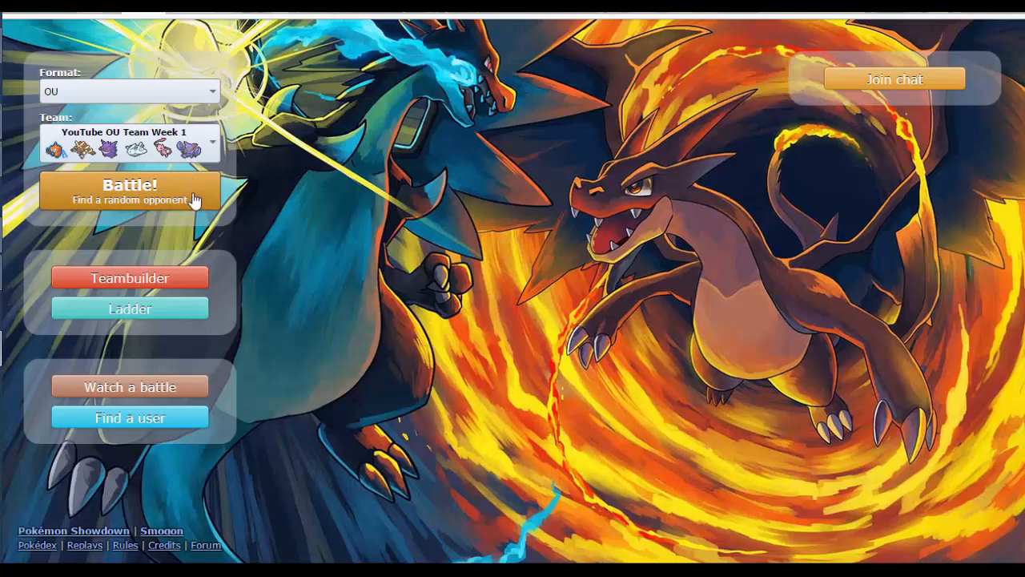
Step: Find a random OU opponent, ignore their chat, and lead with Gengar
left_click(128, 192)
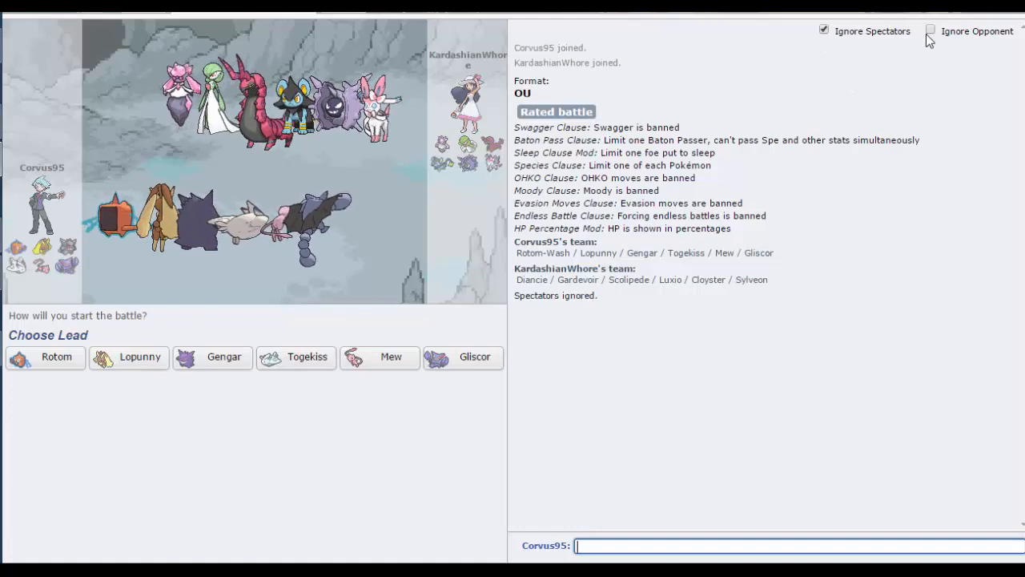
left_click(931, 31)
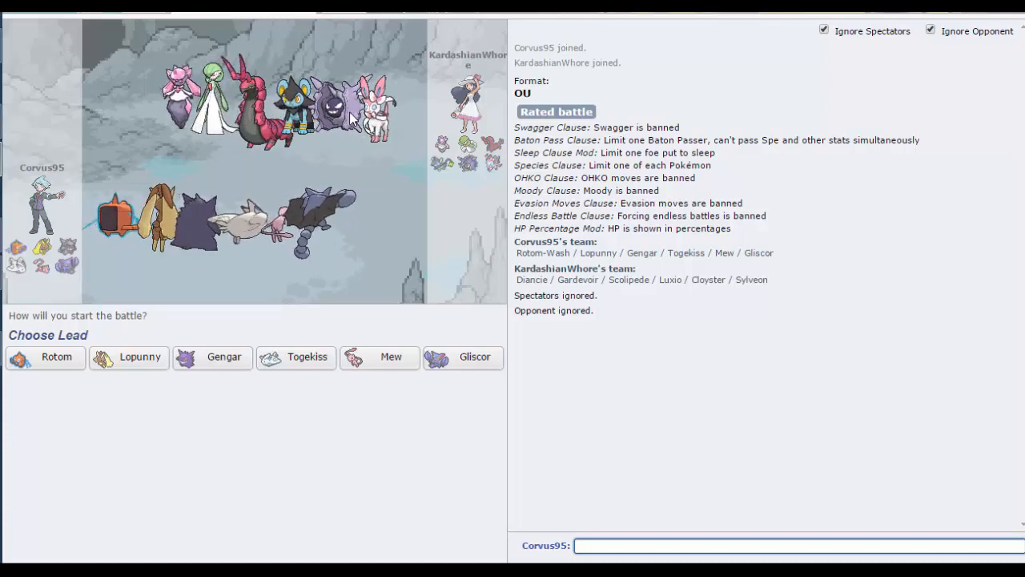
mouse_move(211, 372)
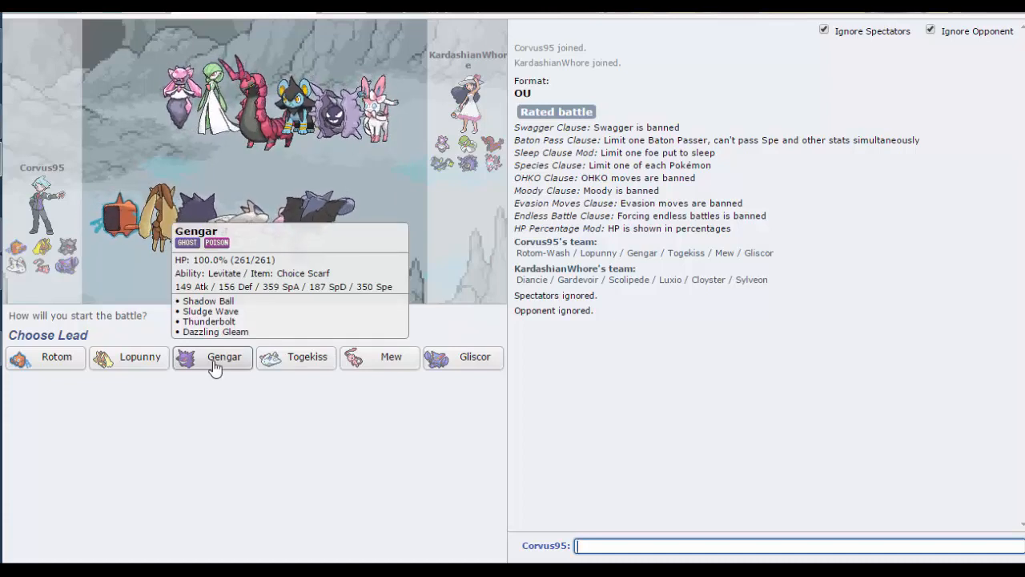
left_click(211, 357)
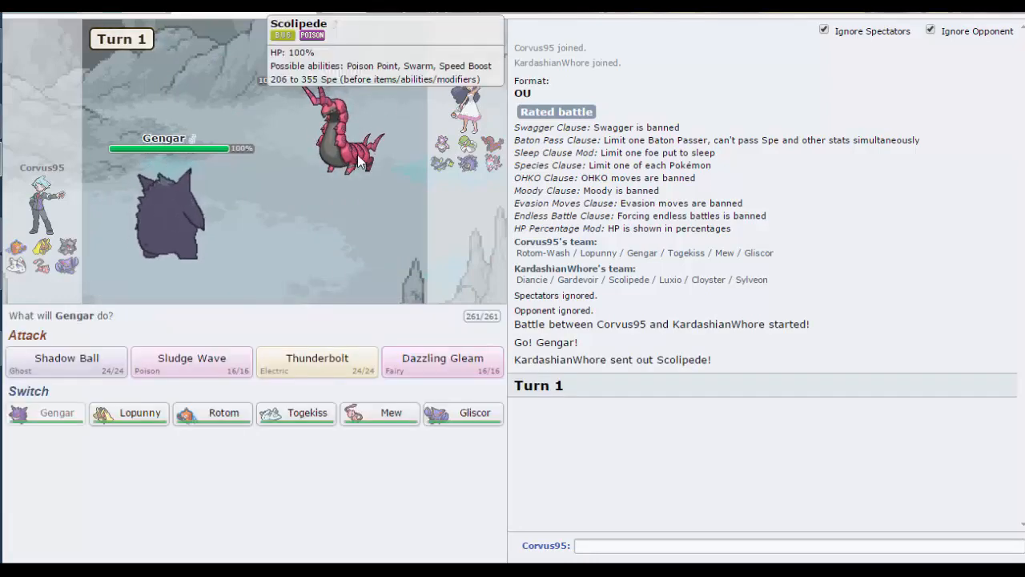
mouse_move(346, 200)
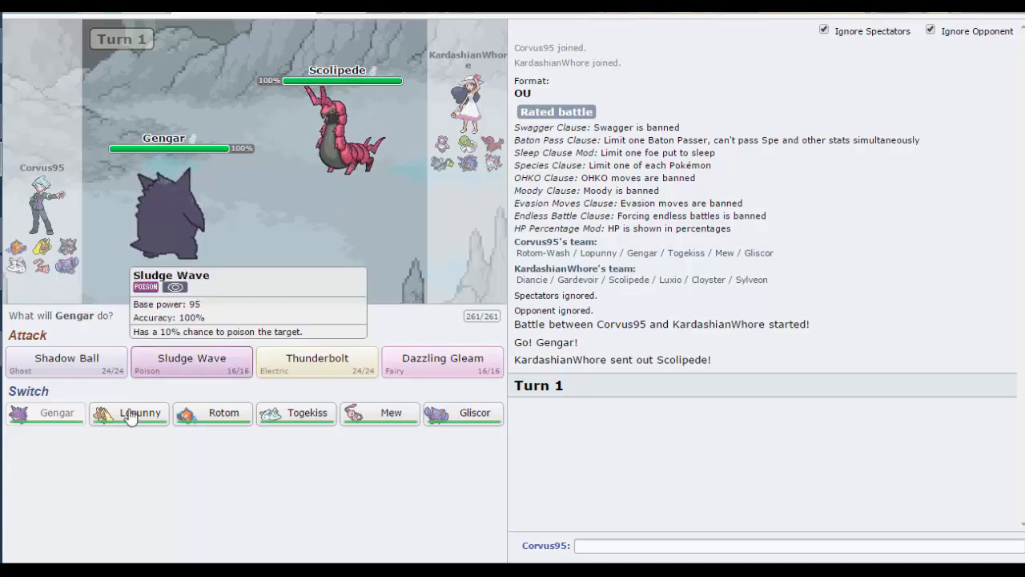
mouse_move(293, 424)
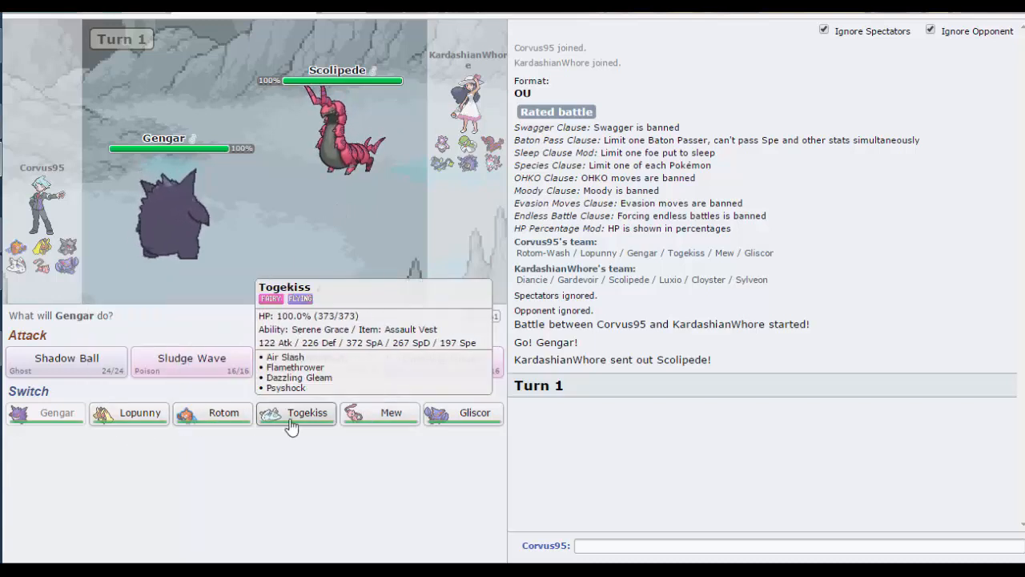
mouse_move(458, 425)
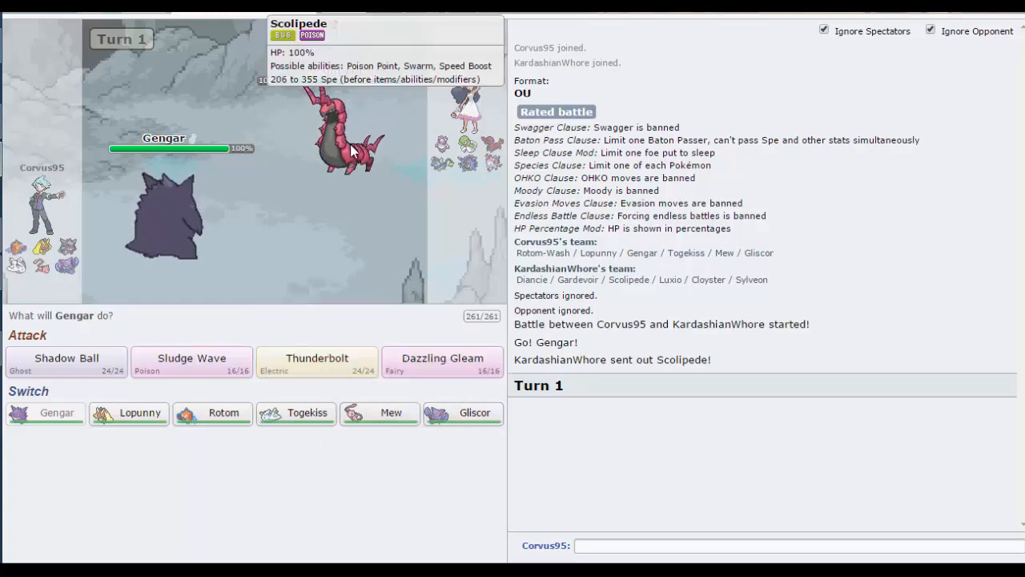
mouse_move(282, 343)
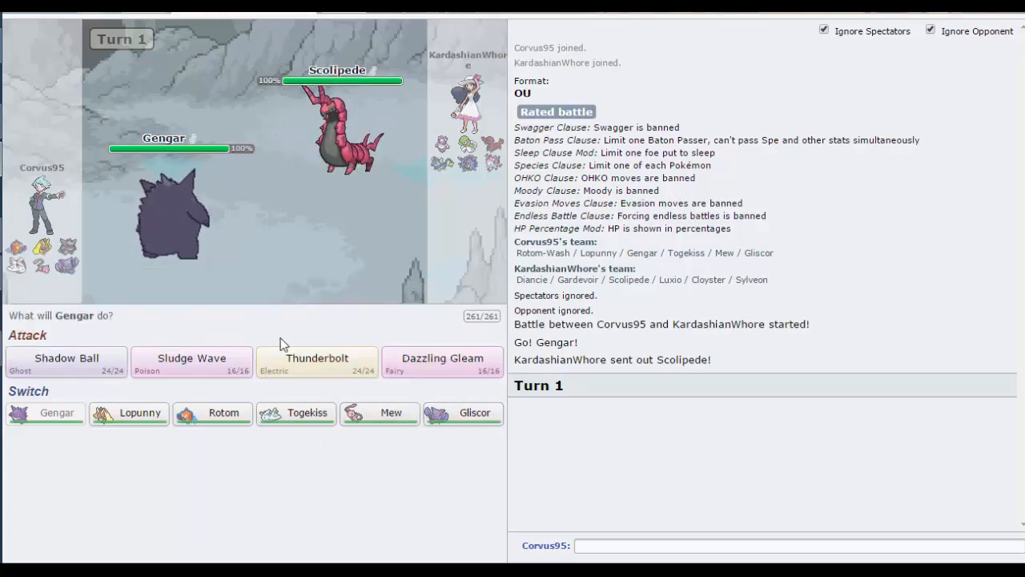
mouse_move(463, 417)
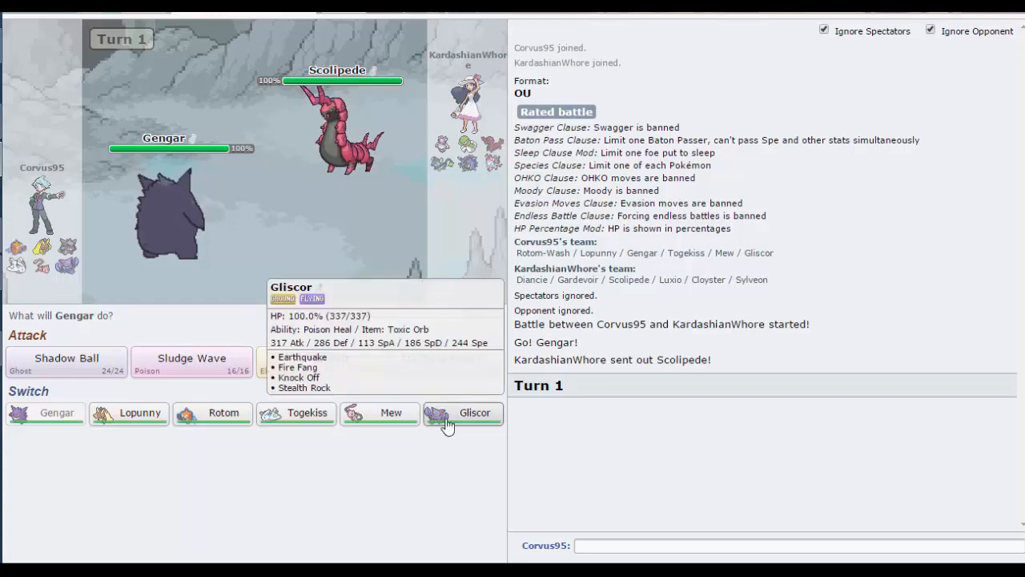
mouse_move(139, 413)
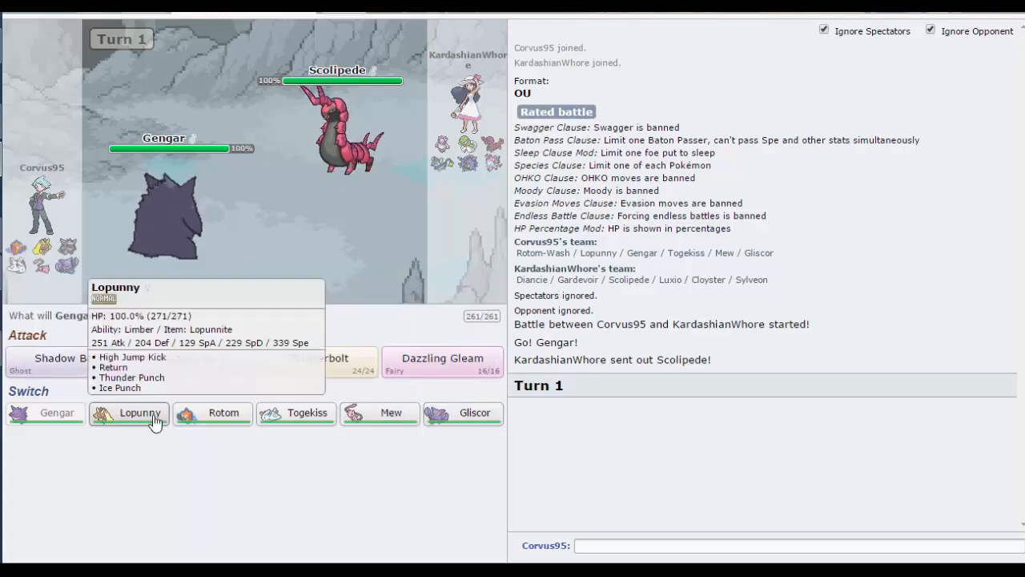
mouse_move(72, 370)
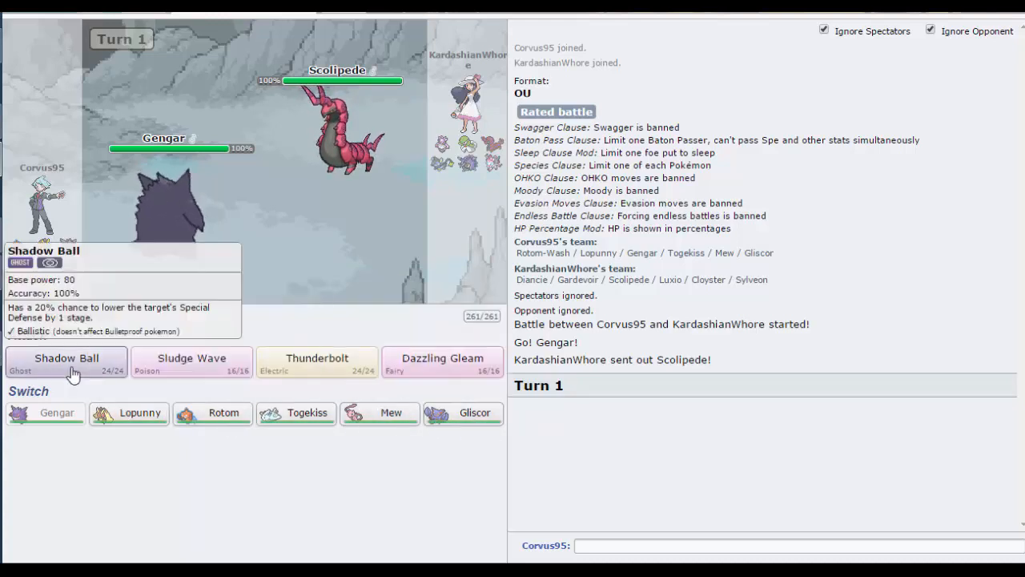
Step: Hit Scolipede with Shadow Ball on turns 1 and 2, then start the battle timer
left_click(66, 359)
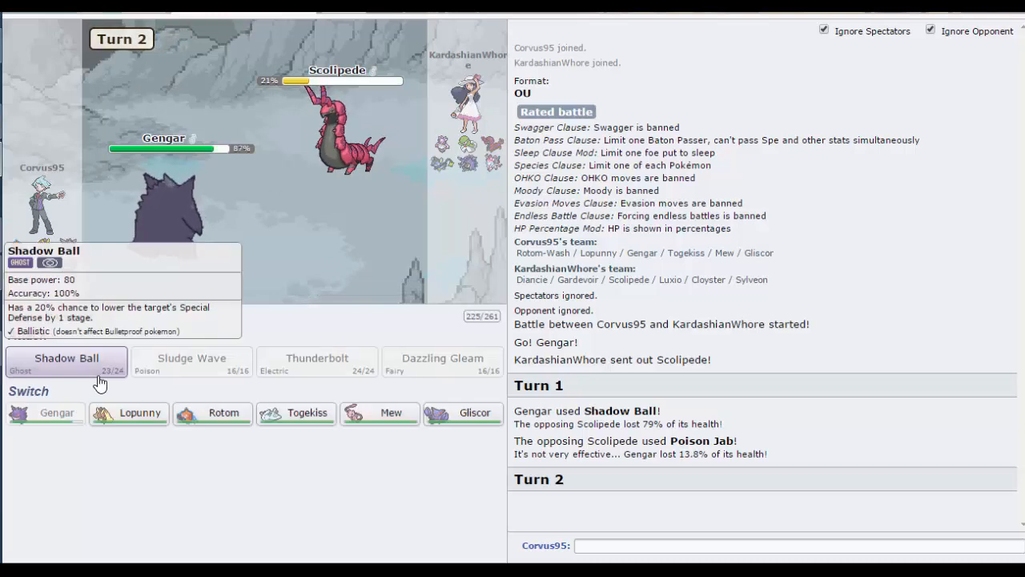
left_click(66, 358)
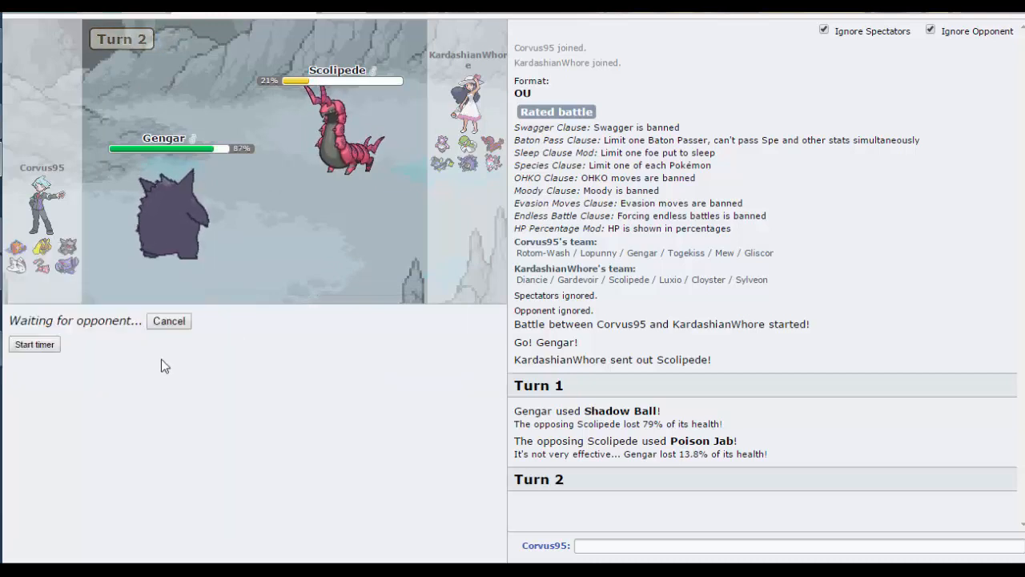
left_click(34, 343)
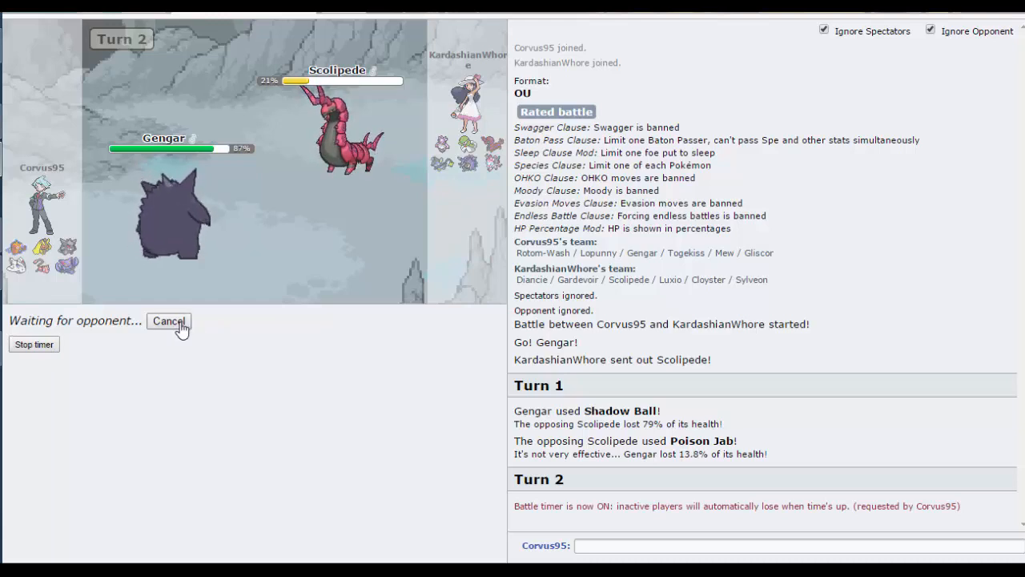
mouse_move(345, 152)
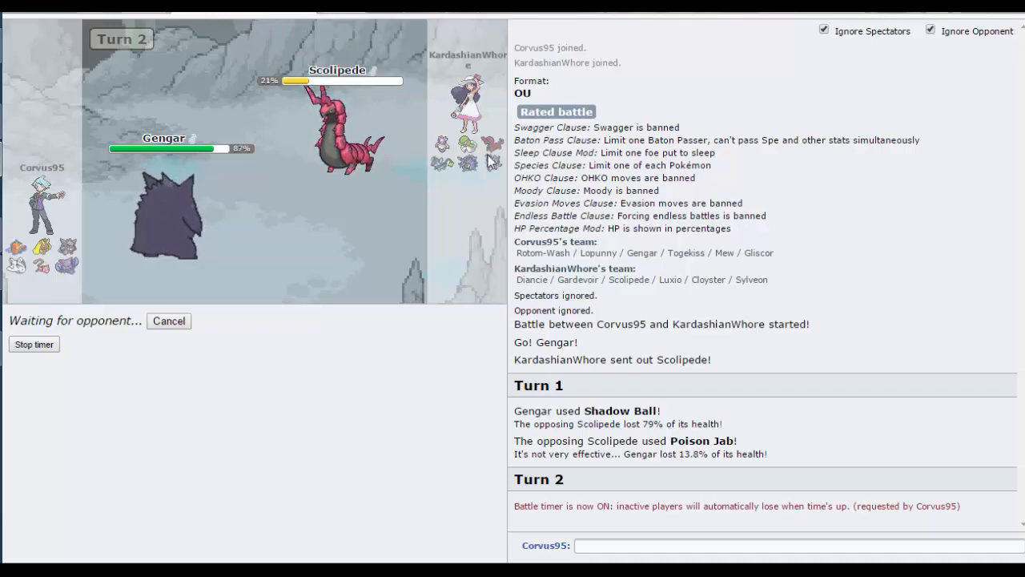
mouse_move(468, 165)
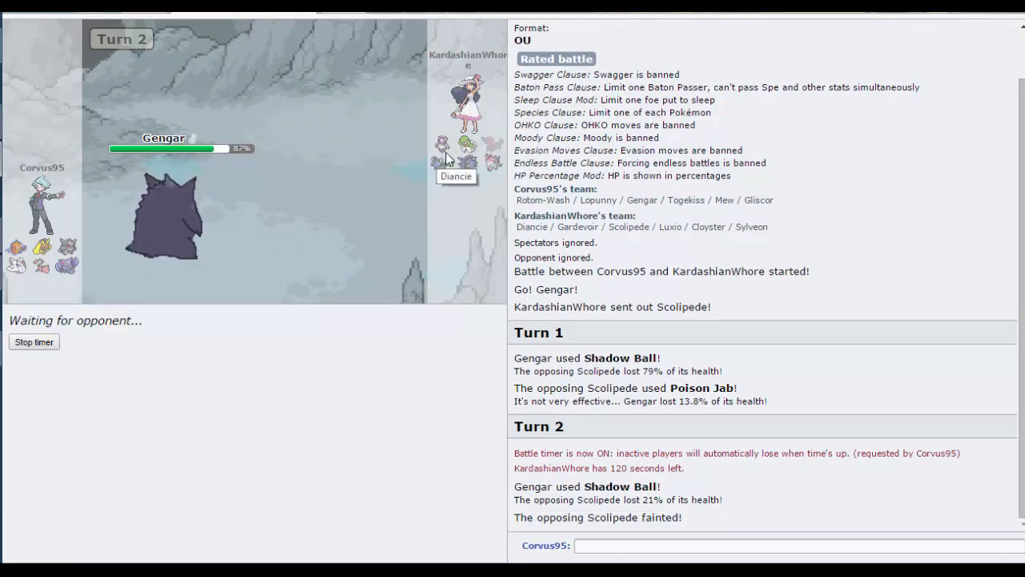
mouse_move(488, 179)
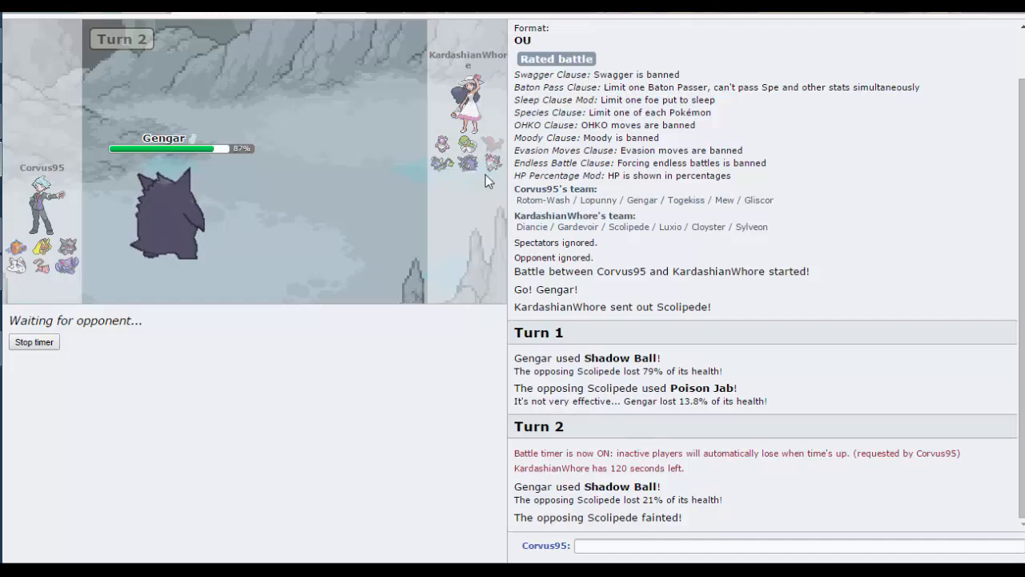
mouse_move(471, 170)
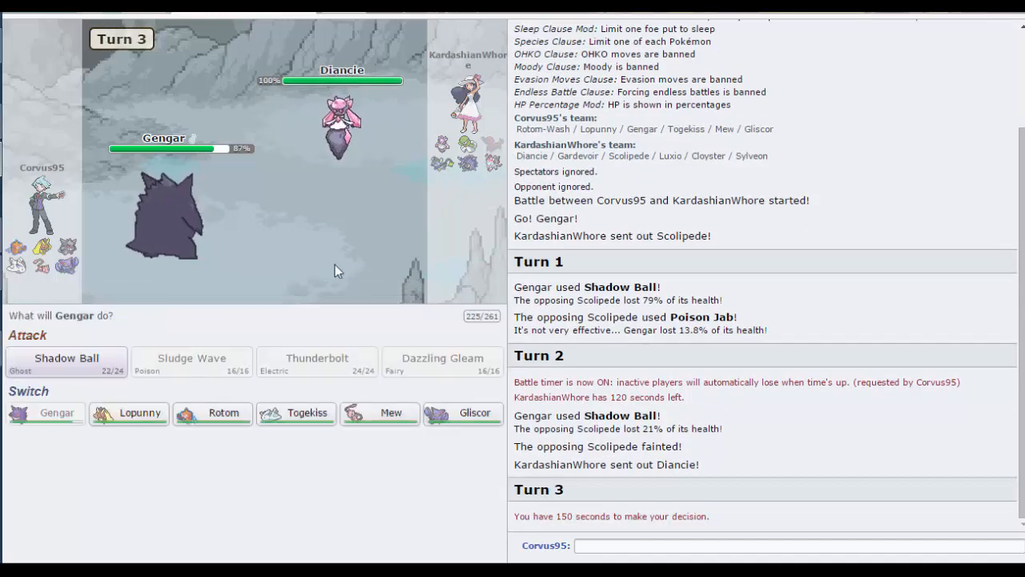
mouse_move(226, 422)
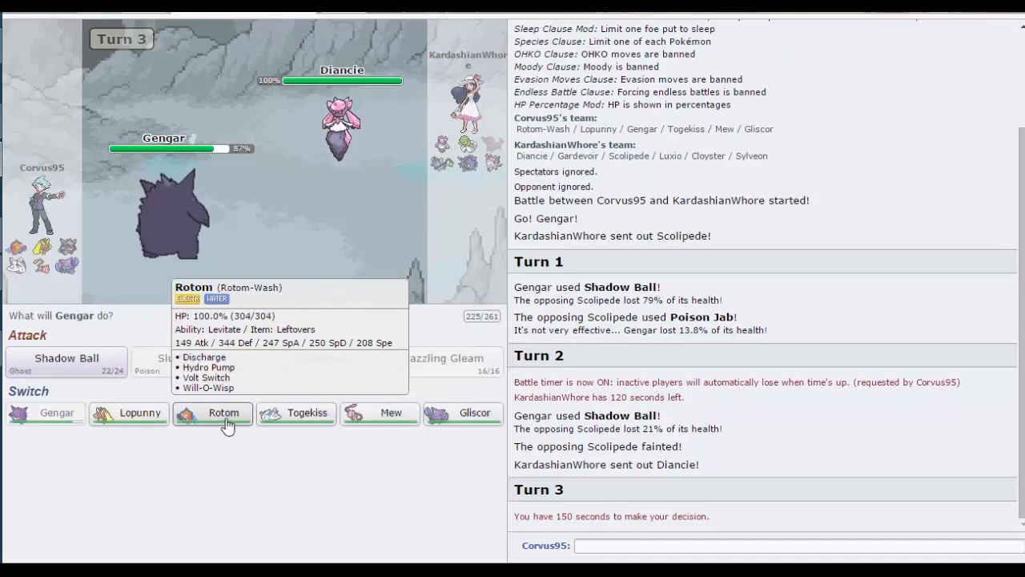
mouse_move(275, 426)
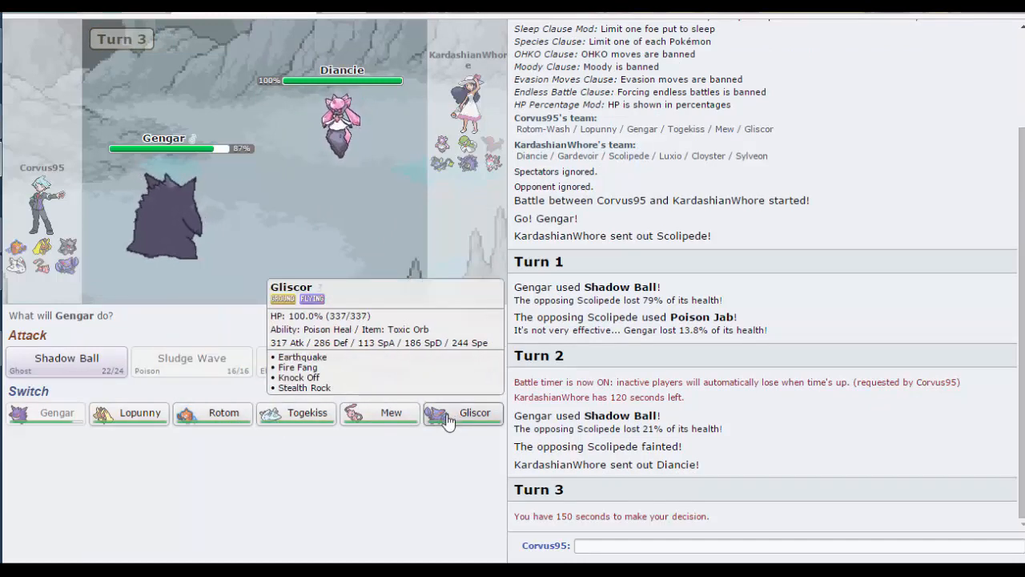
mouse_move(380, 115)
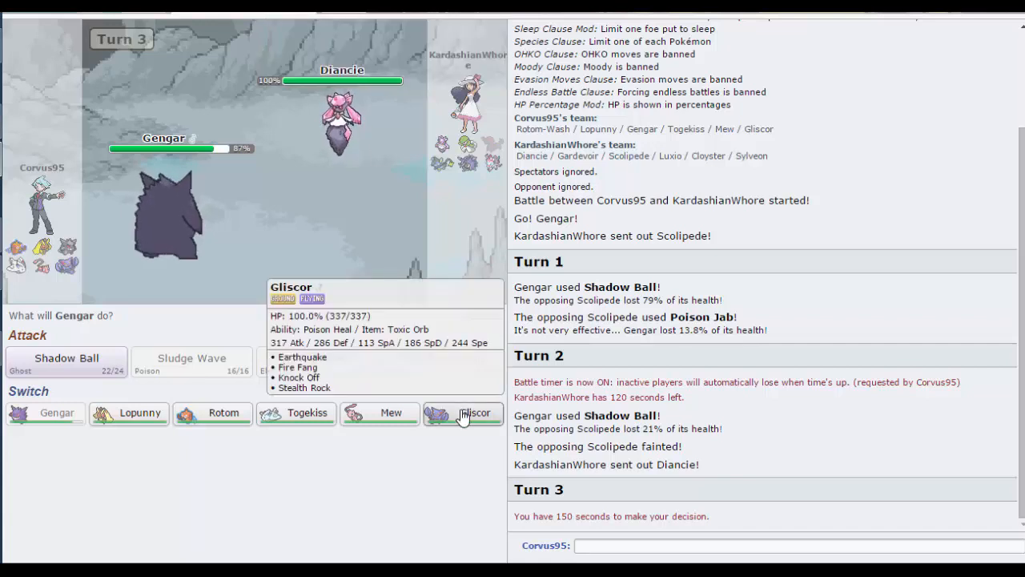
Step: Switch Gengar out for Gliscor and have it use Knock Off against Diancie
left_click(464, 413)
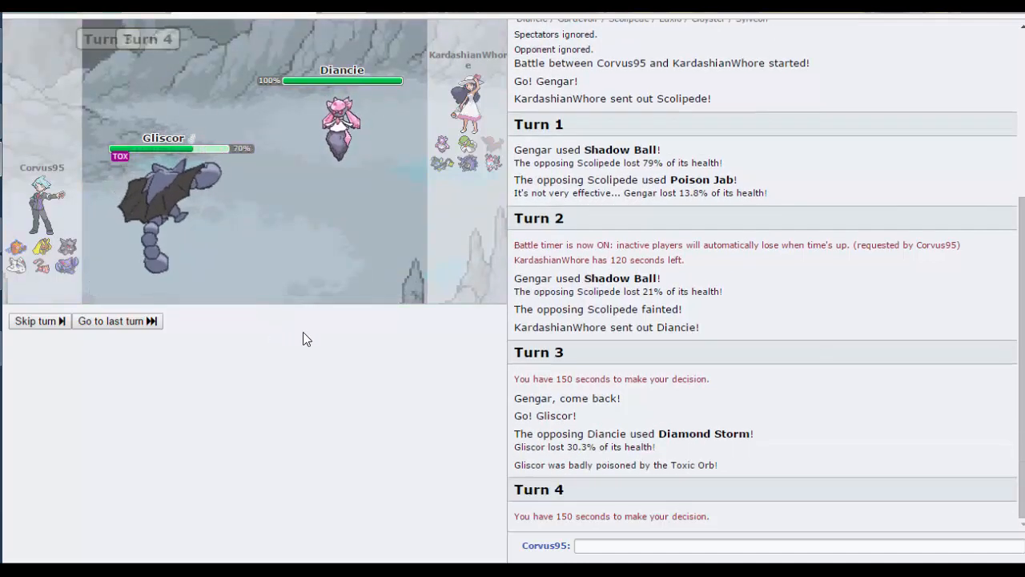
mouse_move(330, 371)
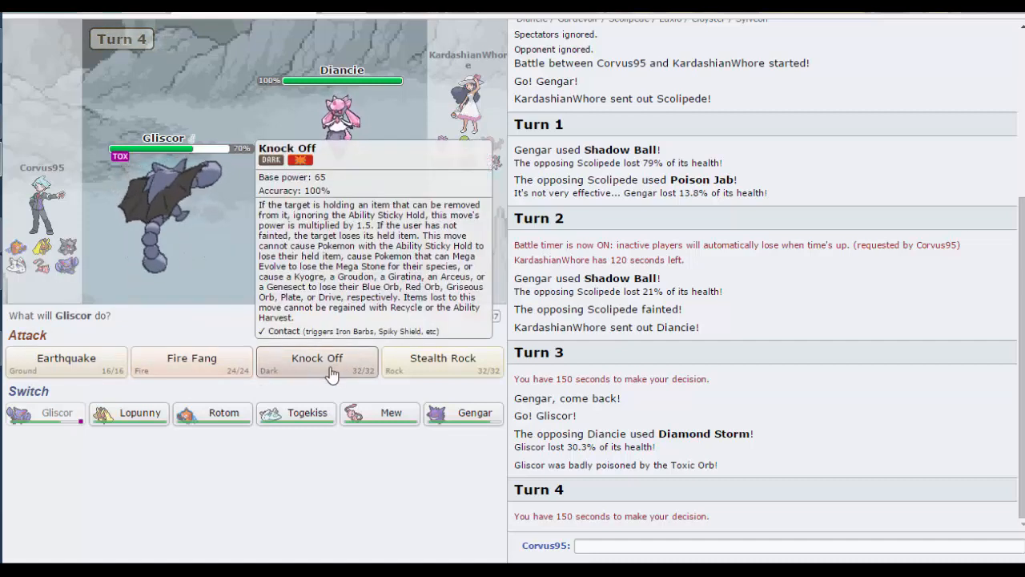
left_click(317, 359)
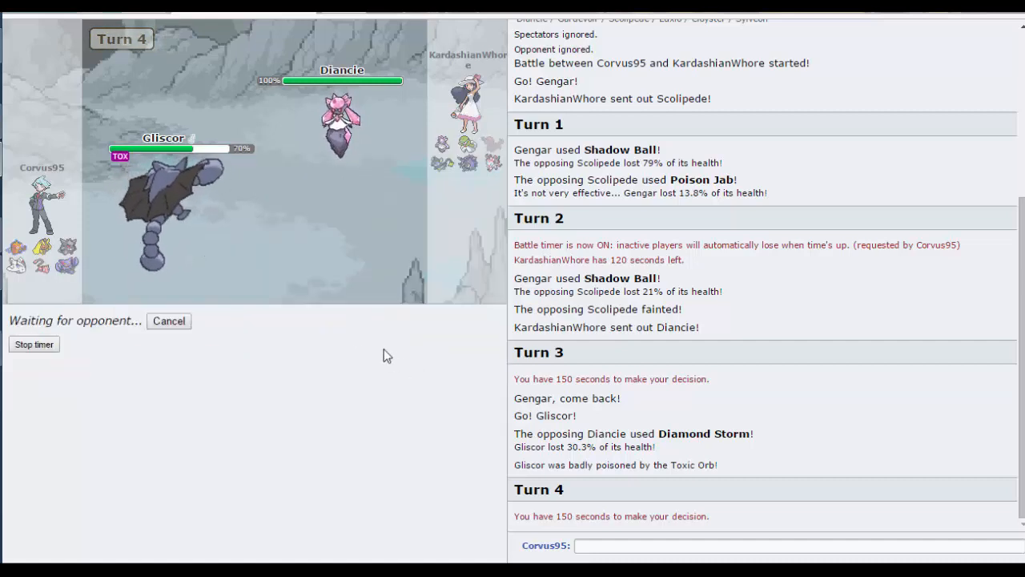
mouse_move(255, 309)
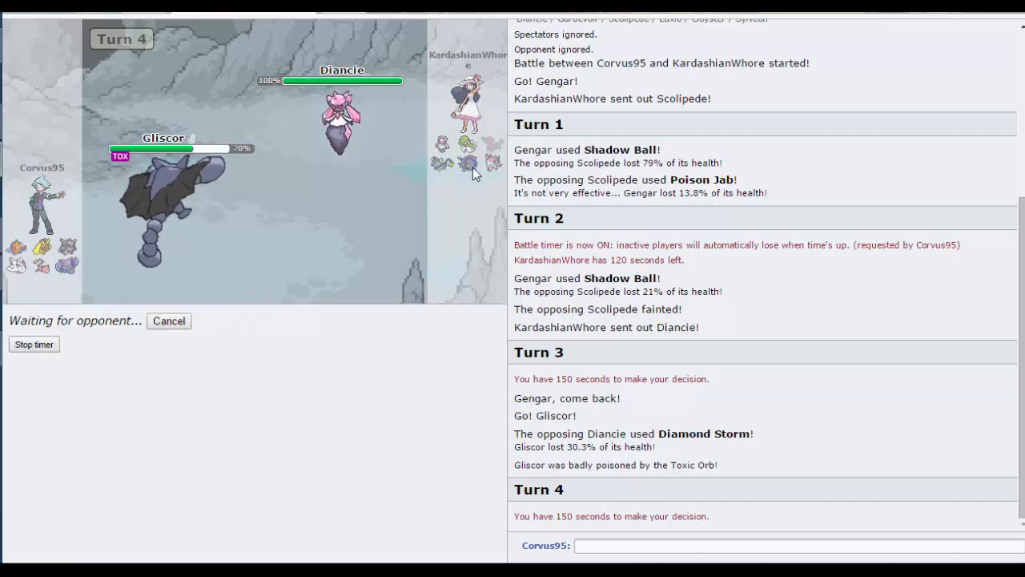
mouse_move(464, 163)
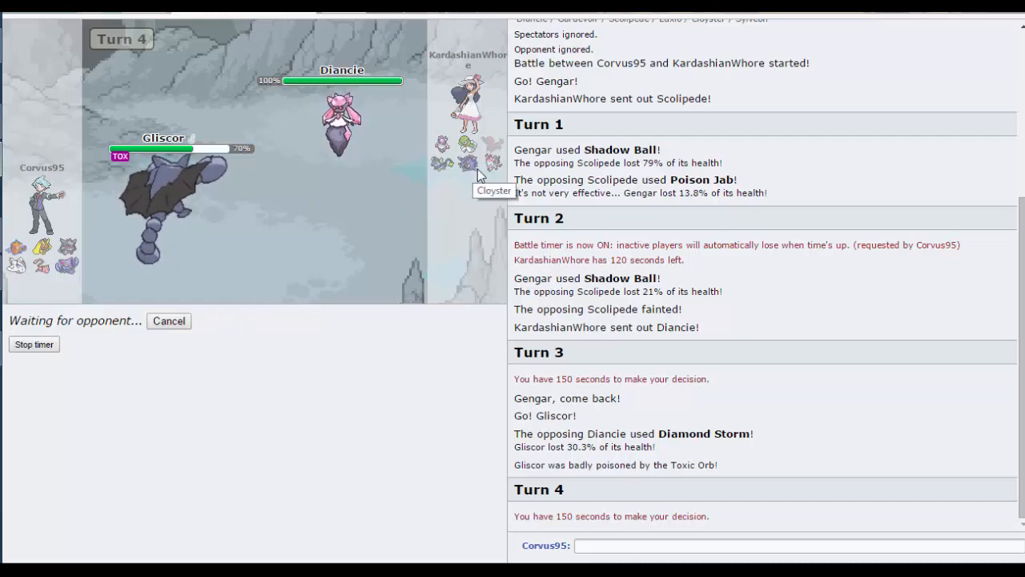
mouse_move(525, 158)
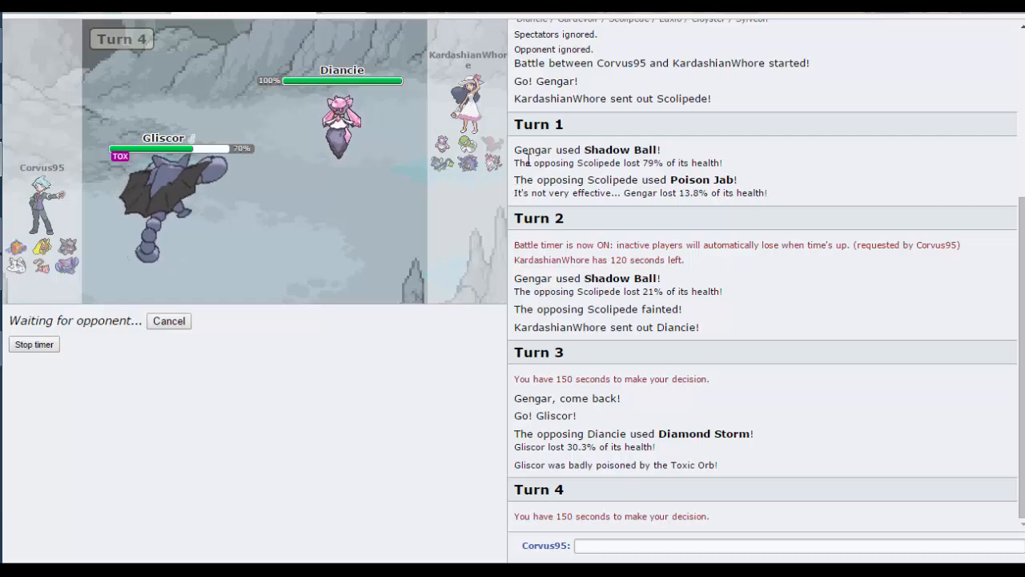
mouse_move(488, 163)
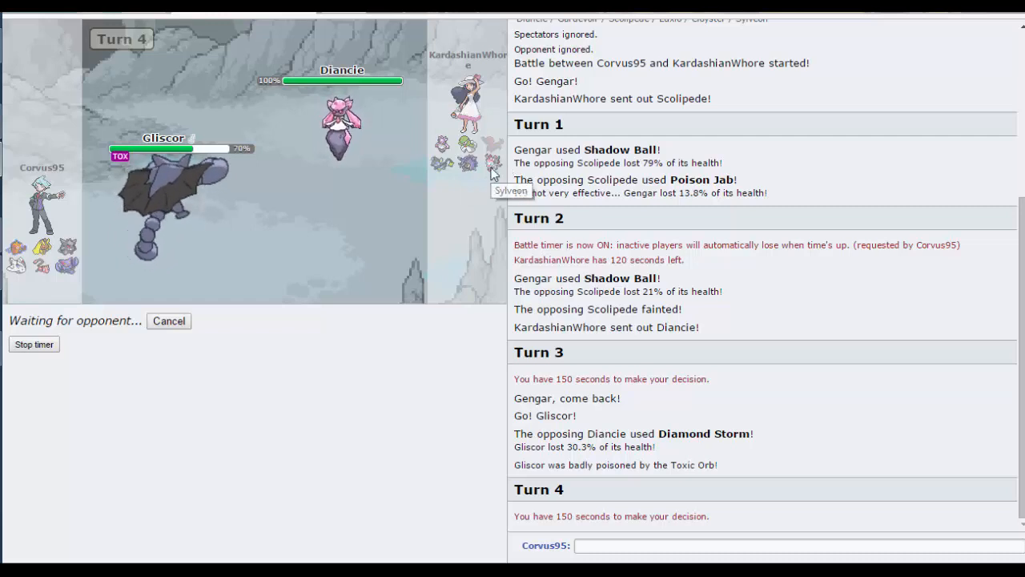
mouse_move(435, 168)
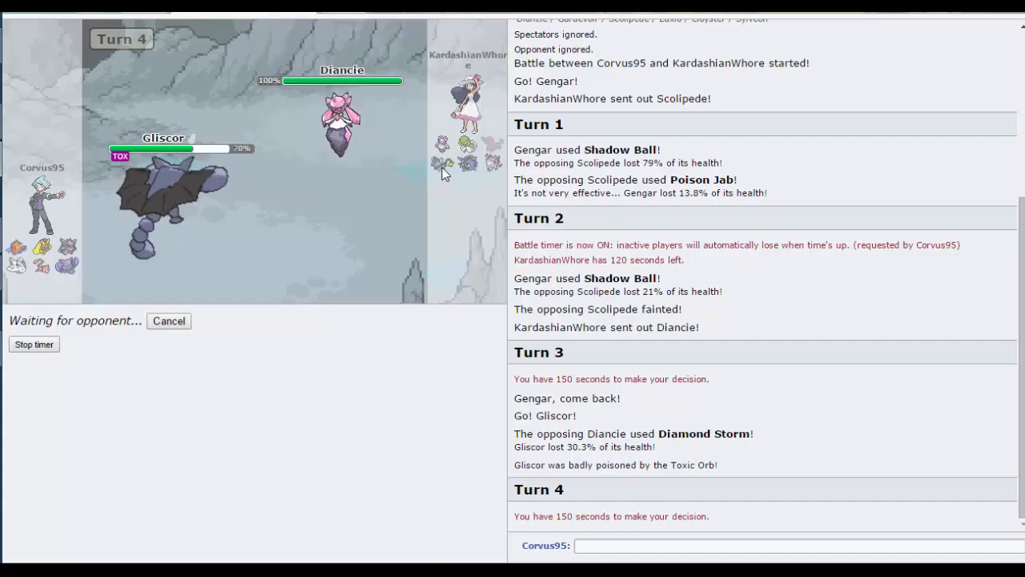
mouse_move(448, 169)
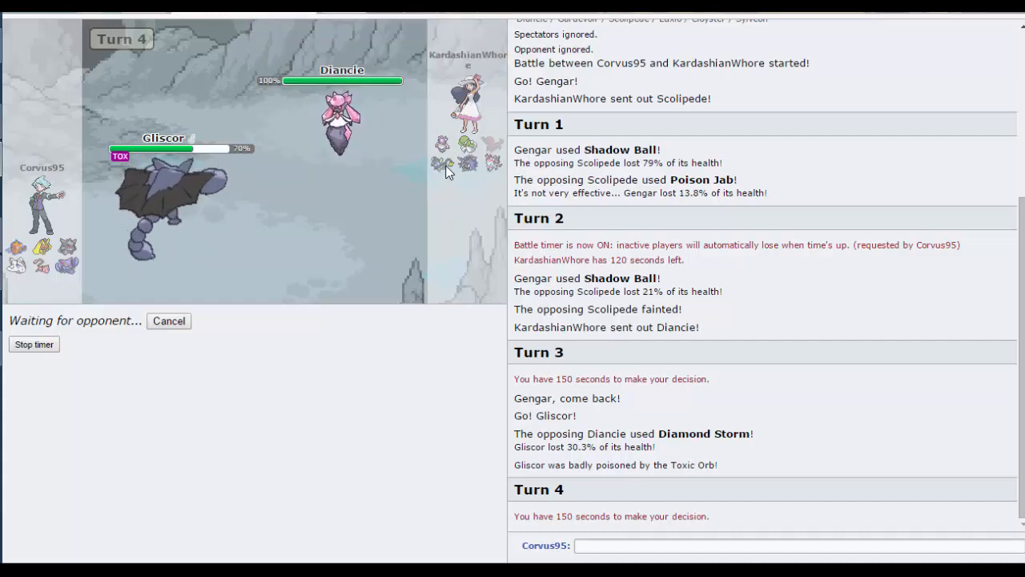
mouse_move(444, 163)
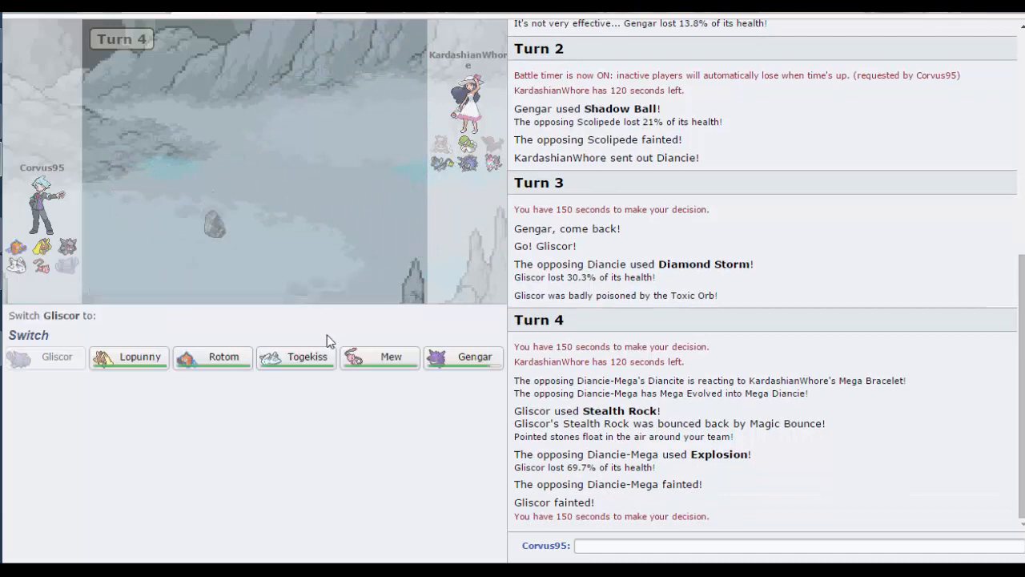
mouse_move(391, 365)
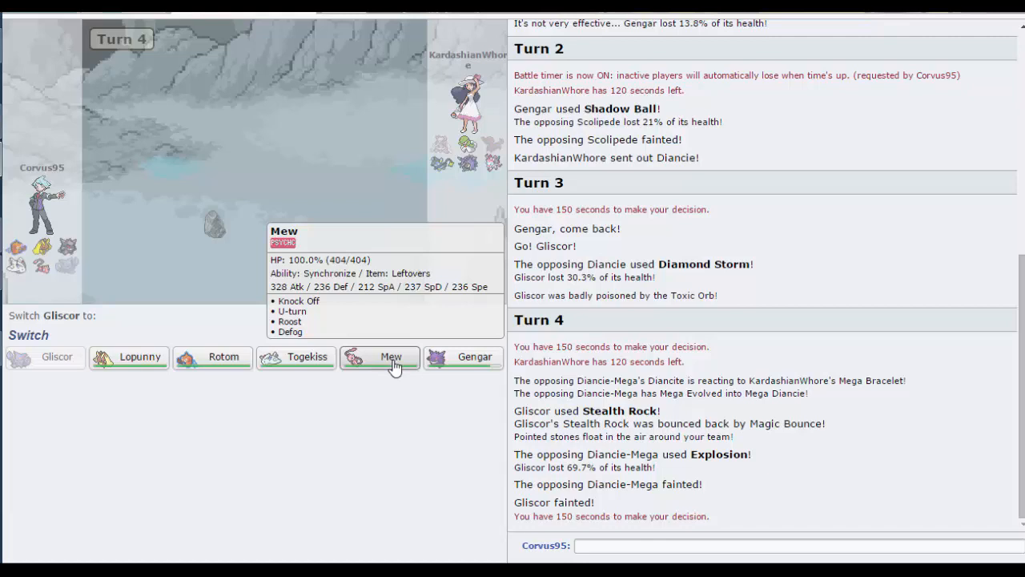
Step: Send in Mew for fainted Gliscor, then bring in Rotom and attack Gardevoir with Discharge
left_click(391, 358)
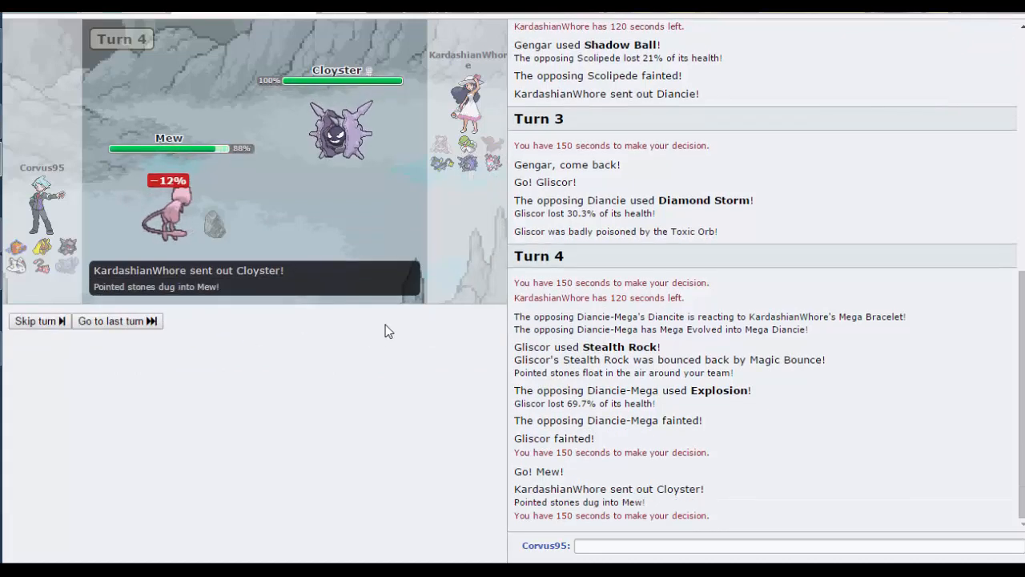
mouse_move(404, 365)
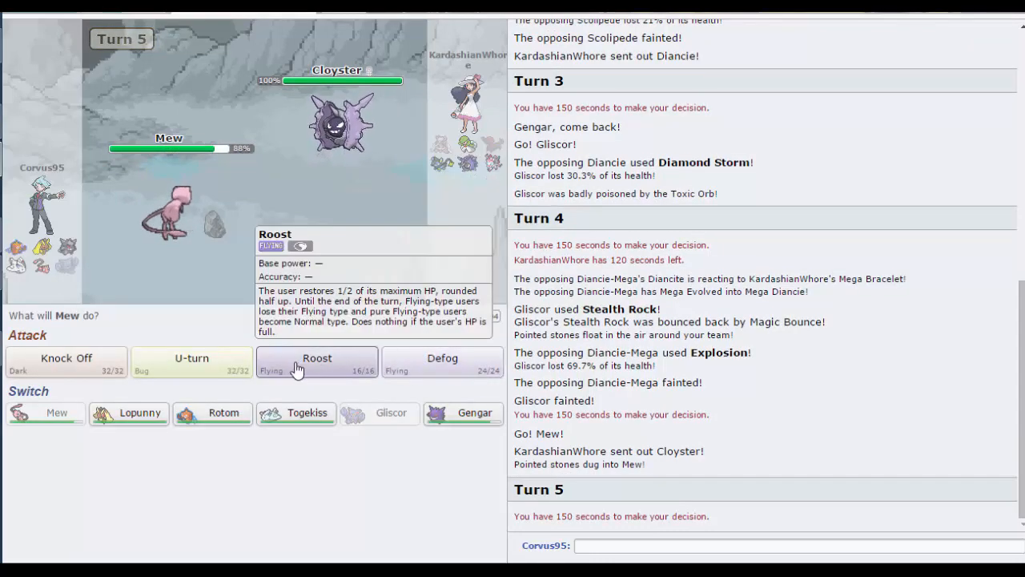
mouse_move(426, 372)
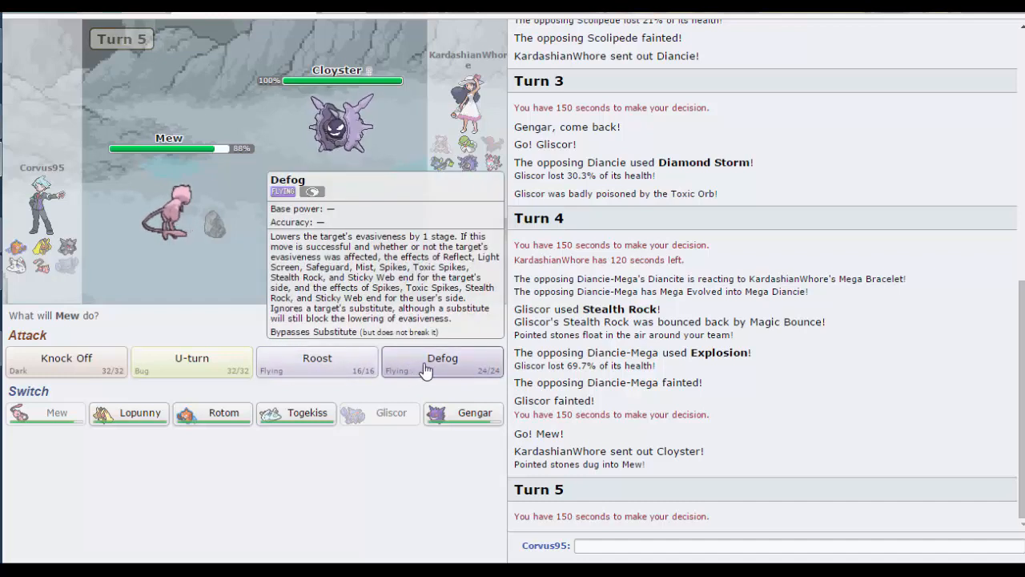
mouse_move(428, 368)
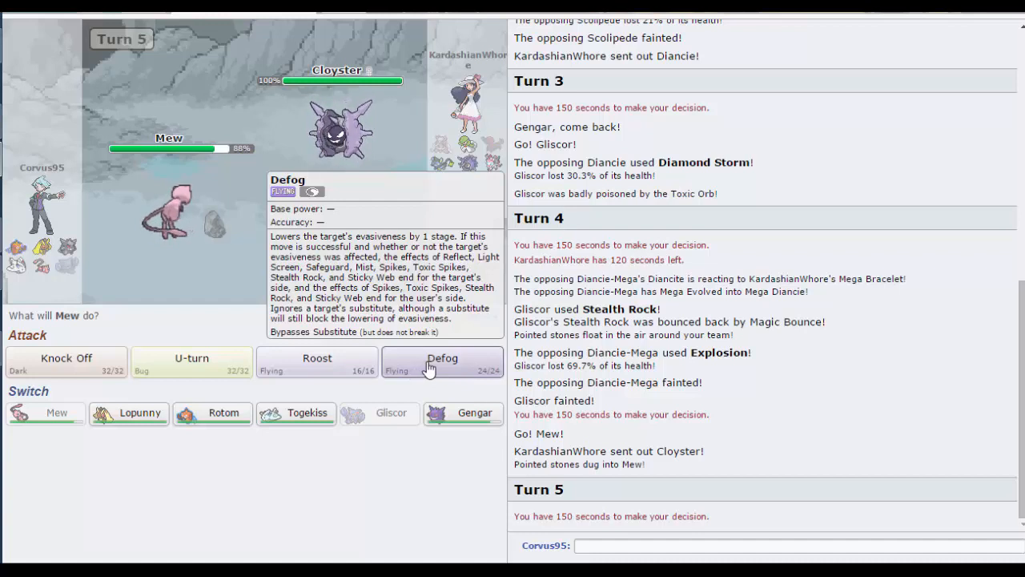
mouse_move(296, 413)
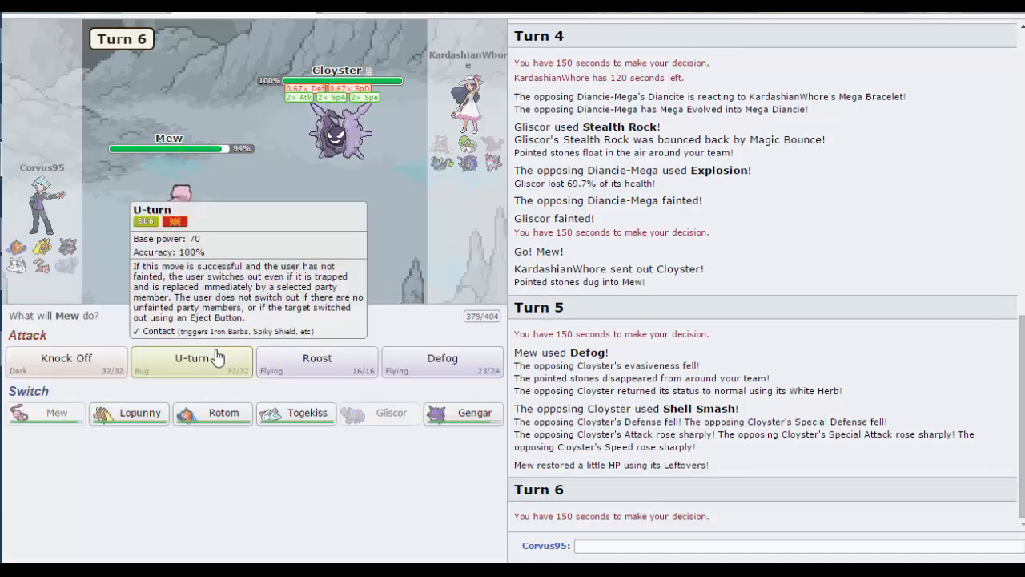
mouse_move(414, 467)
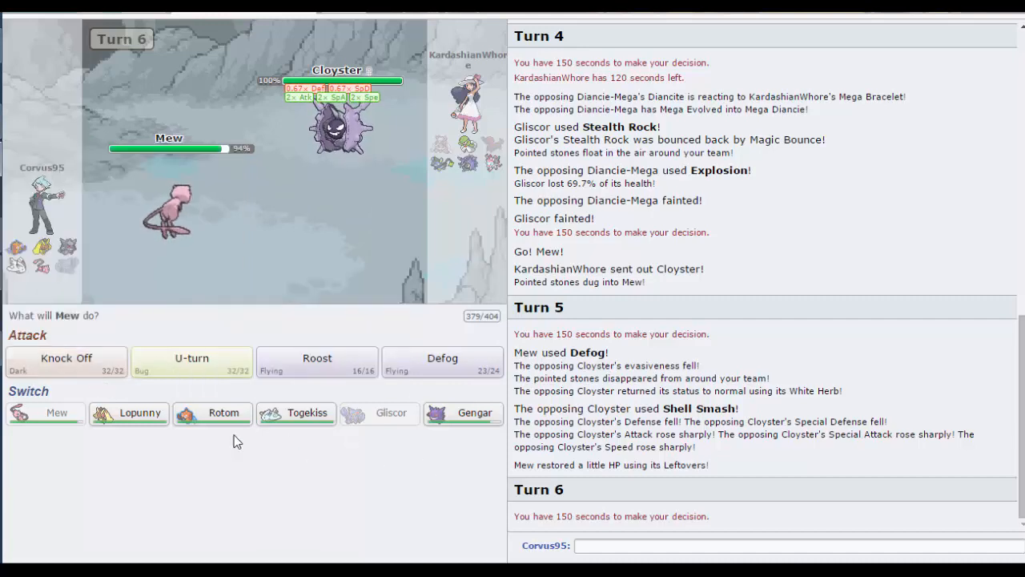
mouse_move(211, 414)
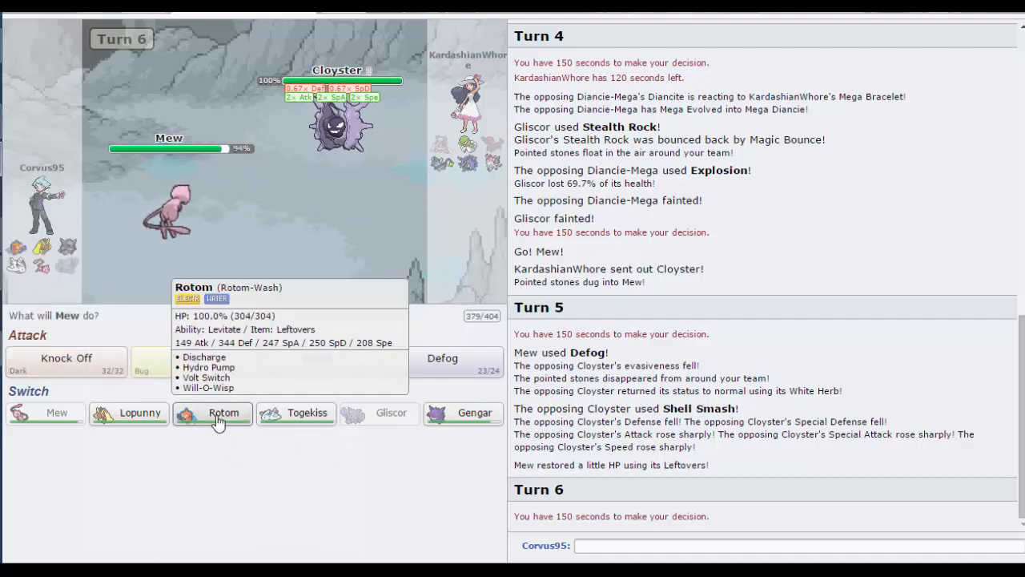
left_click(212, 413)
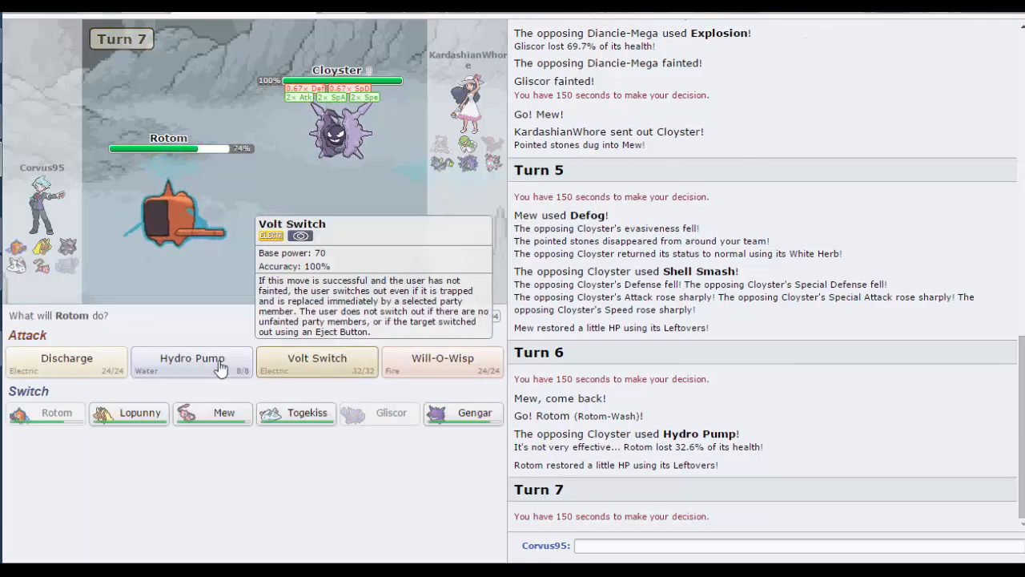
left_click(192, 359)
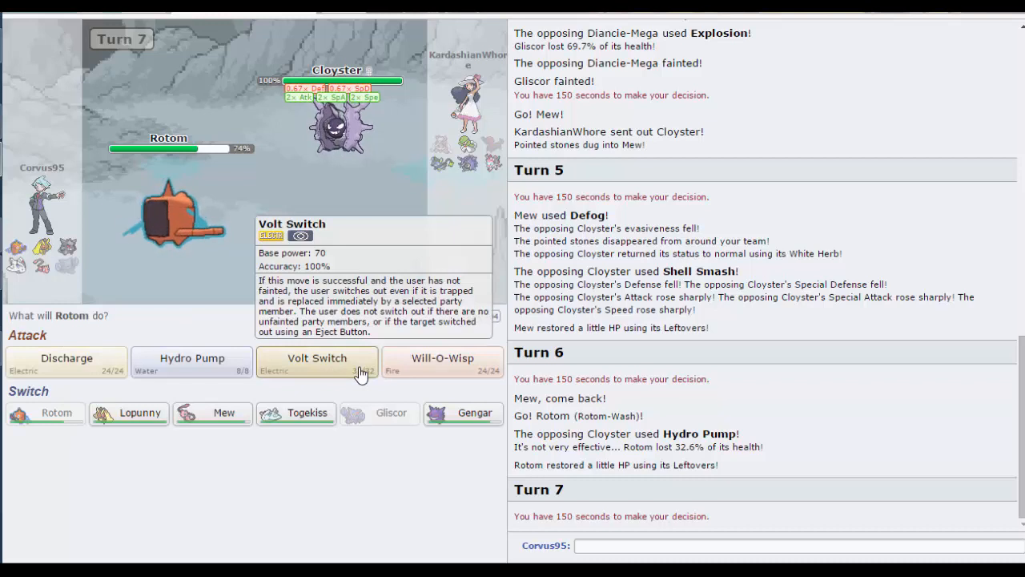
mouse_move(394, 255)
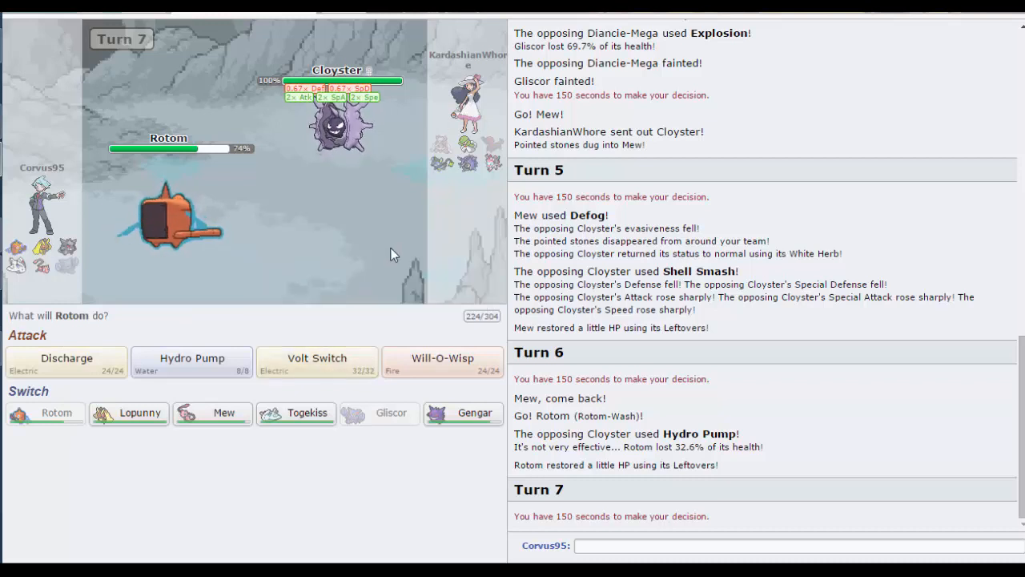
mouse_move(340, 144)
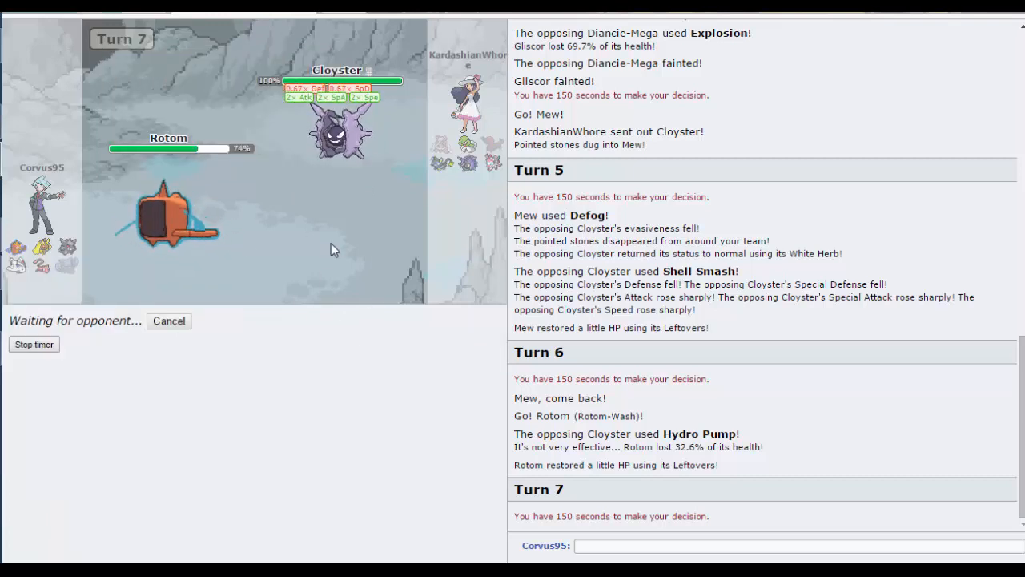
mouse_move(341, 250)
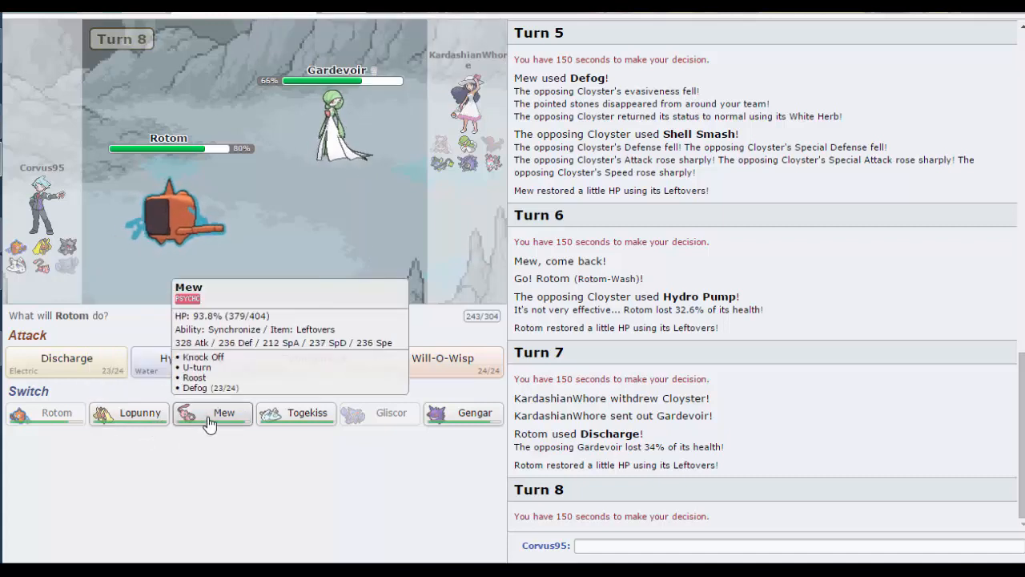
mouse_move(335, 290)
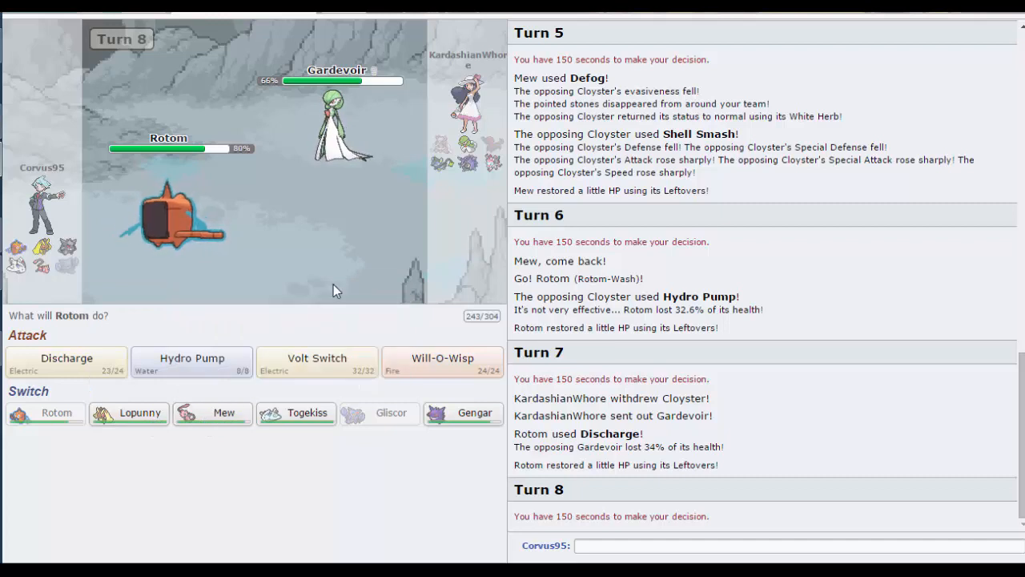
mouse_move(344, 141)
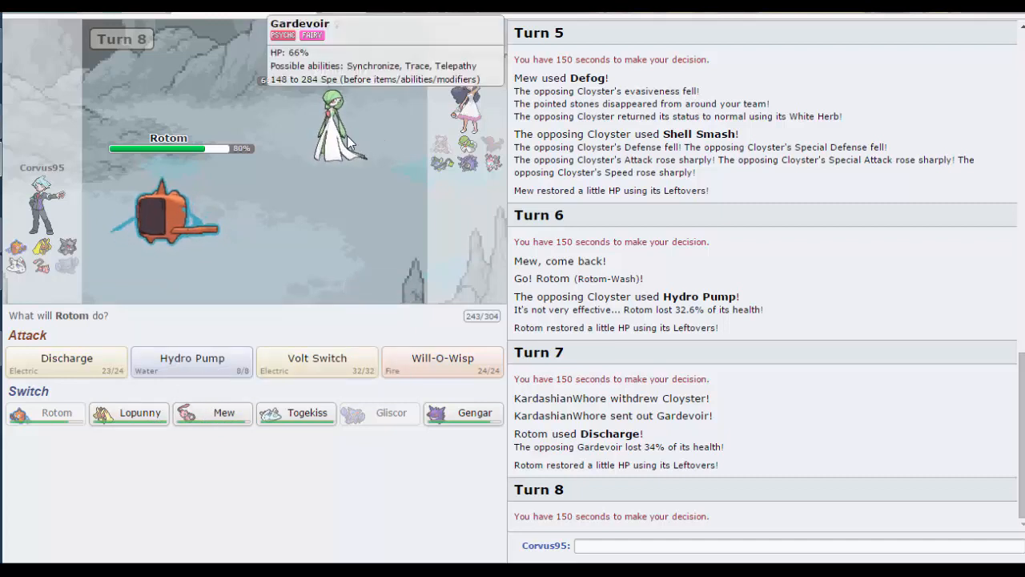
mouse_move(304, 378)
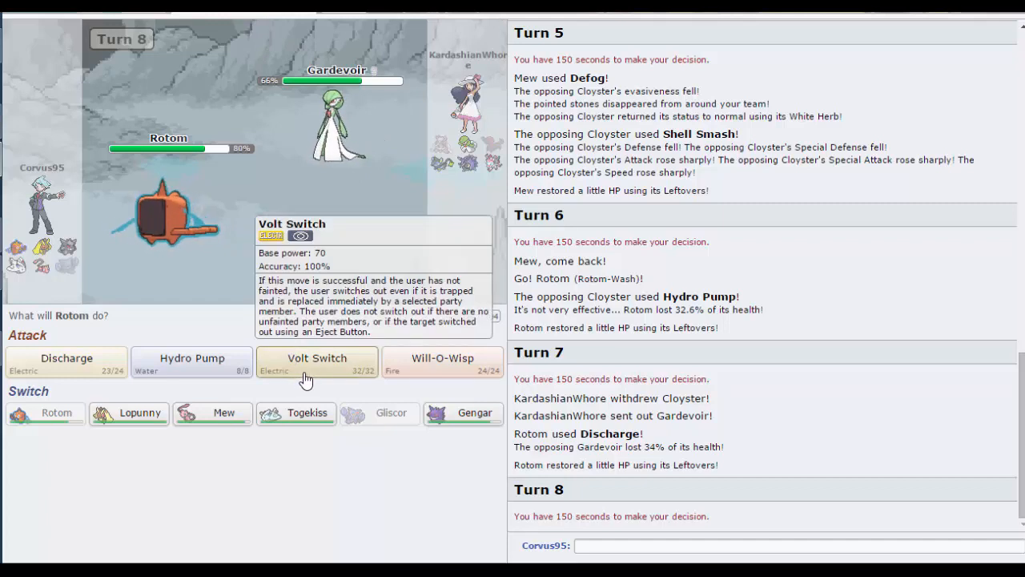
mouse_move(100, 371)
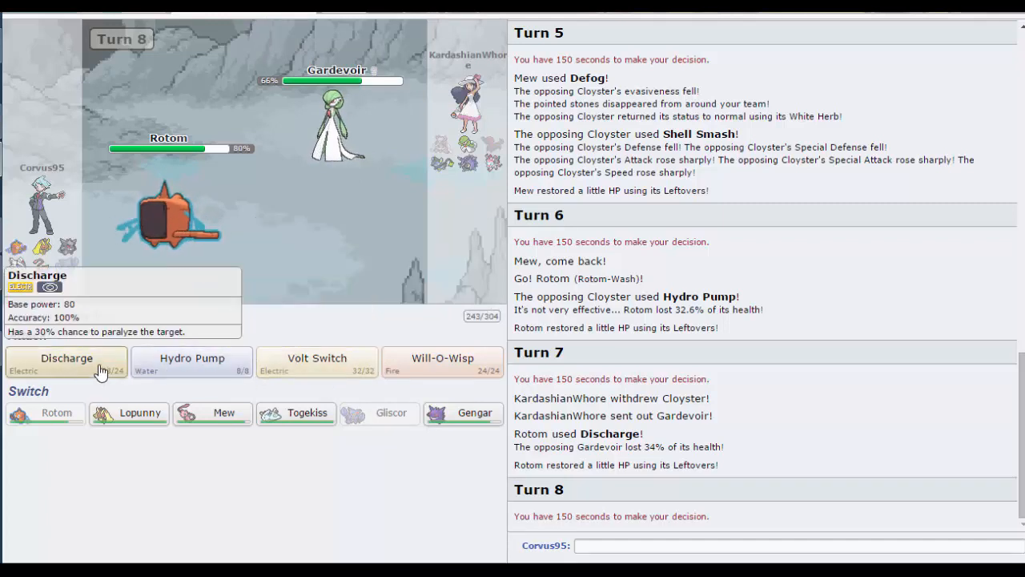
left_click(66, 359)
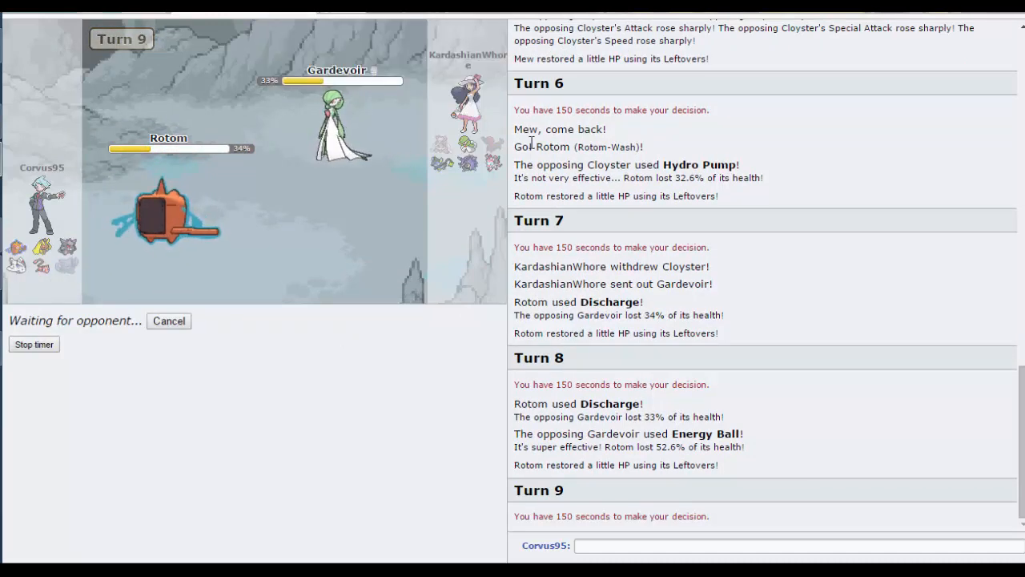
mouse_move(669, 419)
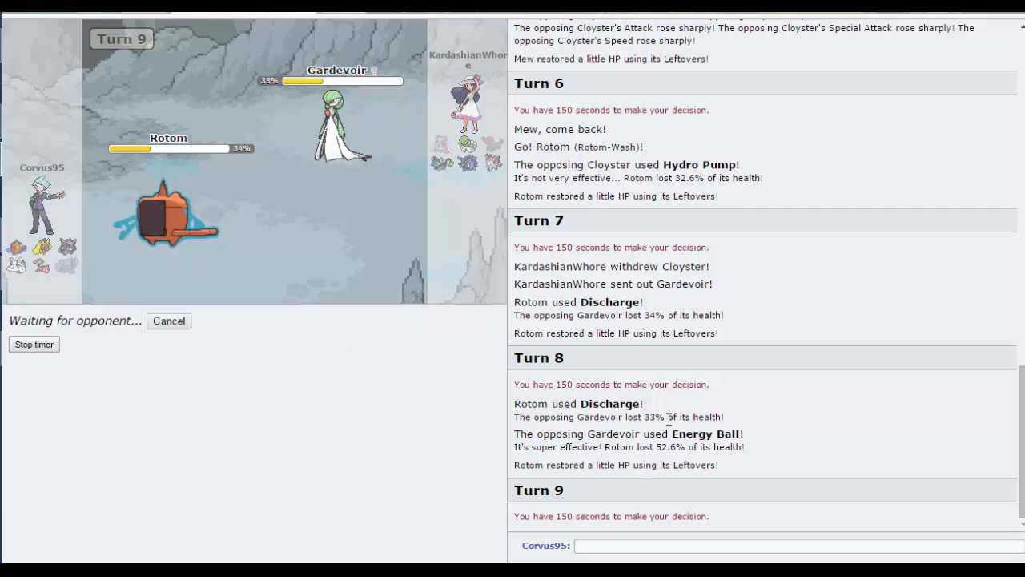
mouse_move(303, 90)
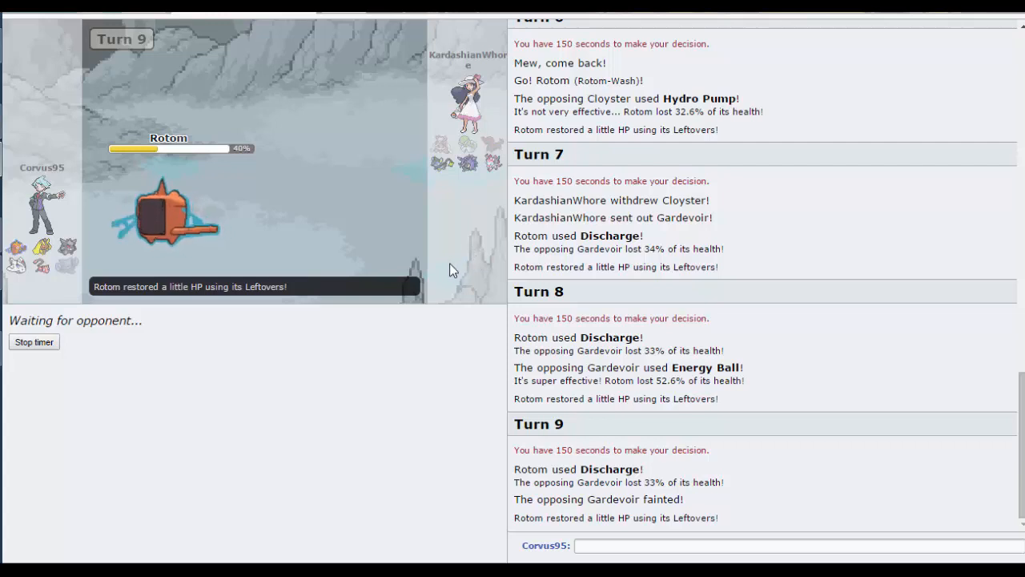
mouse_move(443, 154)
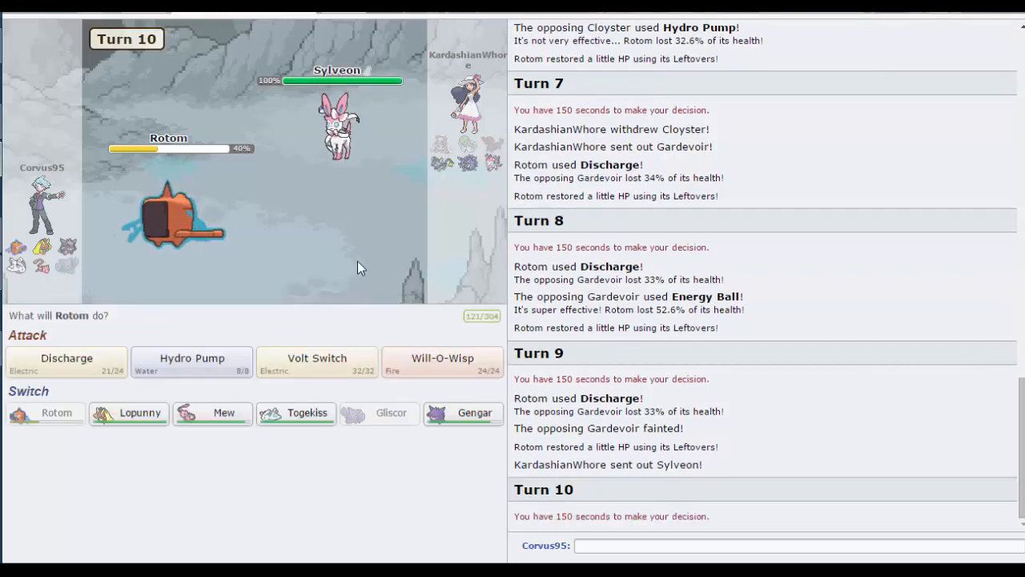
mouse_move(417, 370)
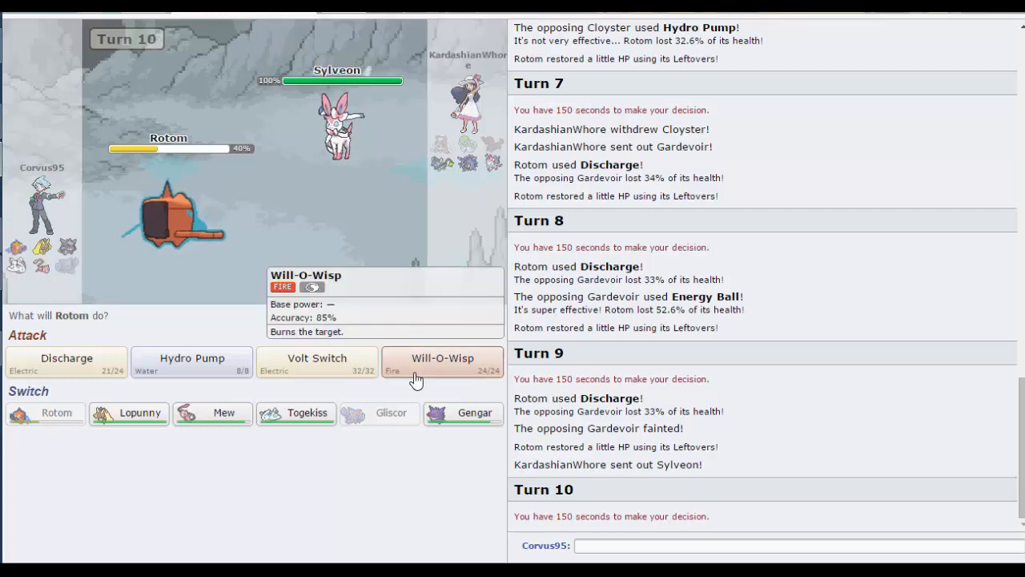
mouse_move(88, 360)
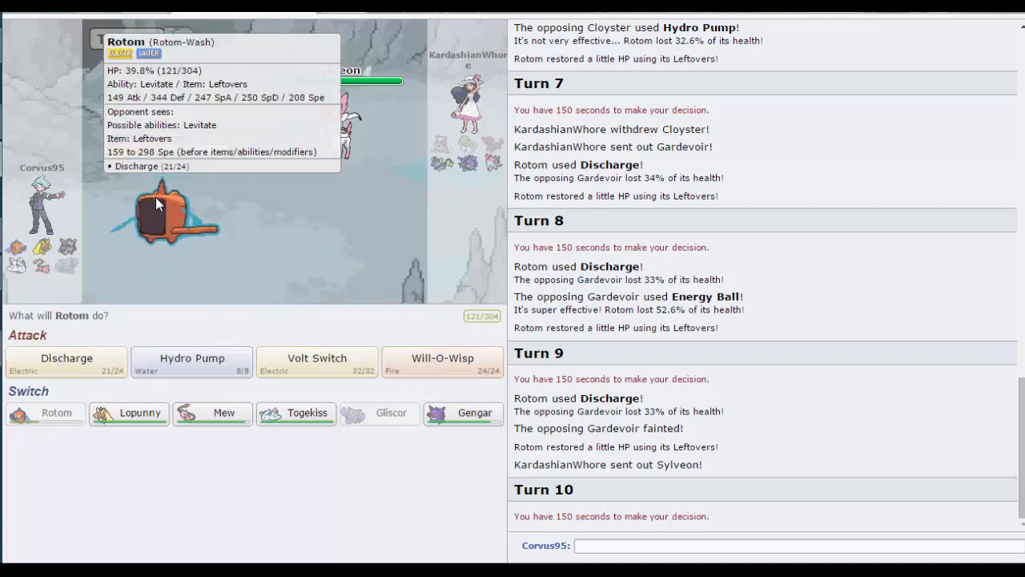
mouse_move(122, 221)
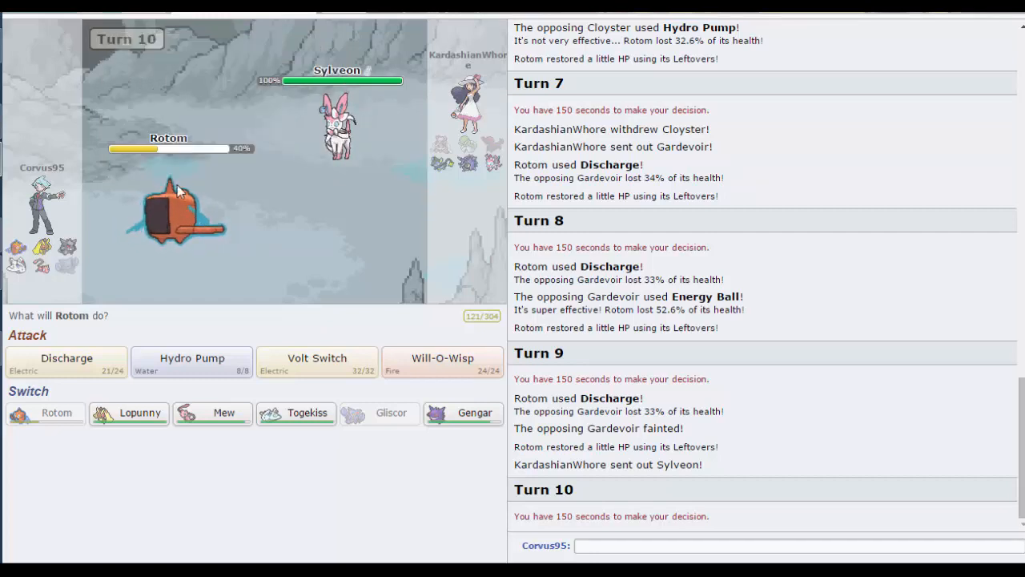
mouse_move(339, 128)
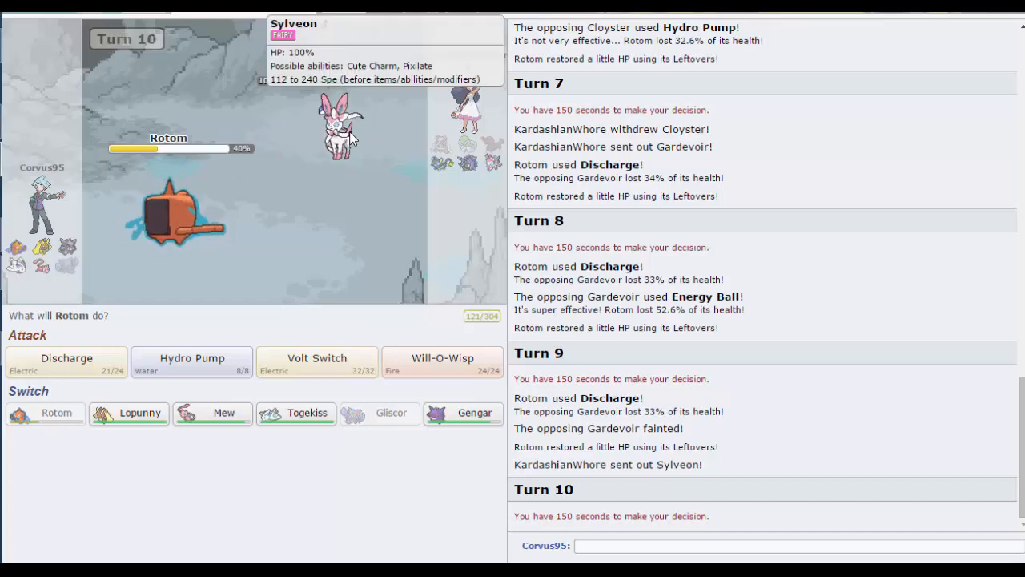
mouse_move(317, 148)
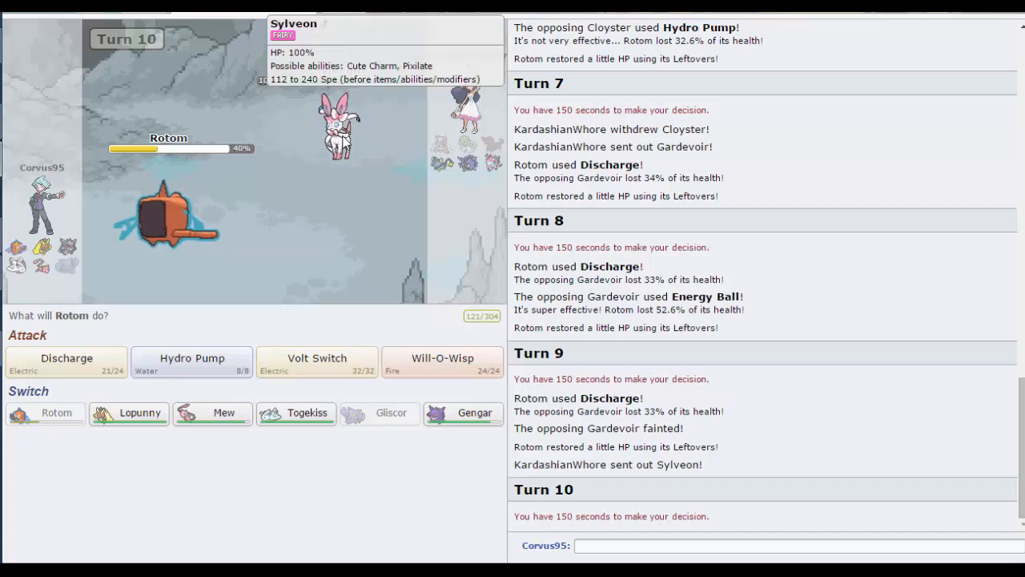
mouse_move(388, 340)
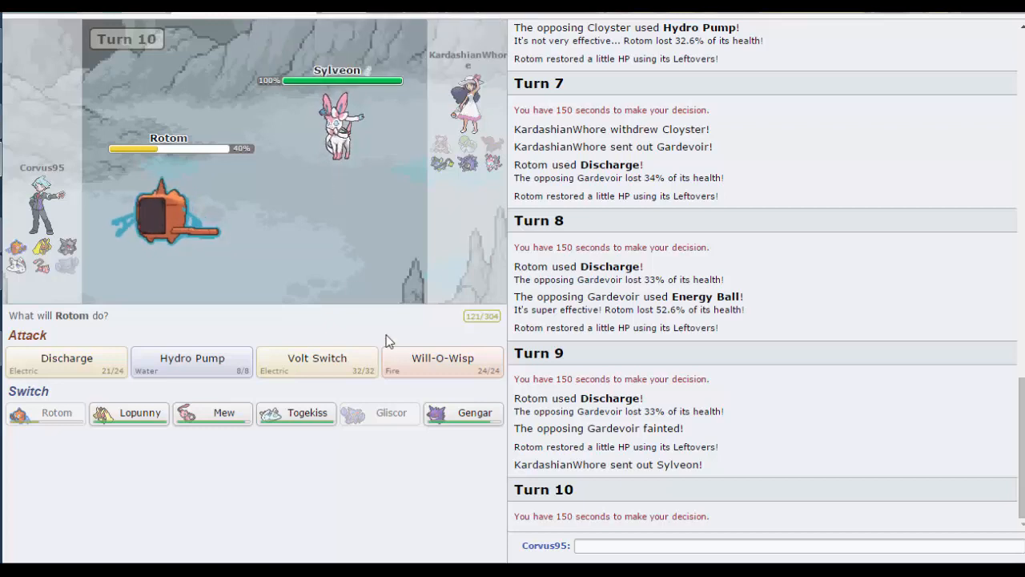
Step: Burn Sylveon with Will-O-Wisp on turn 10, then hit it with Discharge on turn 11
left_click(442, 359)
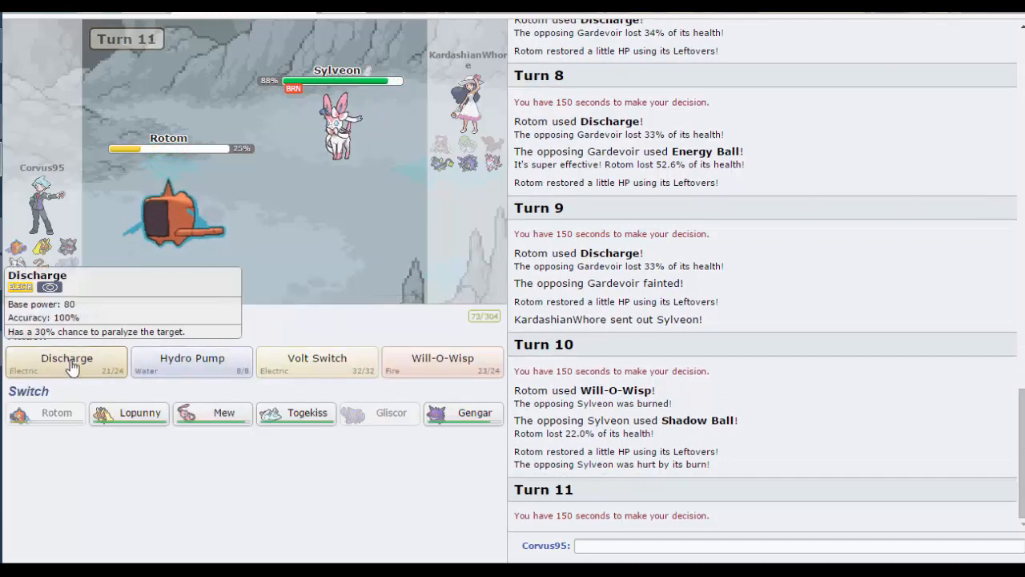
left_click(67, 359)
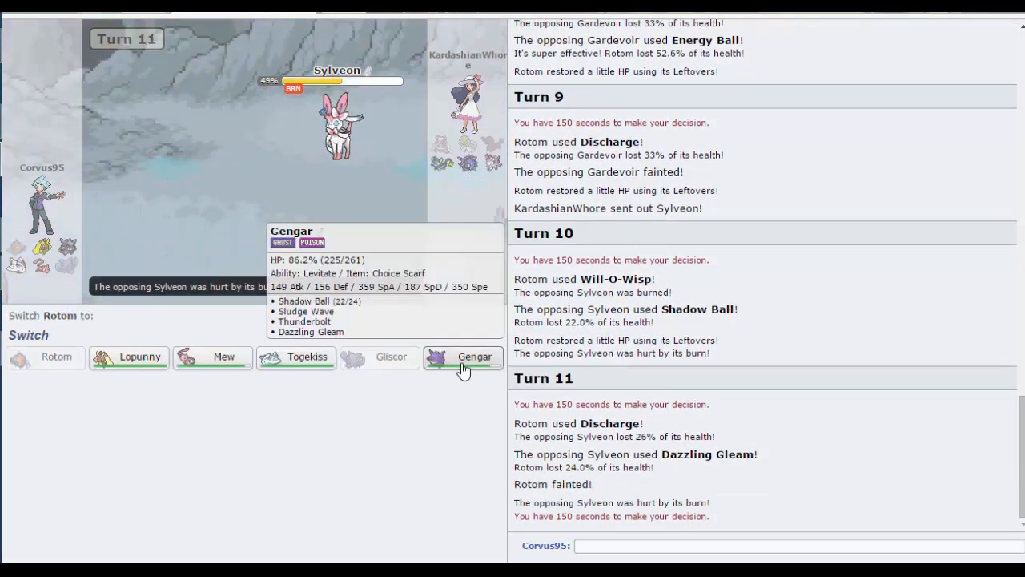
Step: Send in Gengar and knock out Sylveon and Cloyster with Sludge Wave, skipping animations
left_click(474, 356)
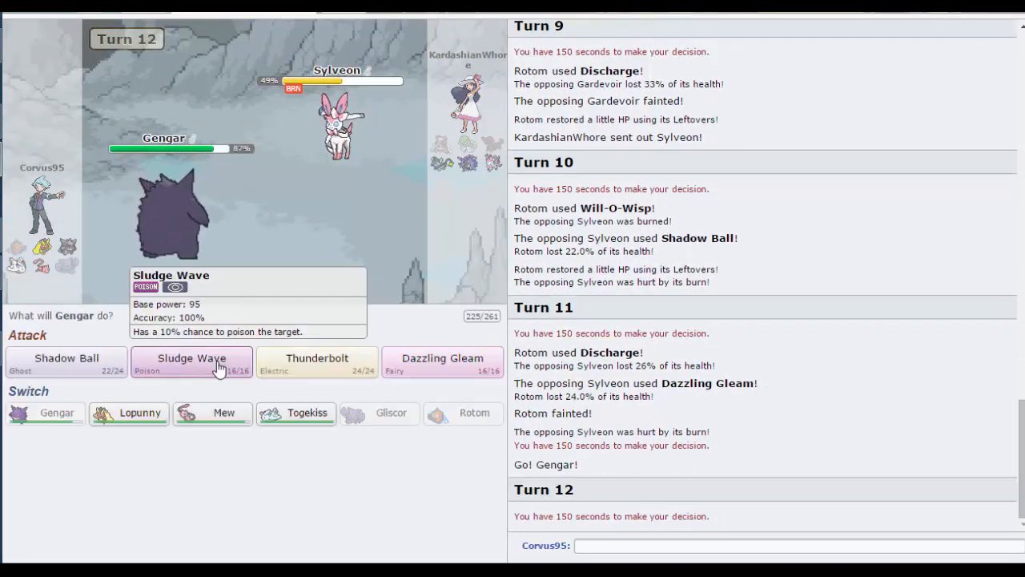
left_click(192, 359)
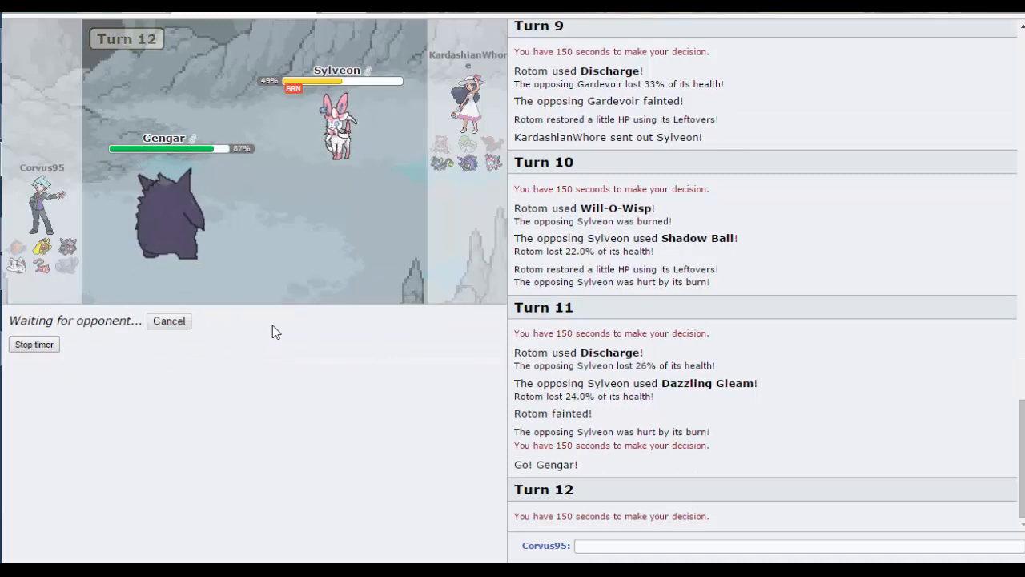
mouse_move(467, 196)
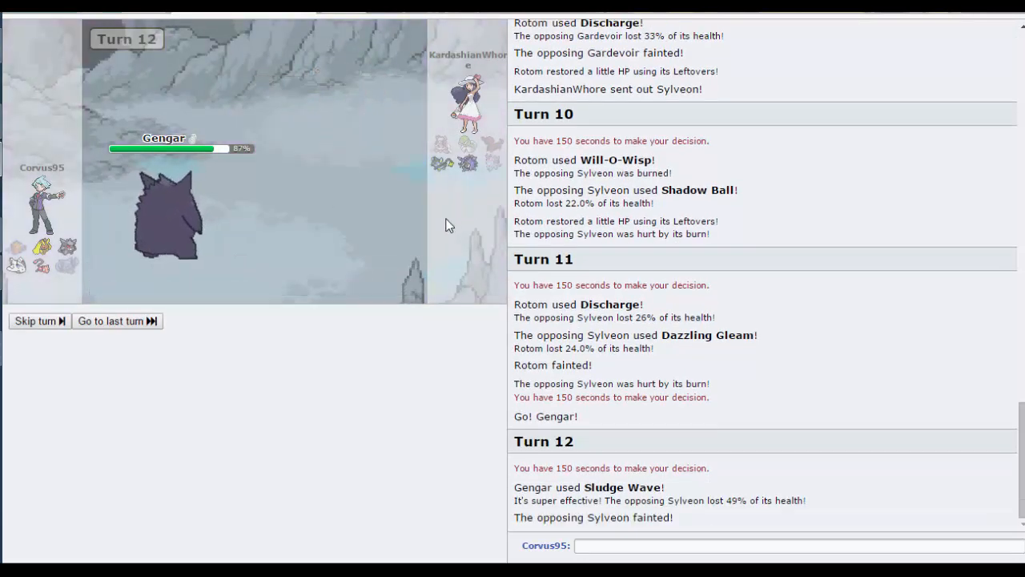
left_click(35, 320)
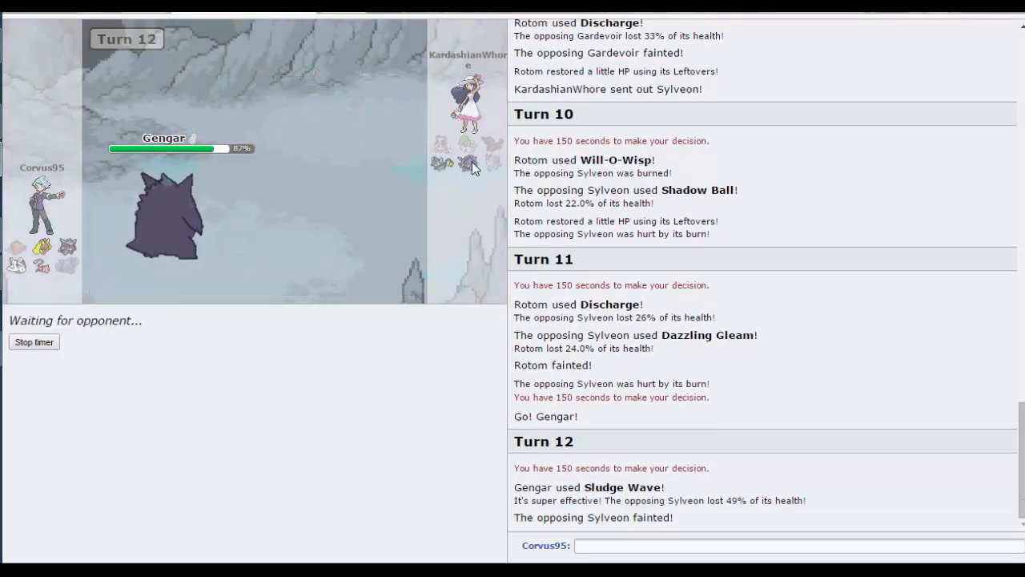
mouse_move(469, 166)
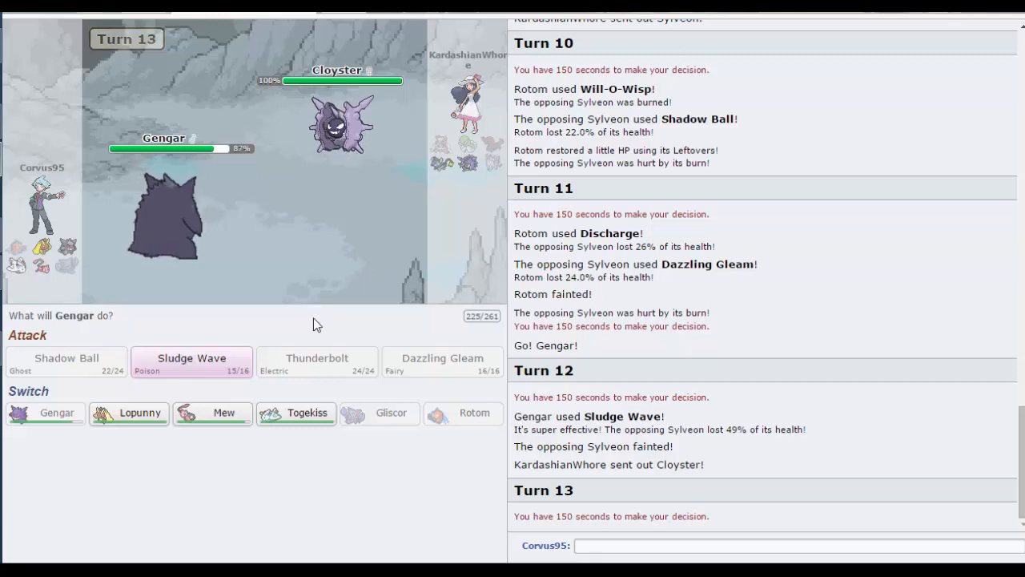
mouse_move(192, 362)
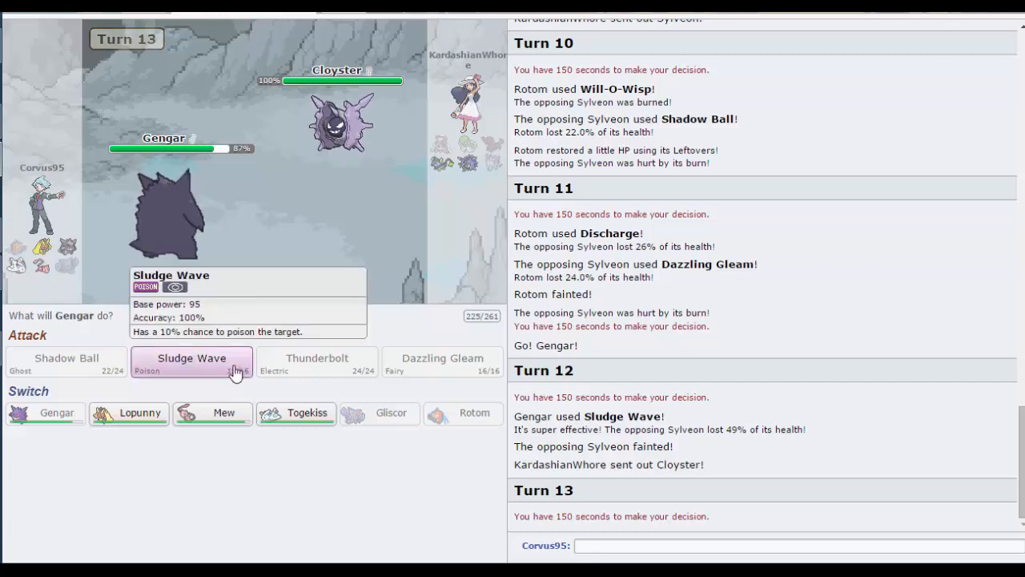
left_click(192, 358)
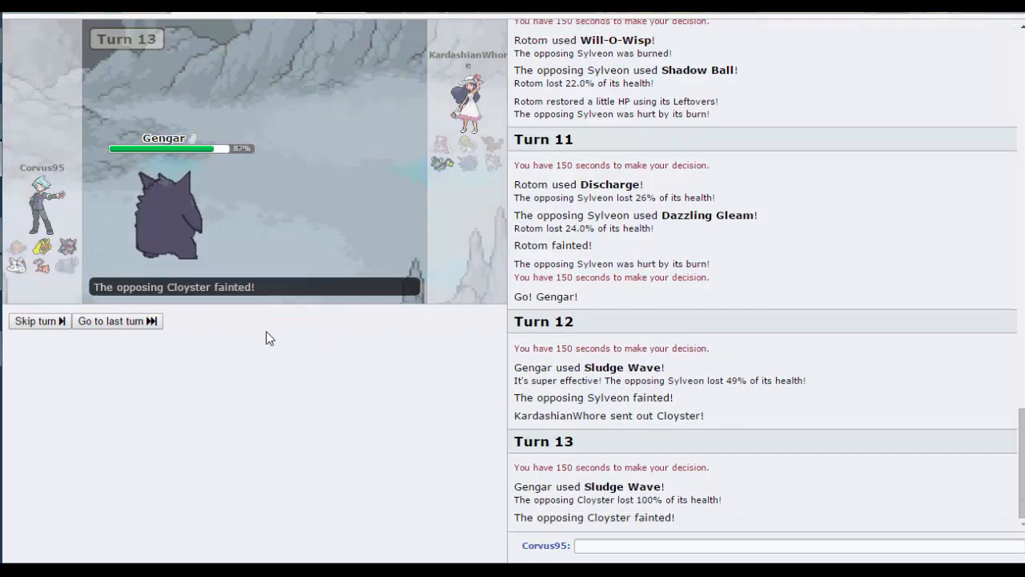
left_click(34, 320)
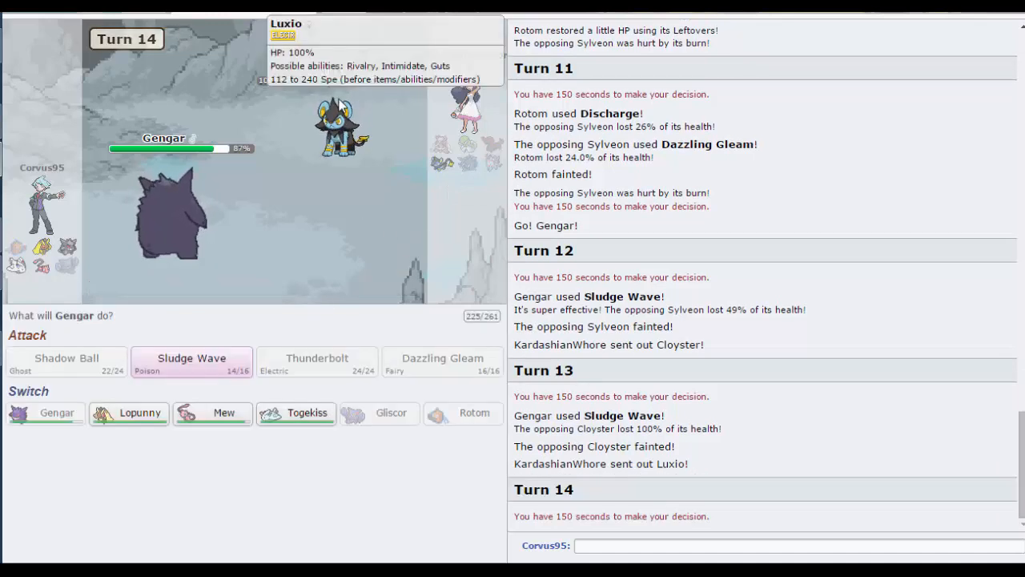
mouse_move(336, 141)
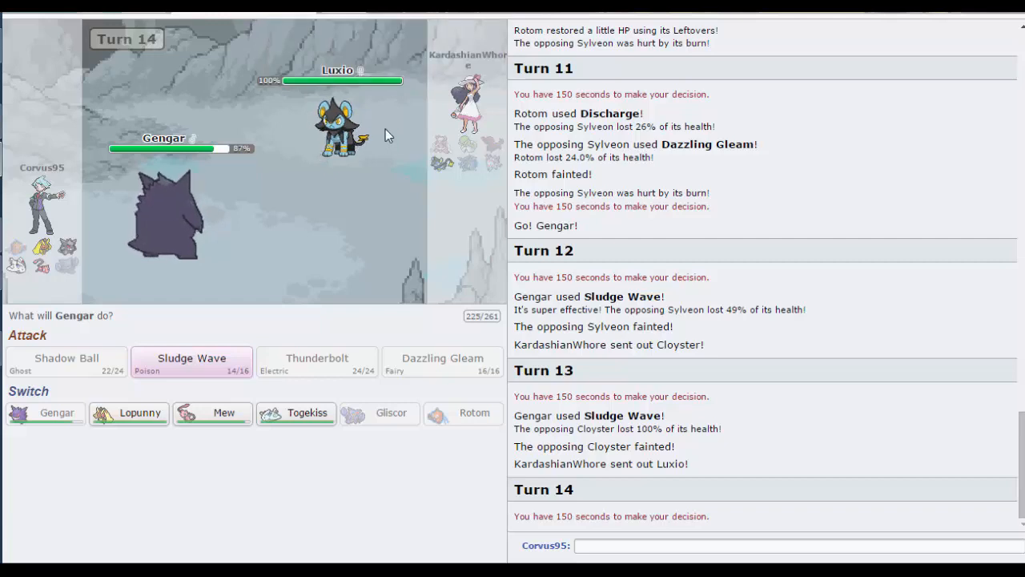
Step: Keep attacking Luxio with Sludge Wave on the following two turns
left_click(192, 359)
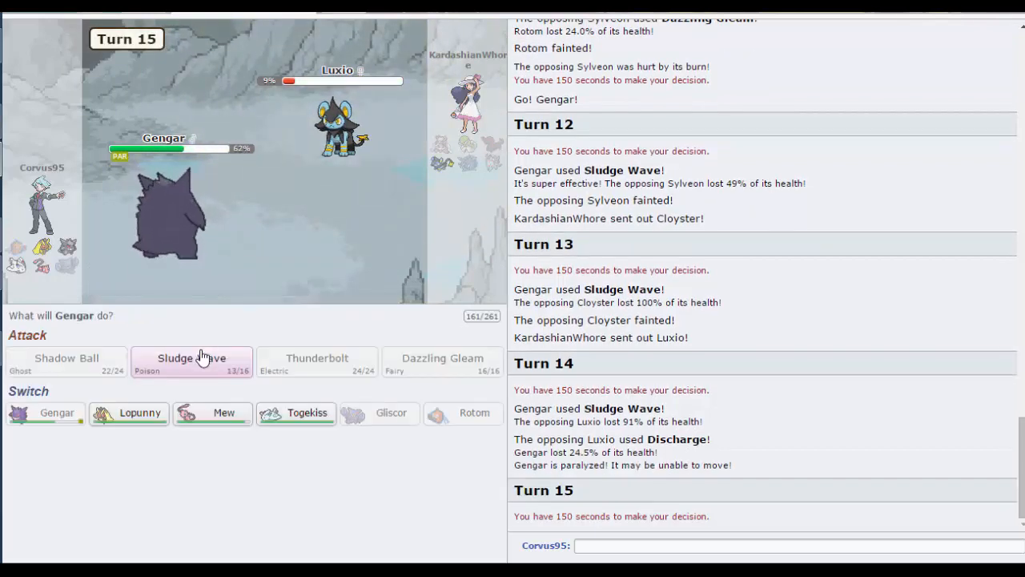
left_click(192, 358)
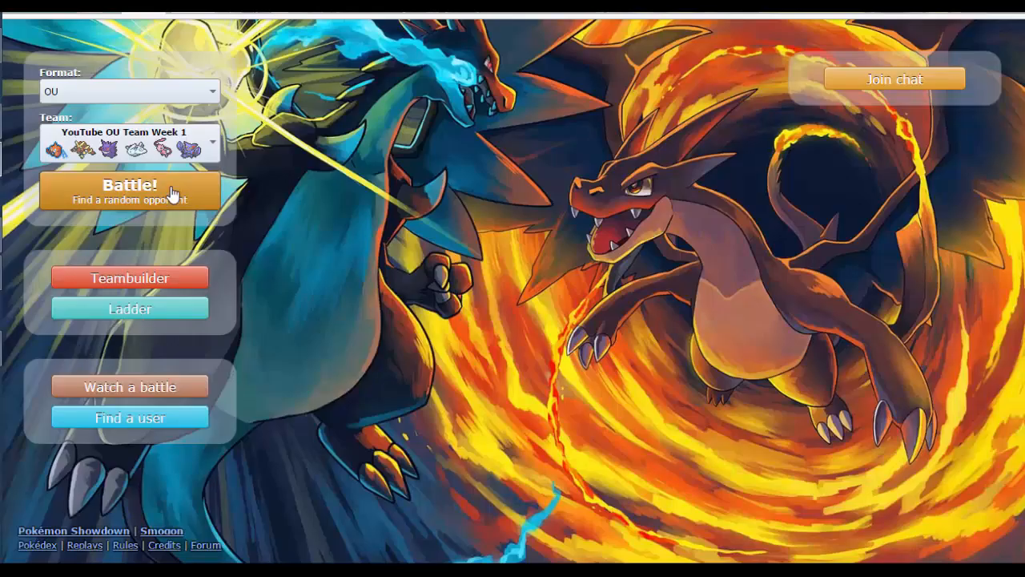
Step: Search for a random OU opponent with the YouTube OU Team Week 1
left_click(128, 191)
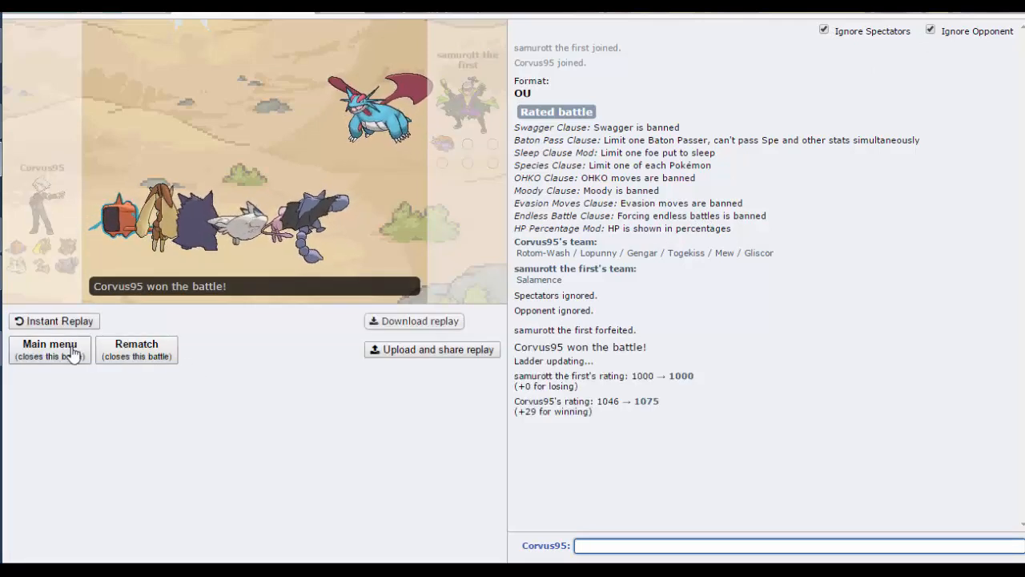
Step: Return to the main menu, ignore the new opponent's chat, and lead with Rotom
left_click(48, 349)
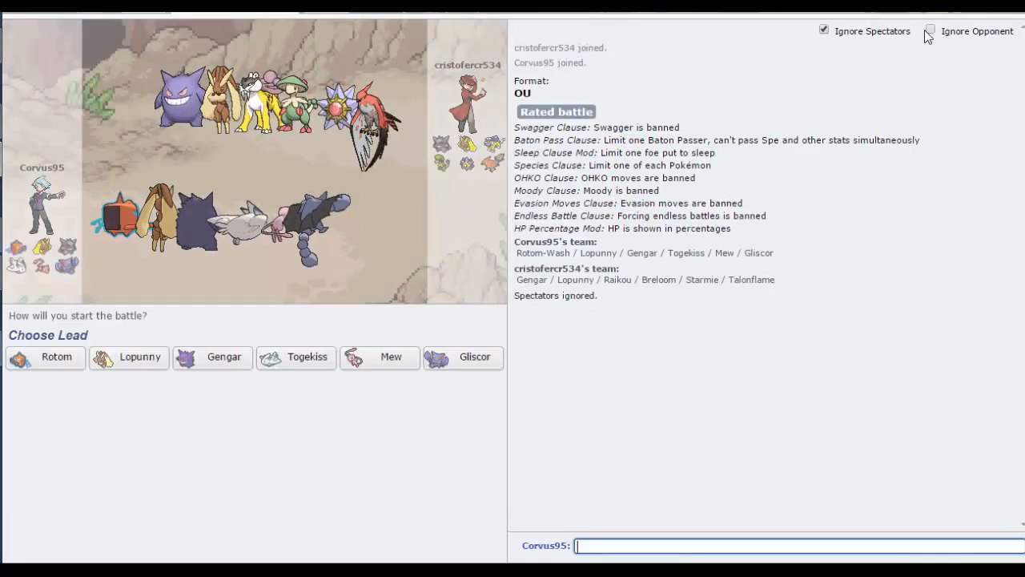
left_click(929, 32)
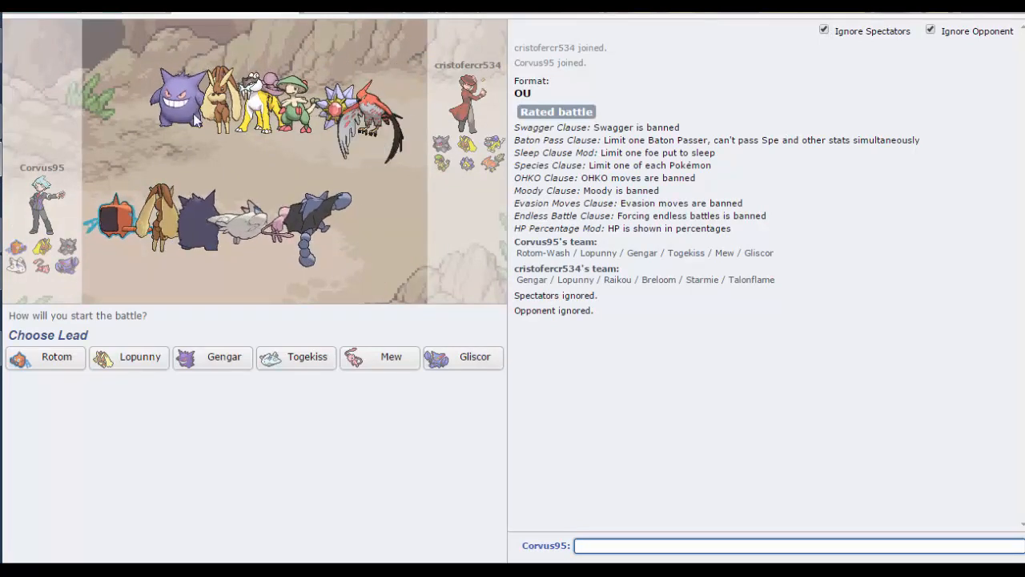
mouse_move(404, 77)
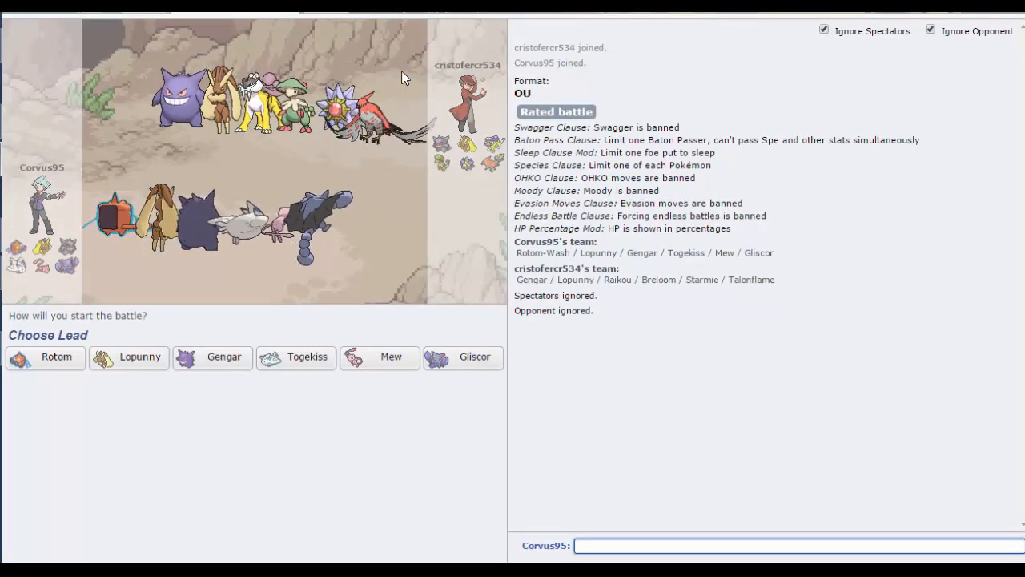
mouse_move(45, 357)
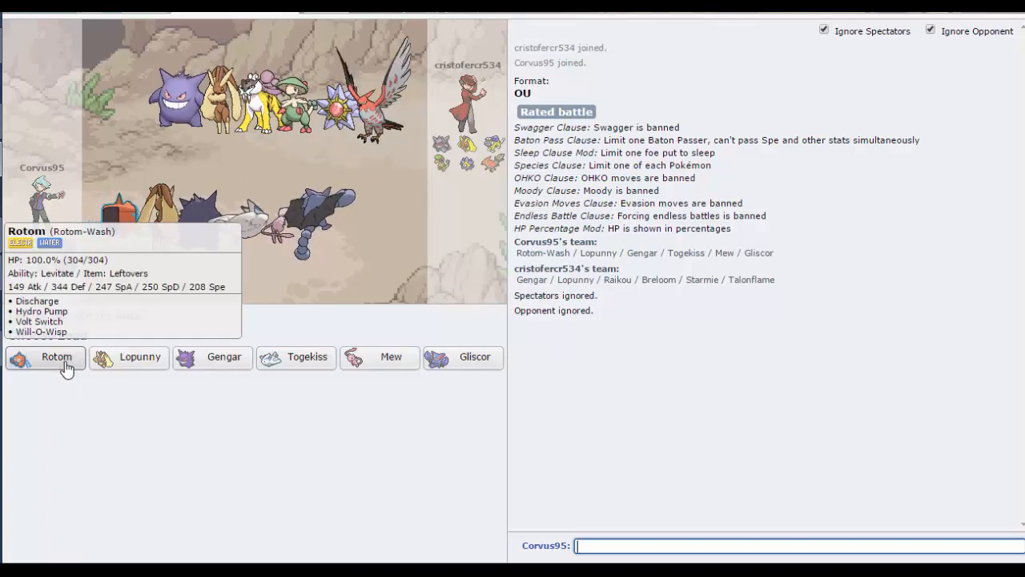
left_click(45, 358)
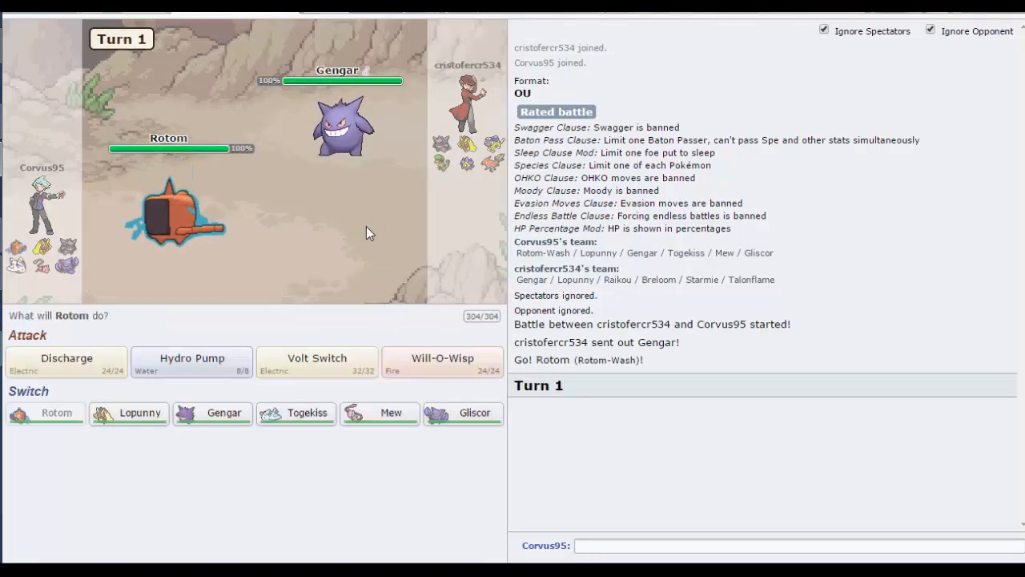
mouse_move(325, 369)
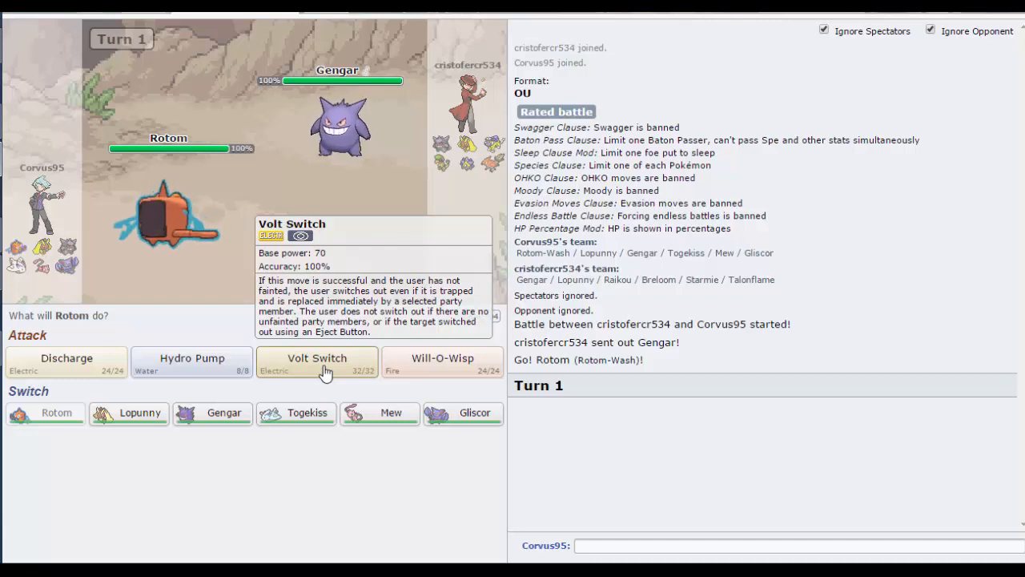
mouse_move(227, 420)
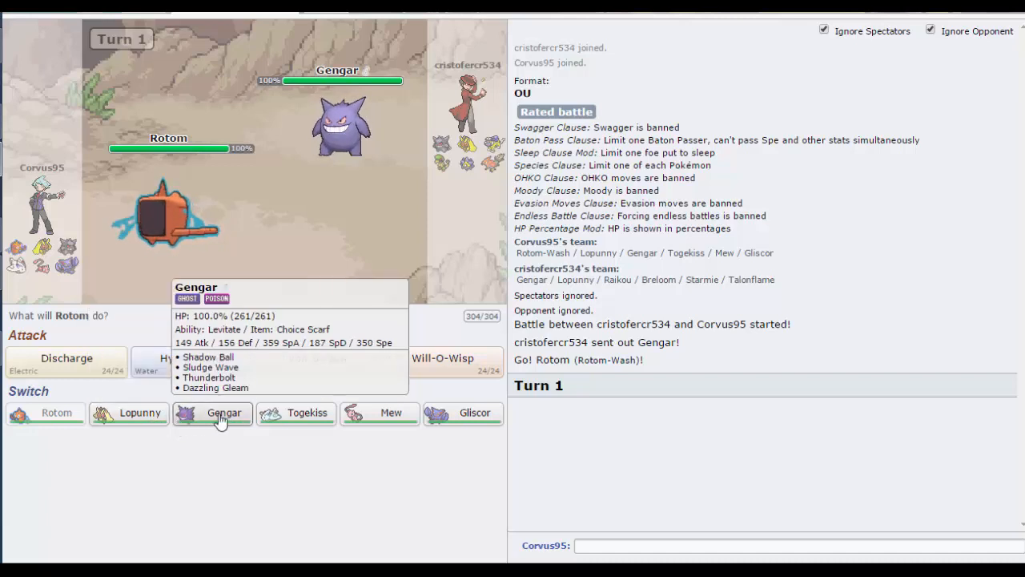
mouse_move(317, 359)
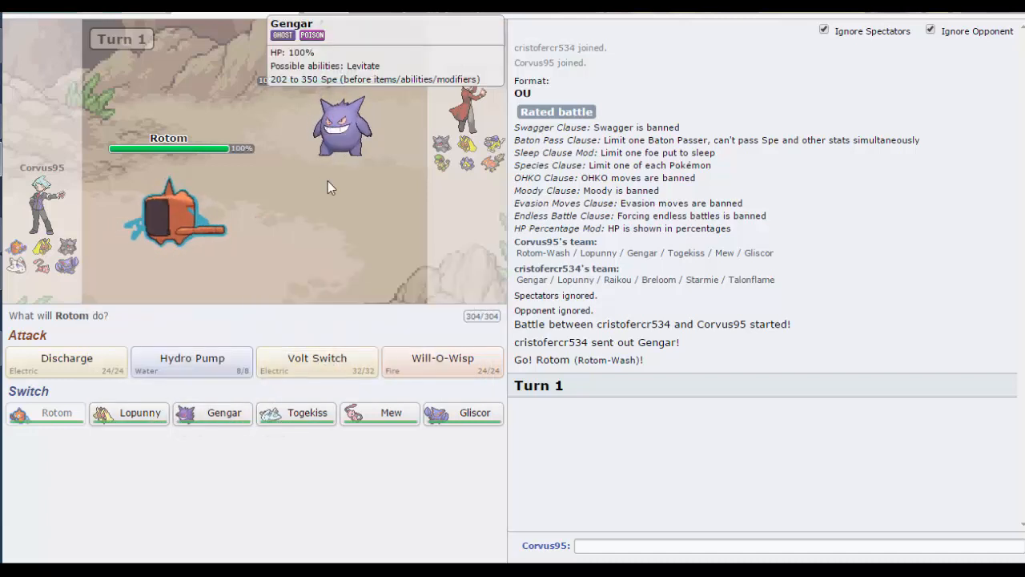
mouse_move(128, 413)
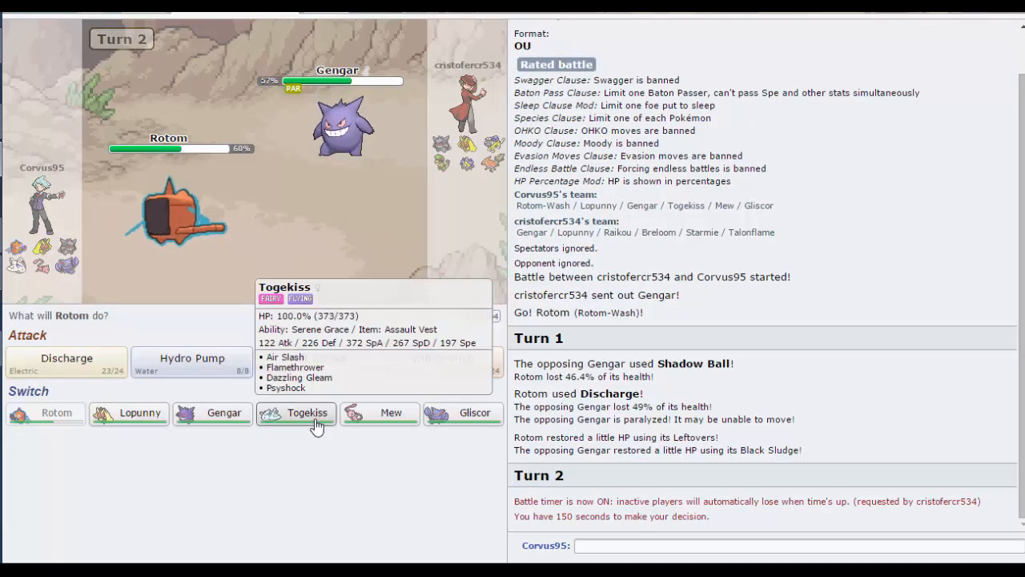
mouse_move(211, 413)
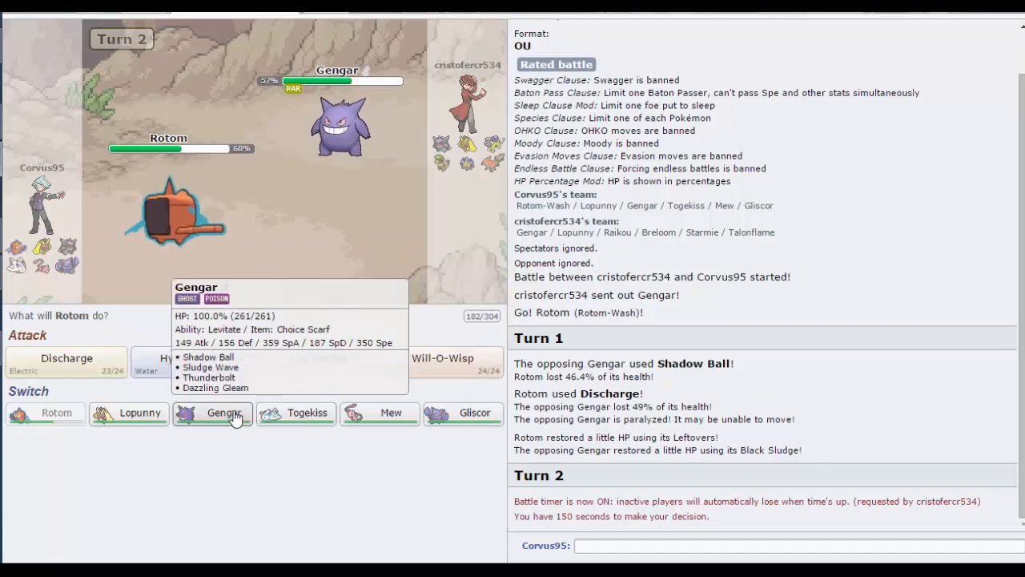
mouse_move(151, 413)
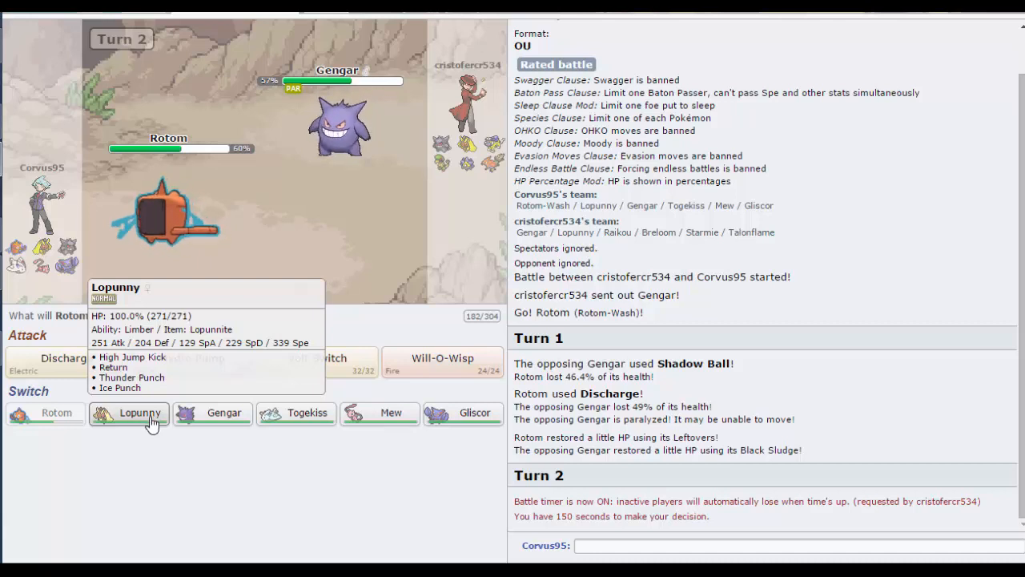
Step: Swap Rotom for Lopunny, then Mega Evolve it and attack with Return
left_click(139, 414)
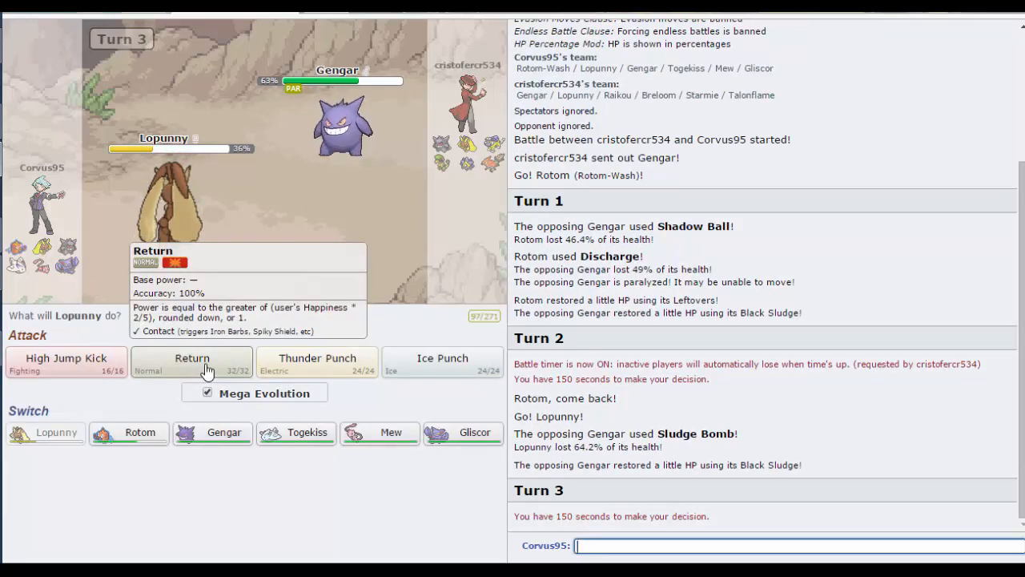
left_click(192, 359)
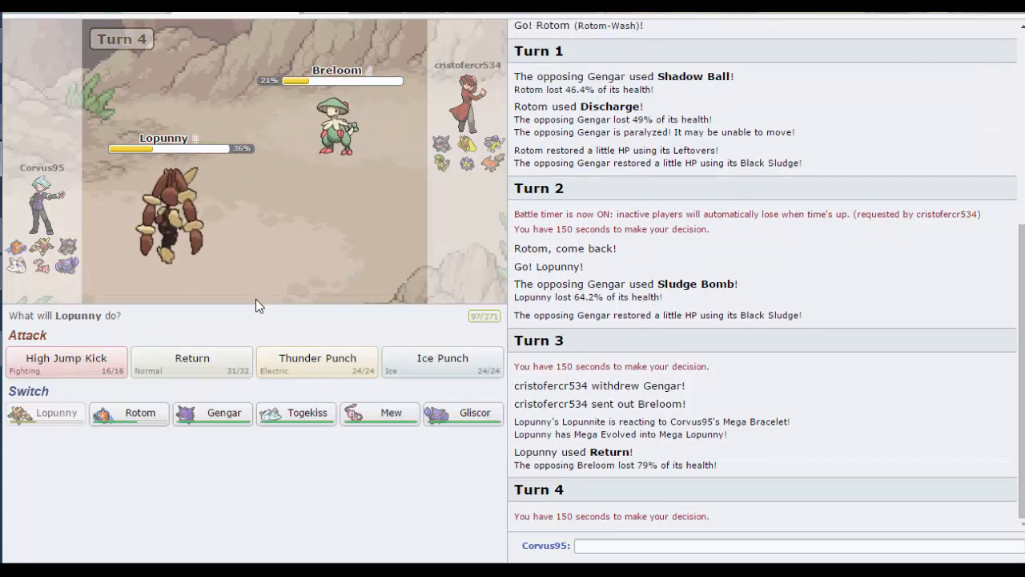
mouse_move(255, 324)
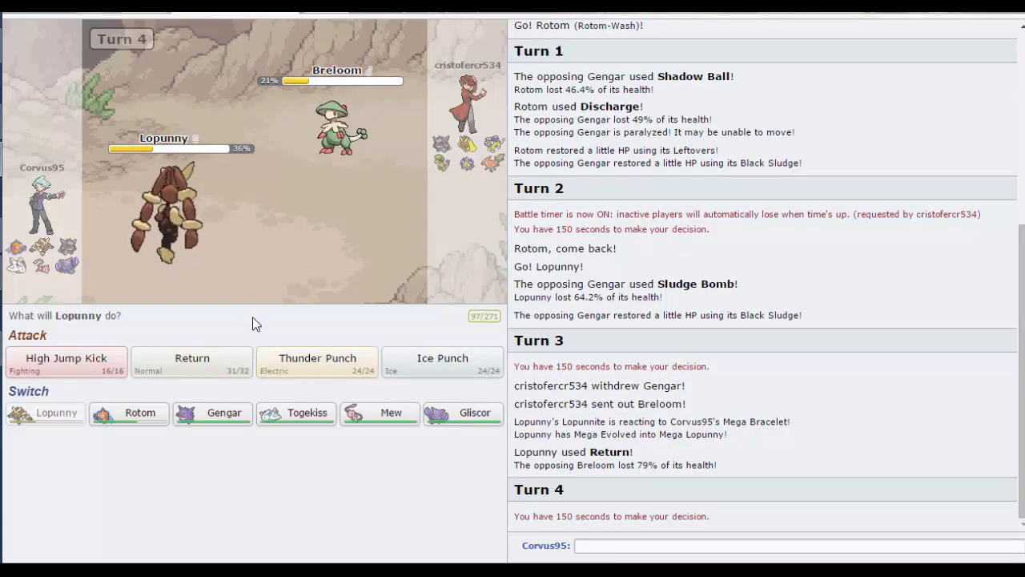
mouse_move(250, 335)
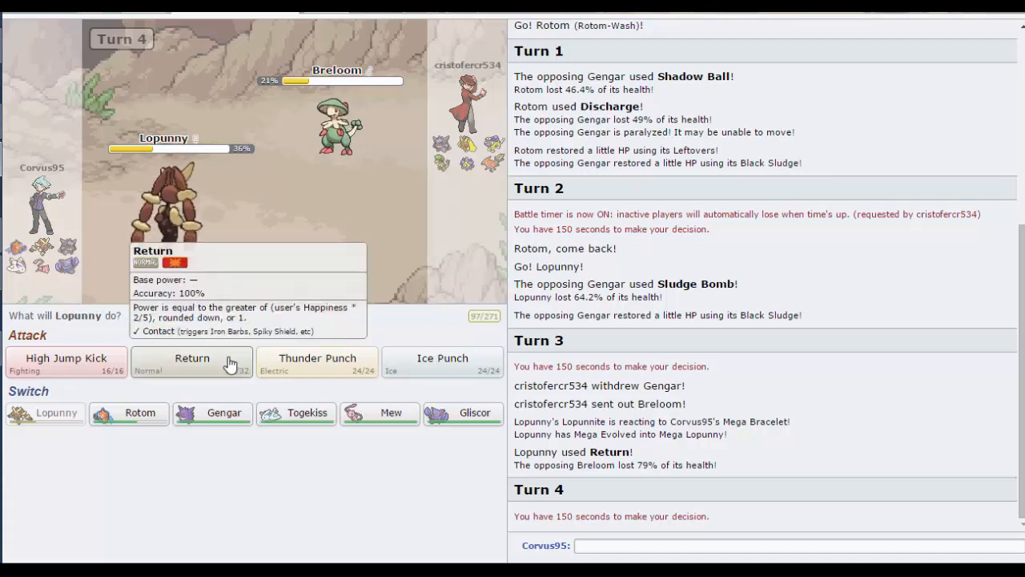
Step: Attack Breloom with Mega Lopunny's Return on turn 4
left_click(191, 360)
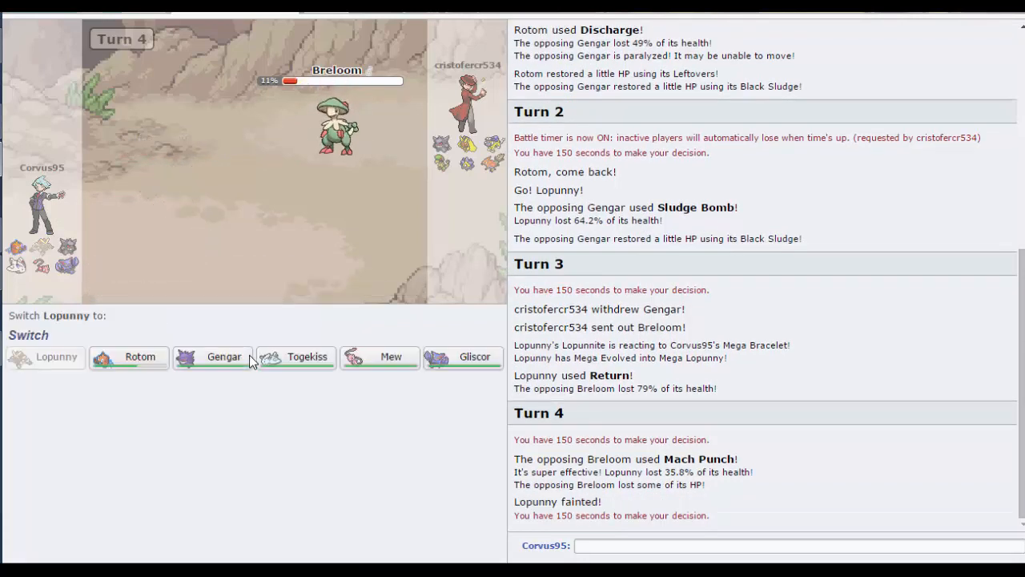
mouse_move(249, 362)
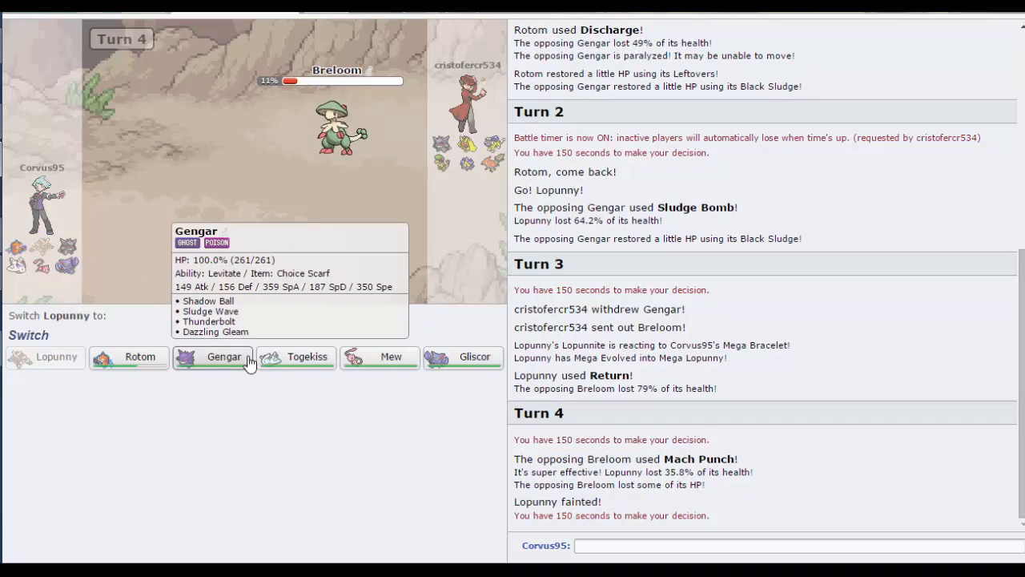
mouse_move(256, 365)
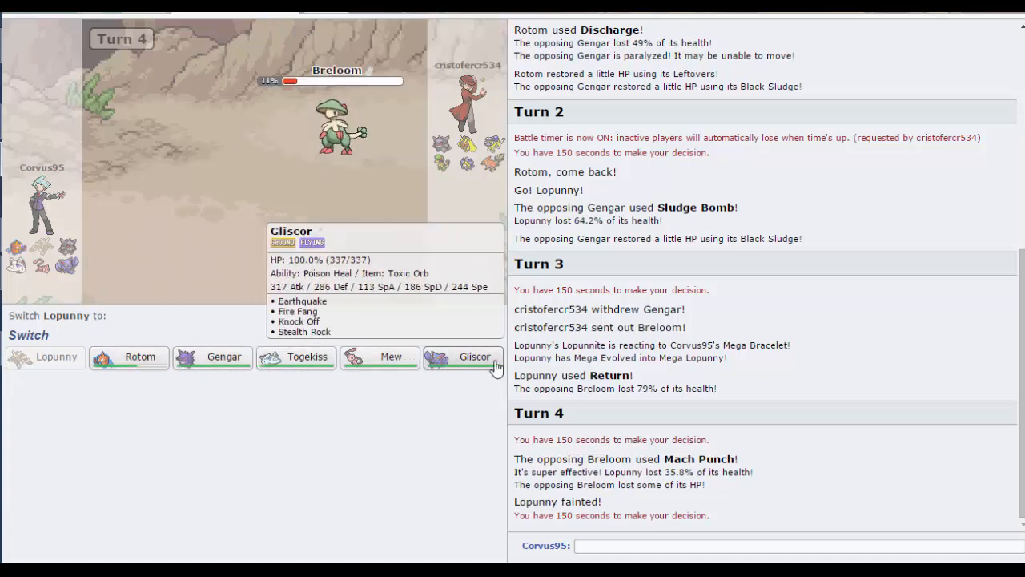
mouse_move(391, 365)
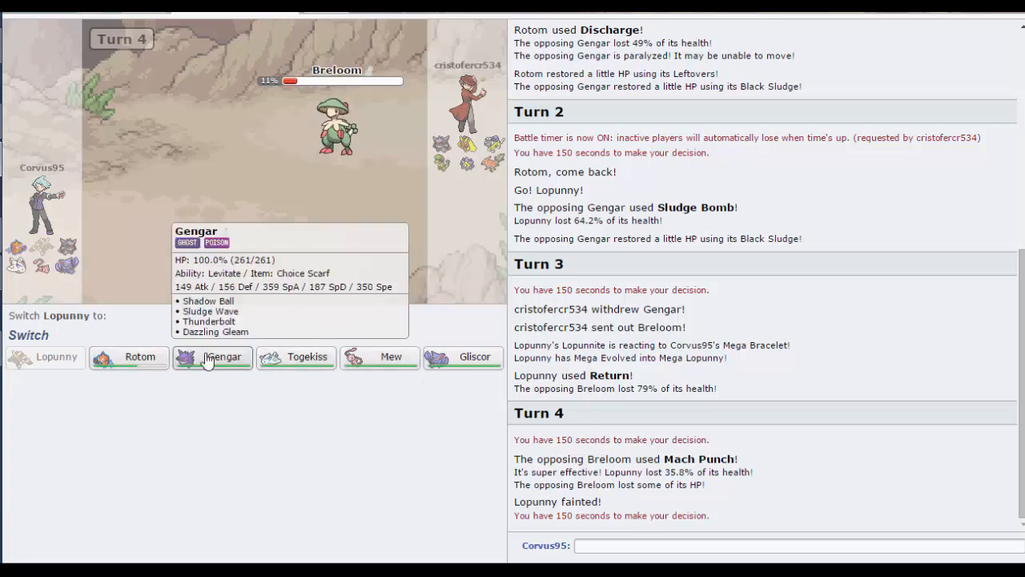
Step: Send Gengar in to replace the fainted Lopunny against Breloom
left_click(212, 356)
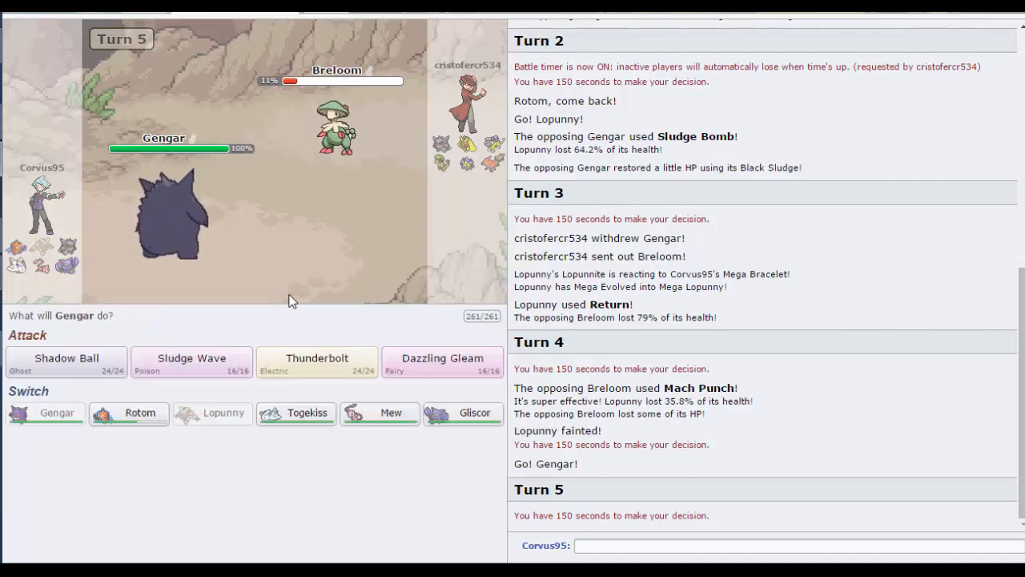
mouse_move(368, 263)
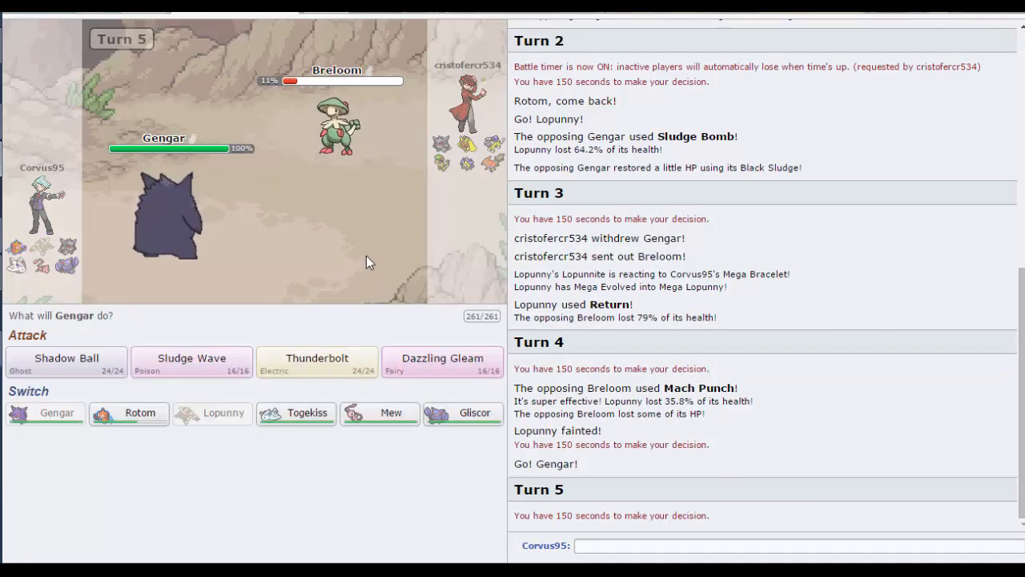
mouse_move(468, 163)
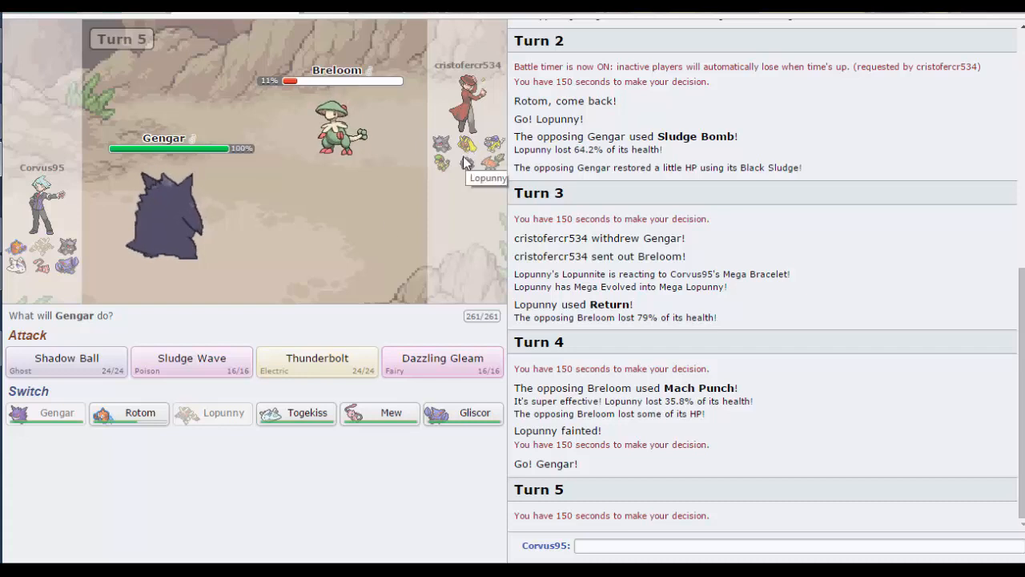
mouse_move(212, 307)
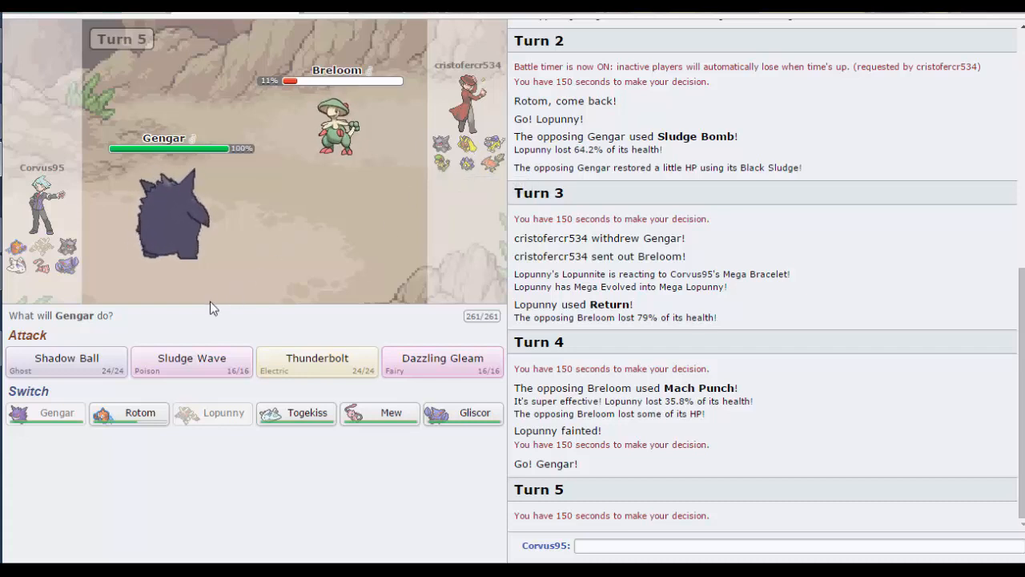
mouse_move(317, 370)
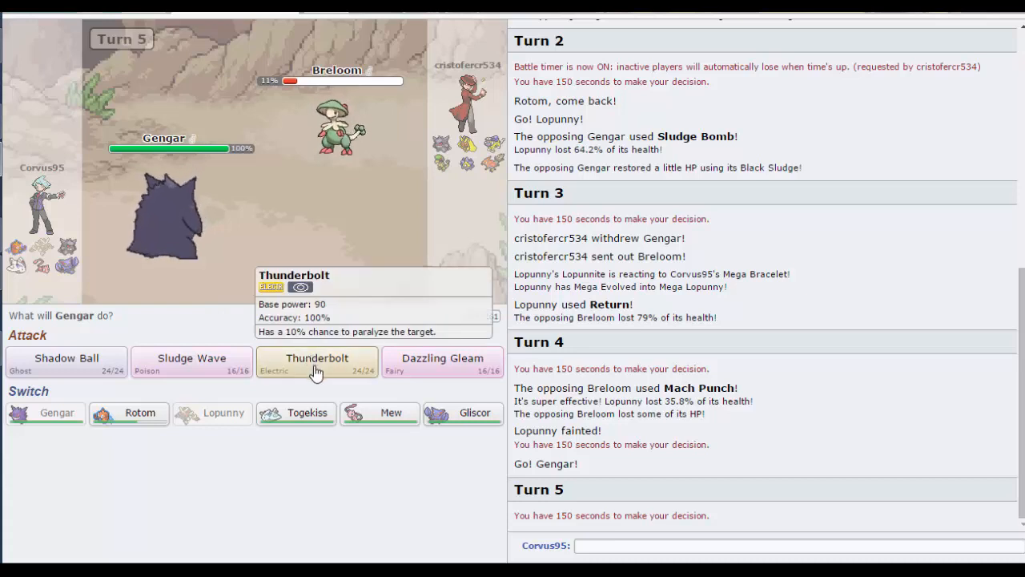
Step: Knock out Breloom with Gengar's Thunderbolt, then swap Gengar out for Rotom
left_click(317, 358)
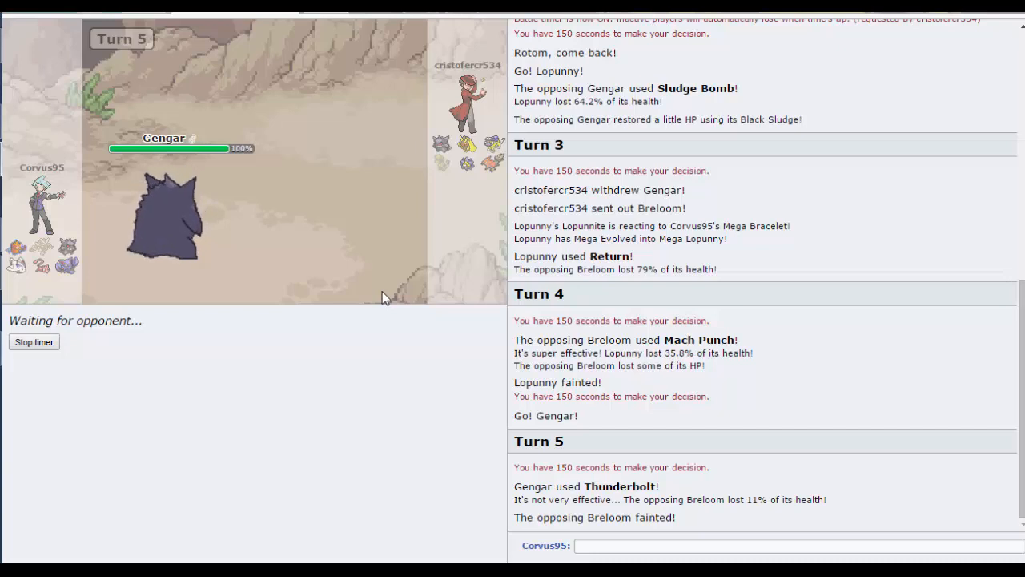
mouse_move(519, 184)
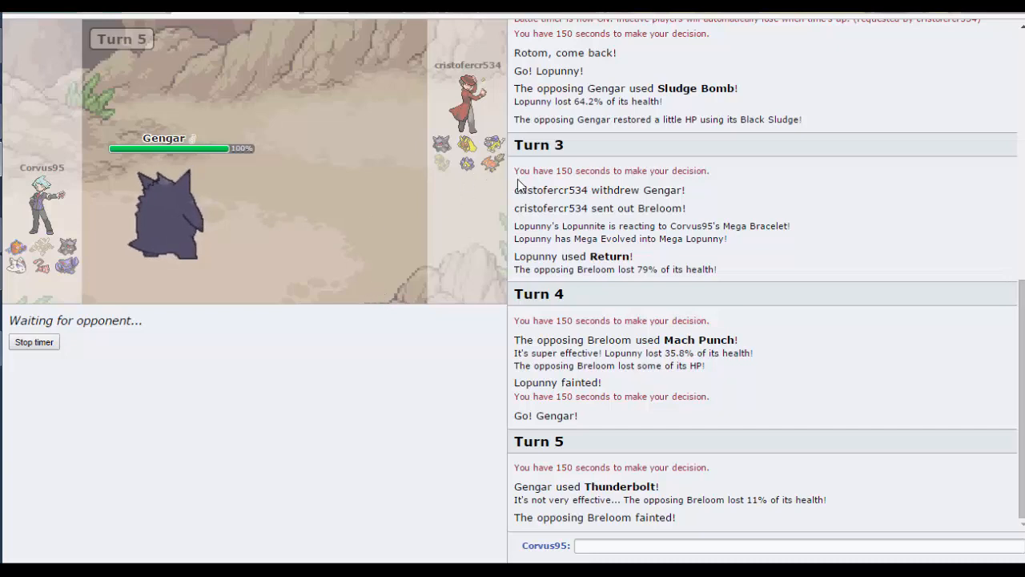
mouse_move(484, 196)
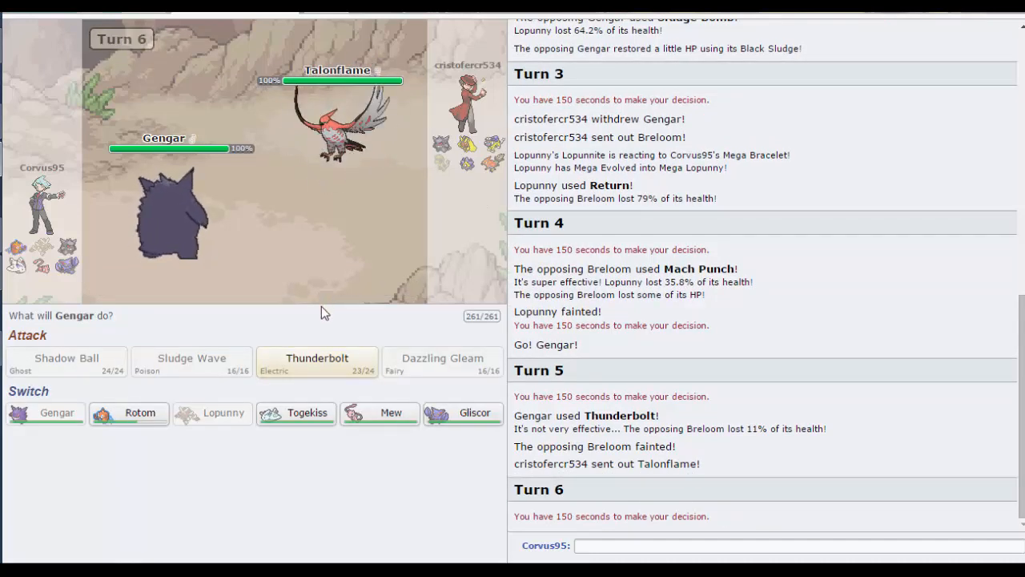
mouse_move(160, 221)
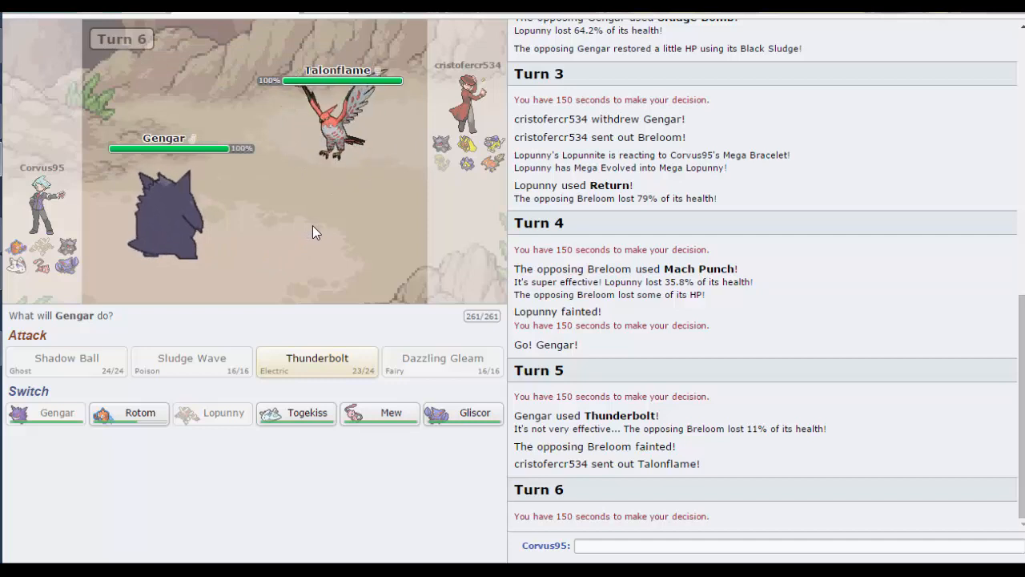
left_click(128, 413)
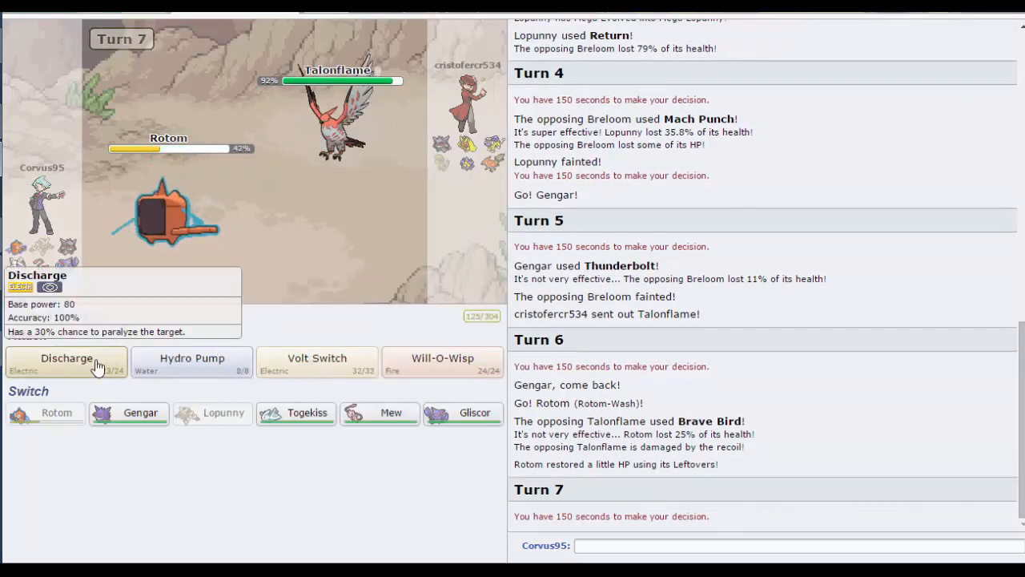
Step: Have Rotom use Discharge, then have Gliscor use Knock Off on Raikou
left_click(67, 359)
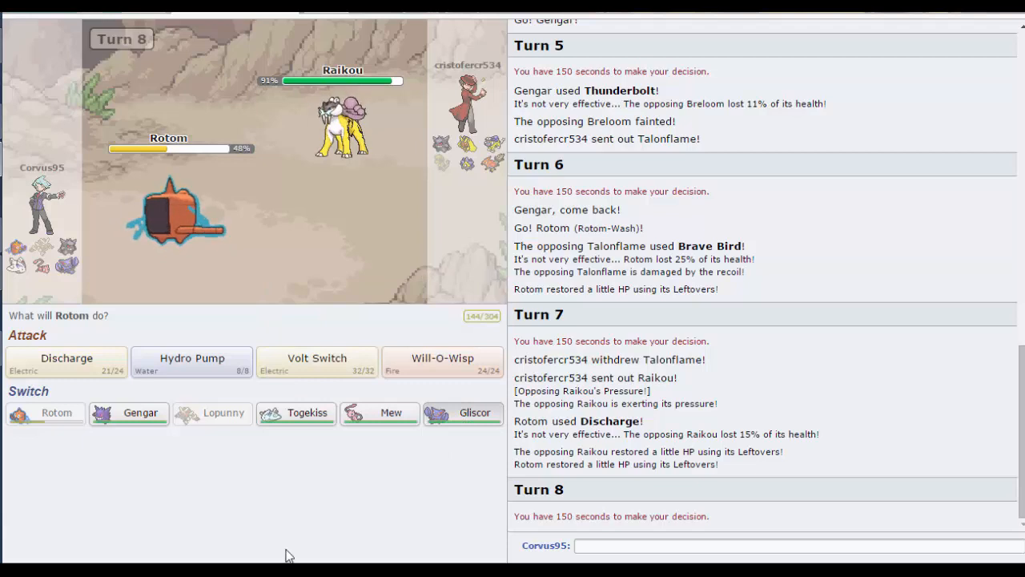
mouse_move(391, 413)
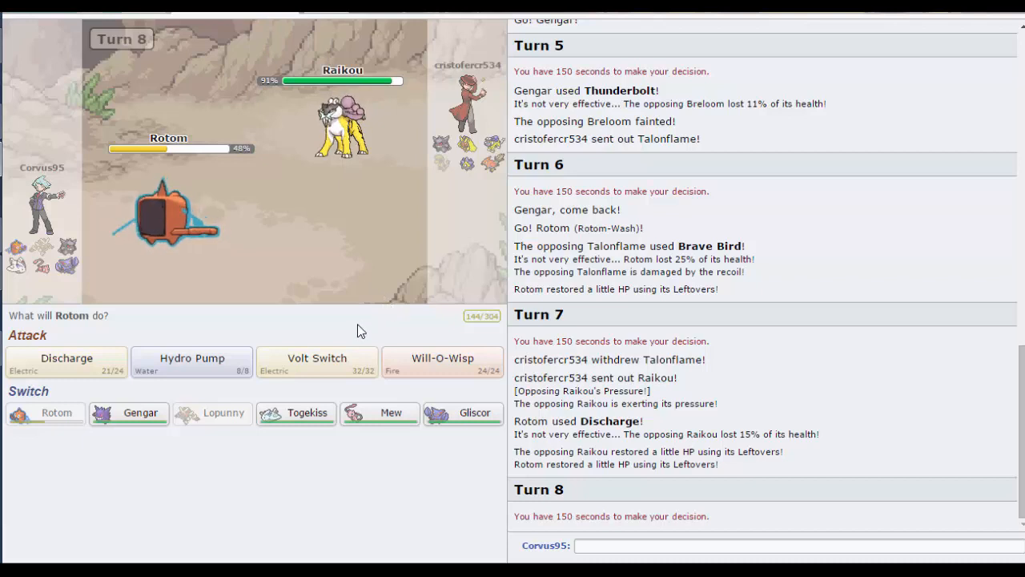
mouse_move(192, 360)
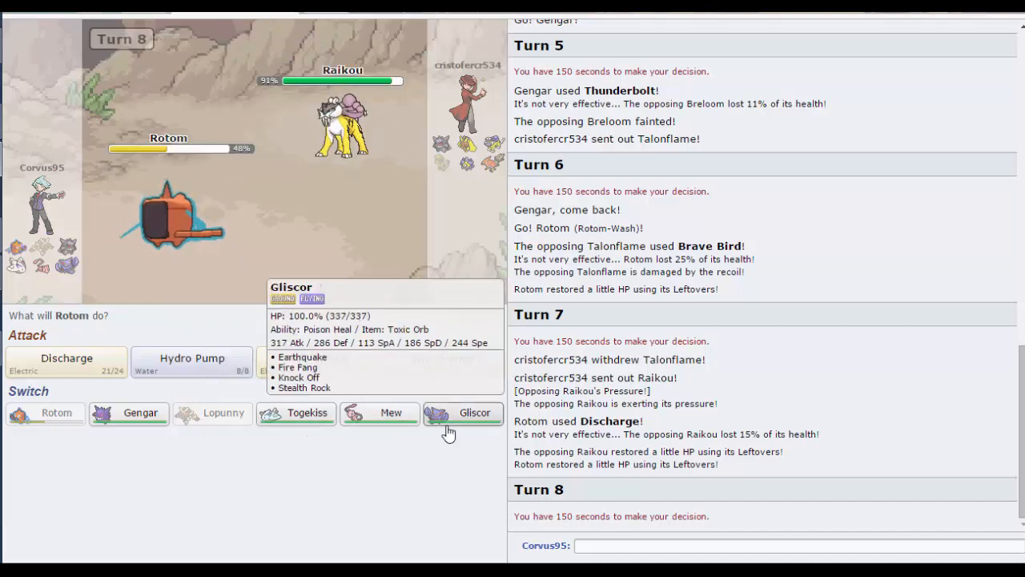
mouse_move(391, 414)
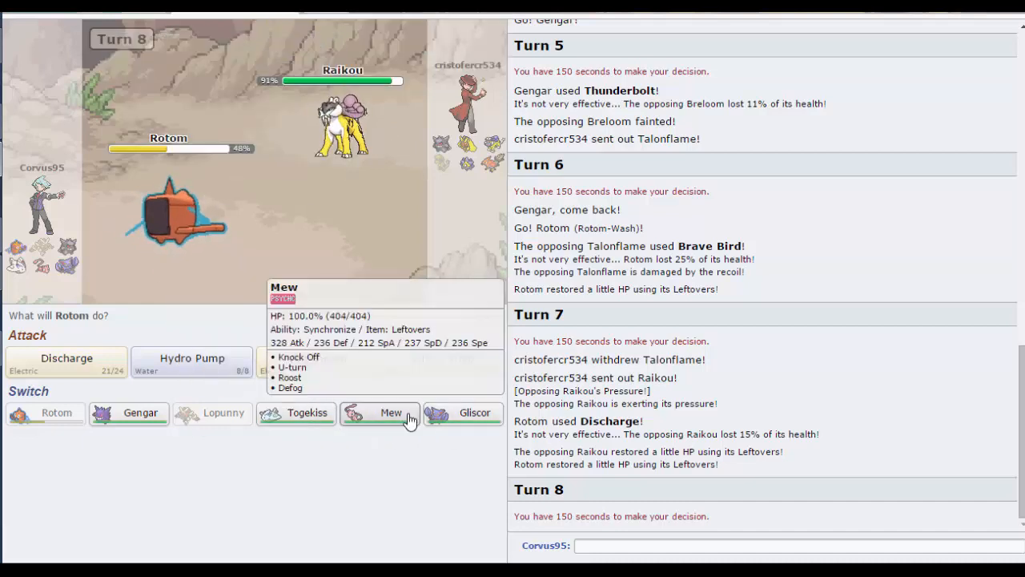
mouse_move(418, 386)
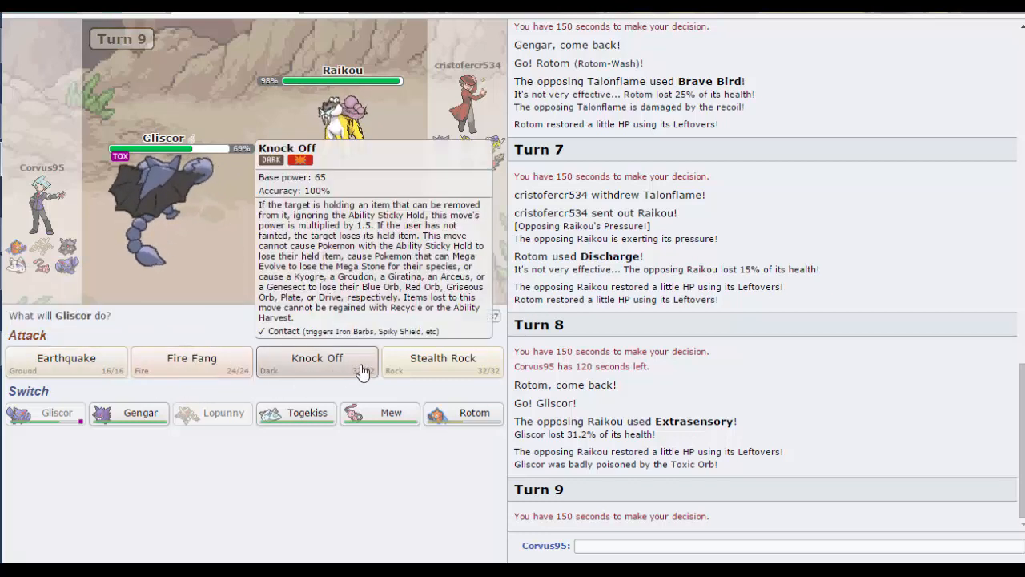
left_click(317, 359)
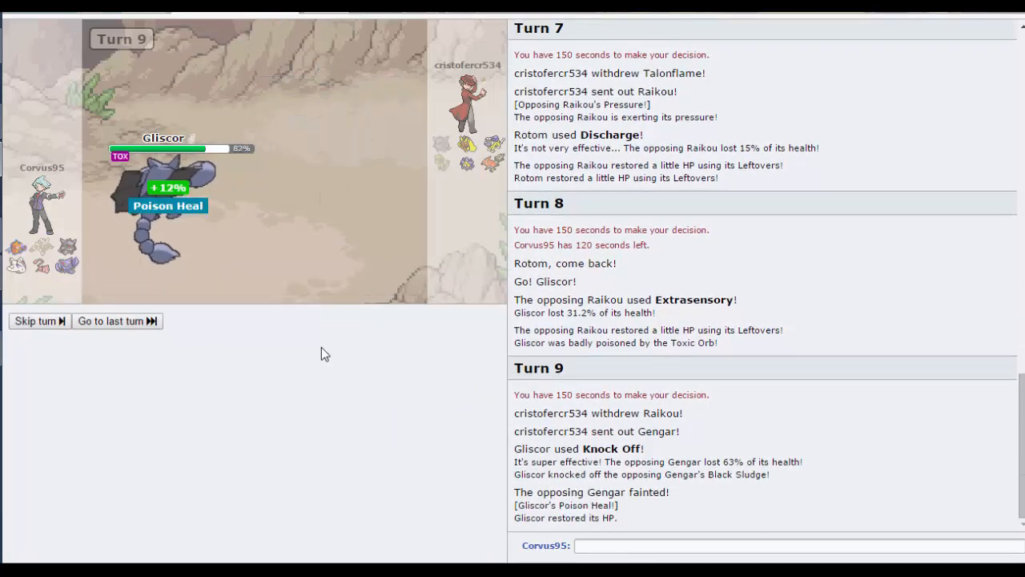
Step: Send Mew in to replace the fainted Gliscor against Starmie
left_click(38, 321)
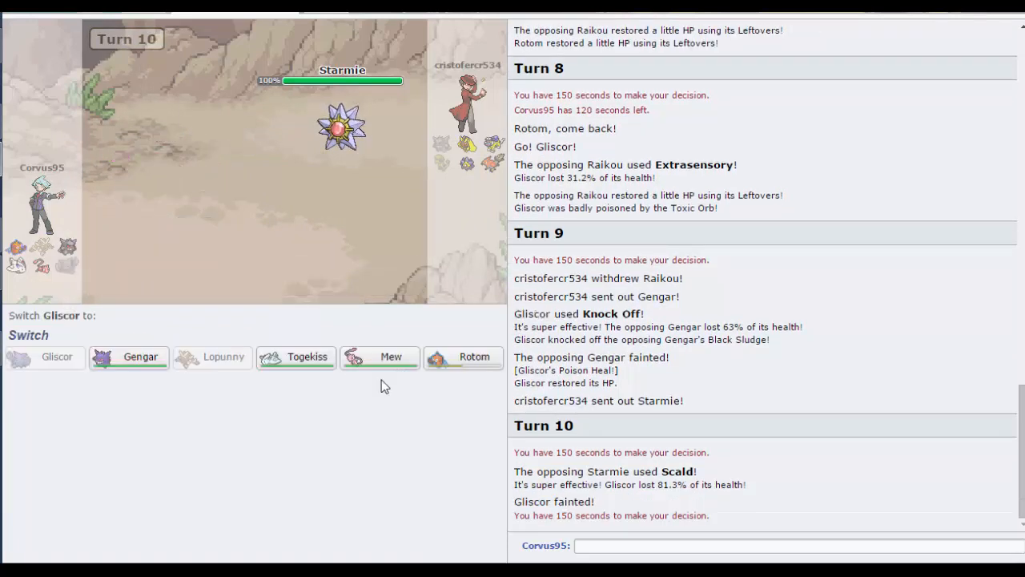
mouse_move(141, 358)
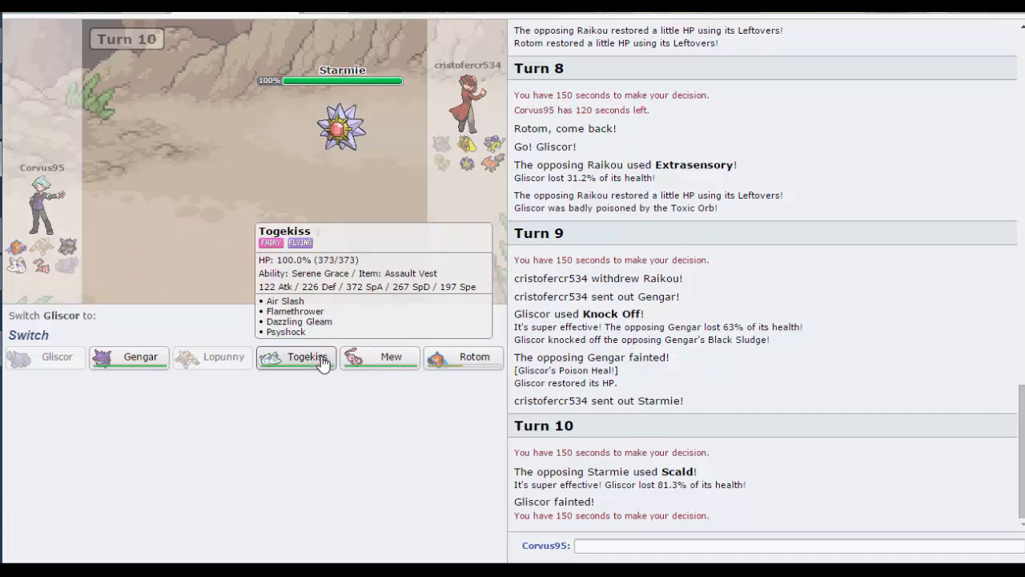
mouse_move(378, 363)
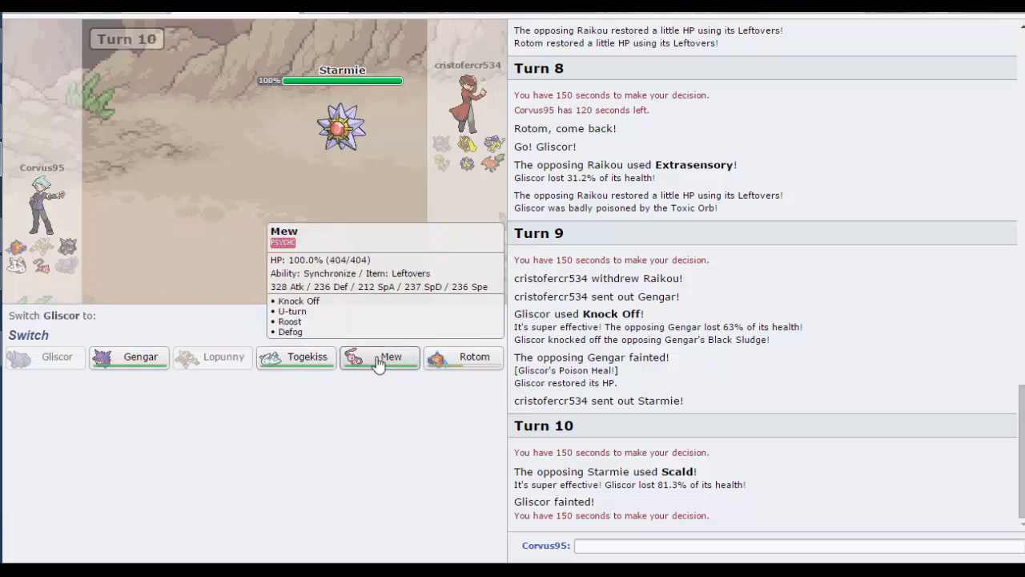
left_click(381, 356)
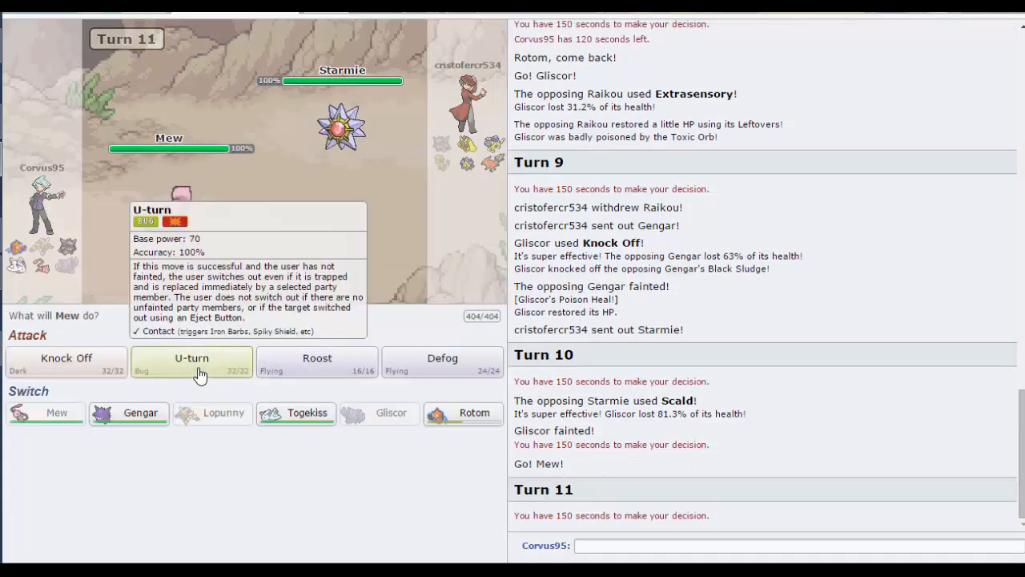
mouse_move(48, 359)
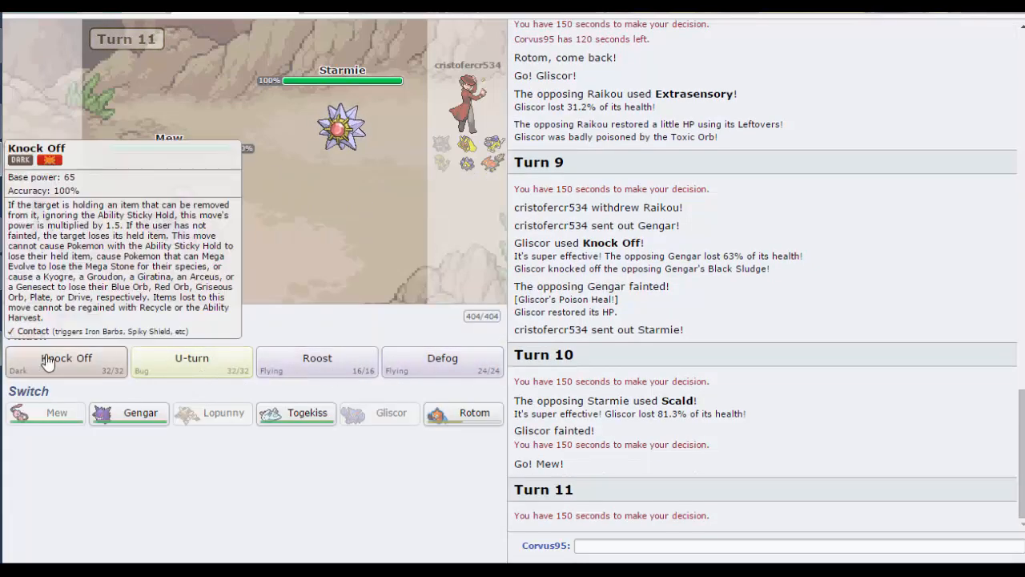
Step: Hit the incoming Lopunny with Mew's Knock Off, then switch Mew out for Togekiss
left_click(66, 359)
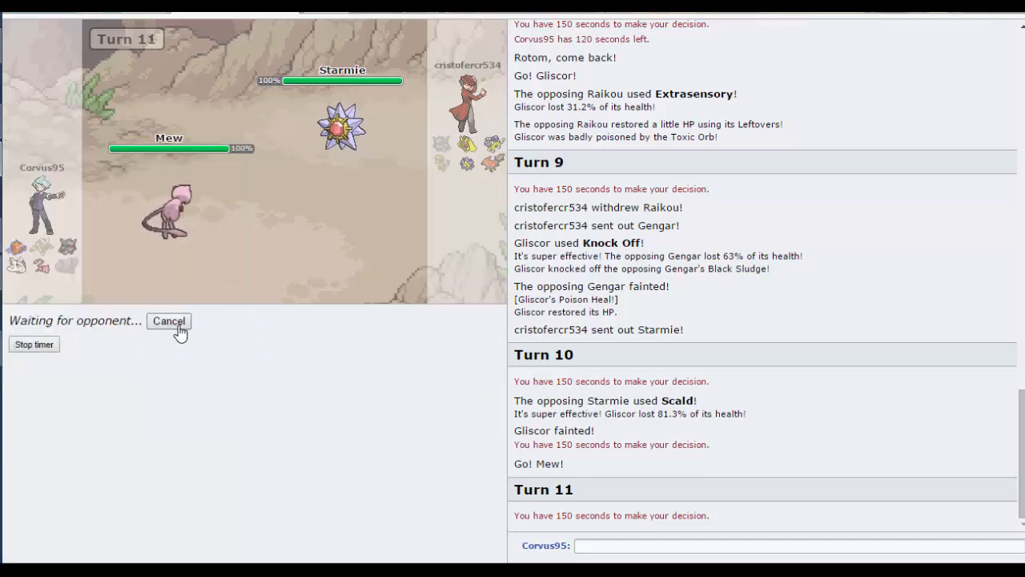
left_click(168, 320)
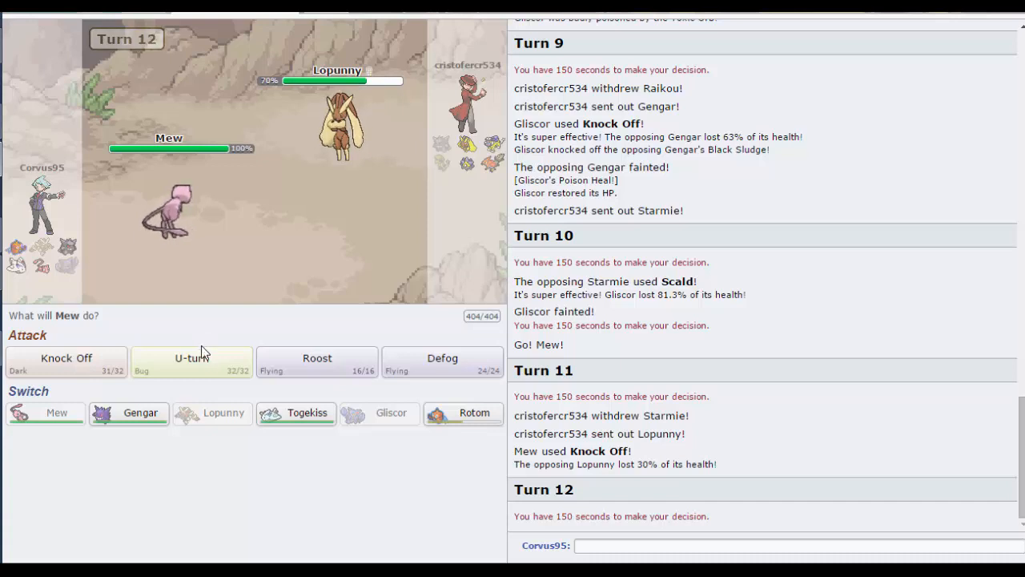
mouse_move(209, 367)
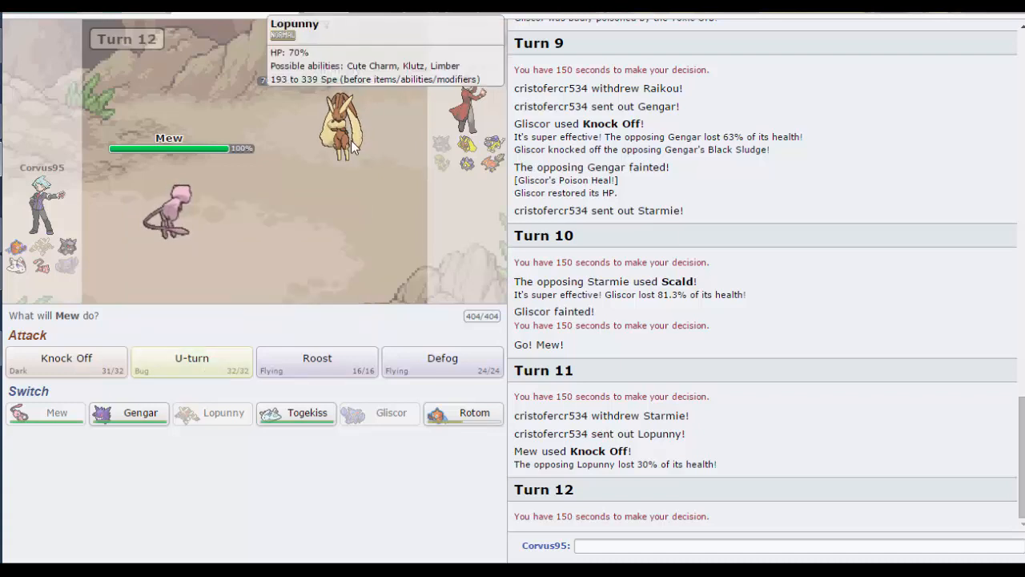
mouse_move(271, 237)
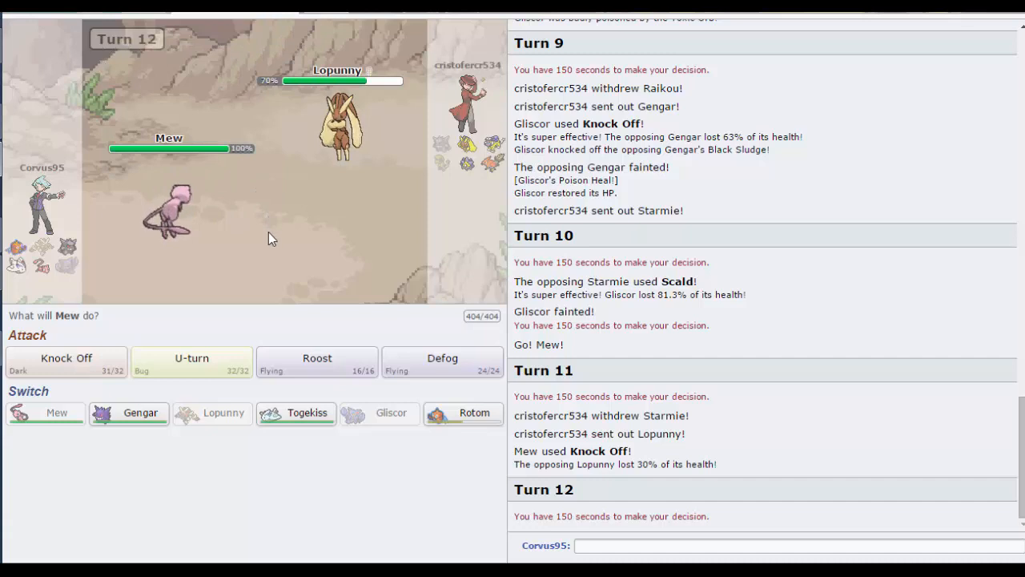
mouse_move(295, 413)
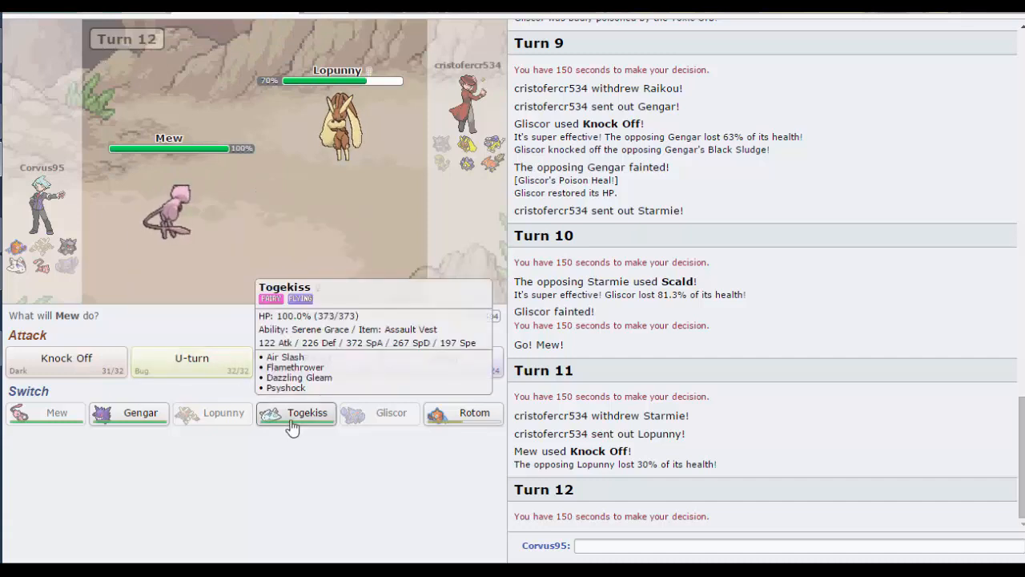
left_click(294, 413)
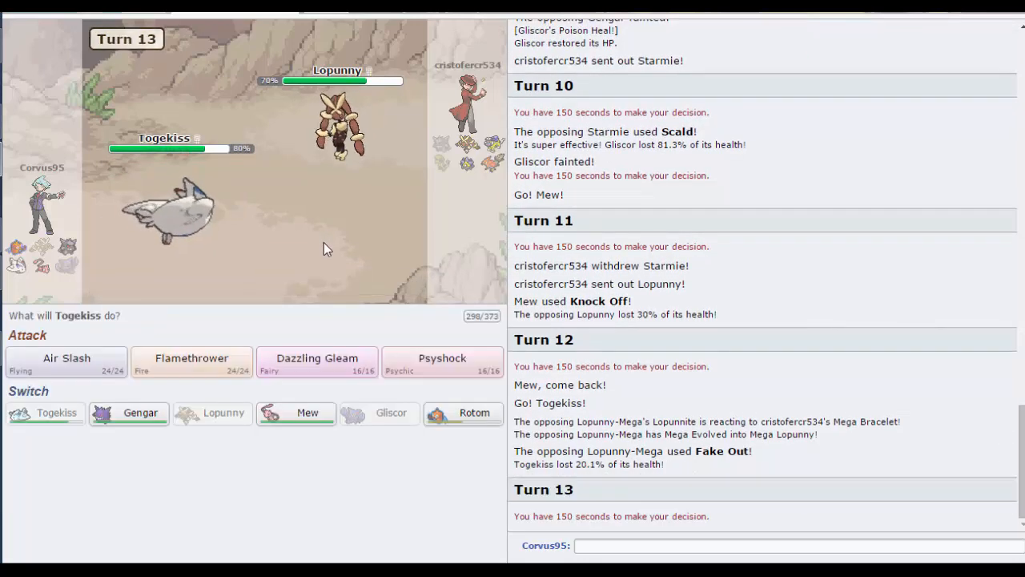
mouse_move(341, 242)
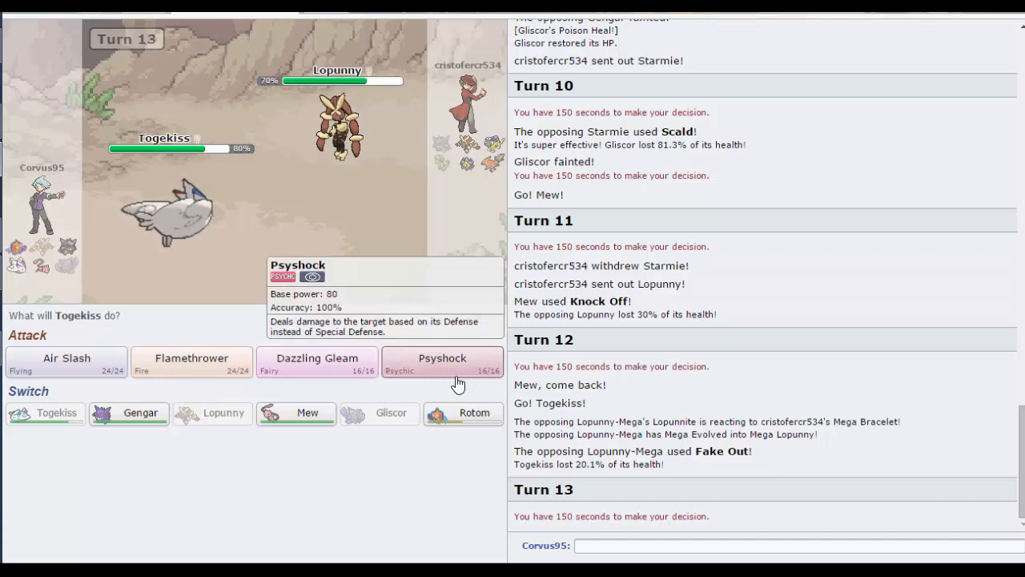
mouse_move(458, 383)
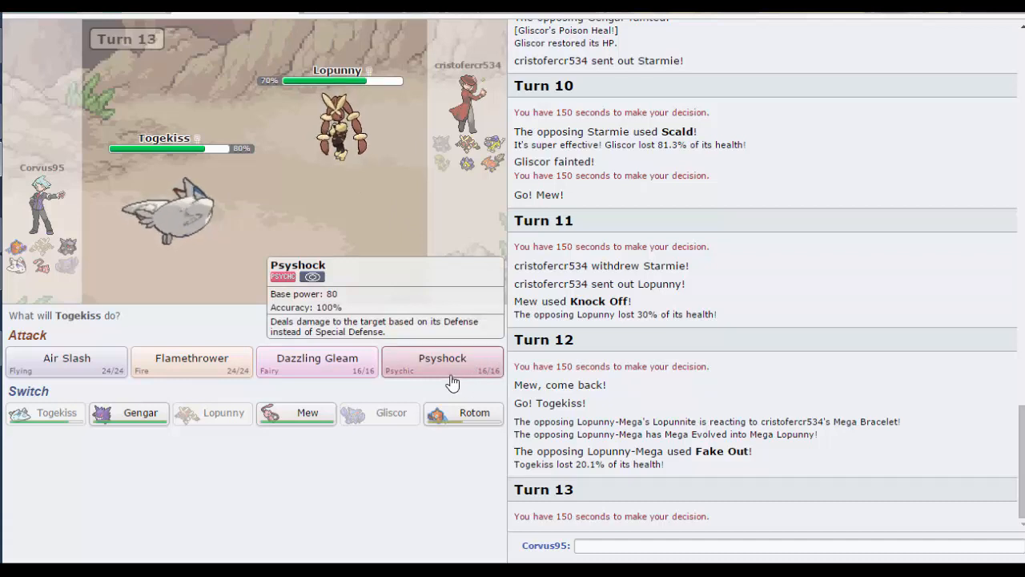
Step: Attack Raikou with Togekiss's Psyshock, then Dazzling Gleam twice until Togekiss faints
left_click(442, 359)
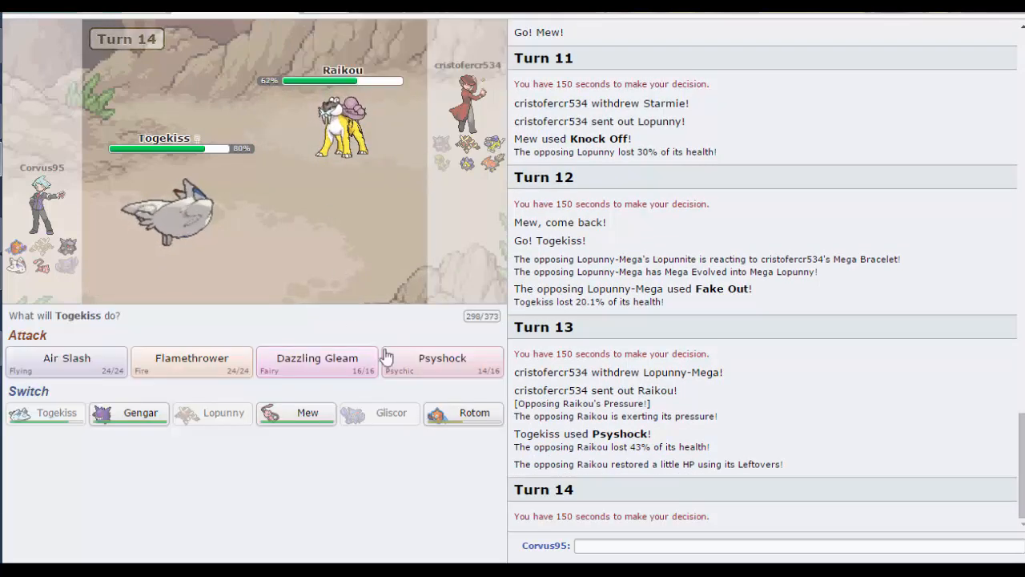
mouse_move(349, 378)
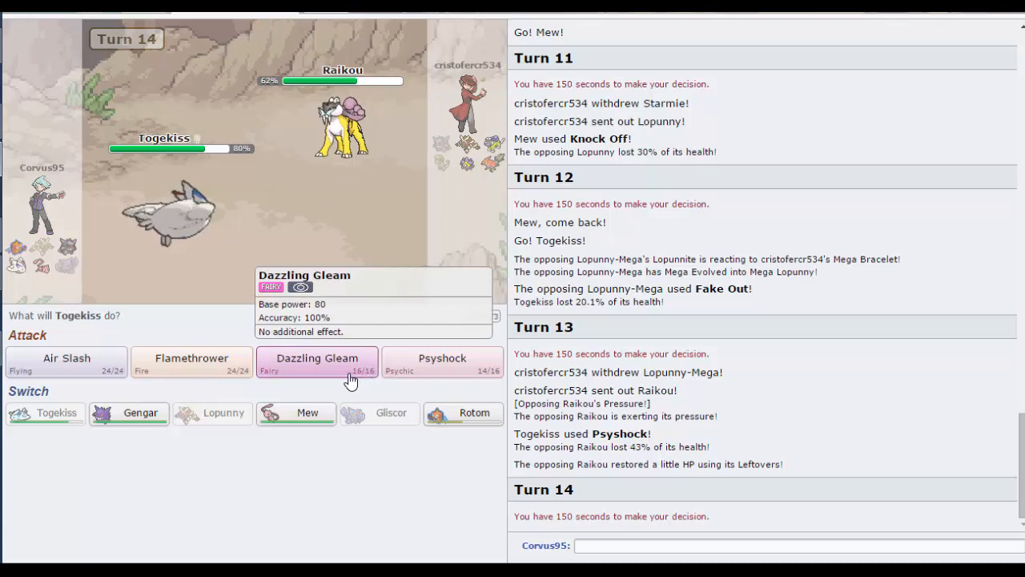
mouse_move(346, 375)
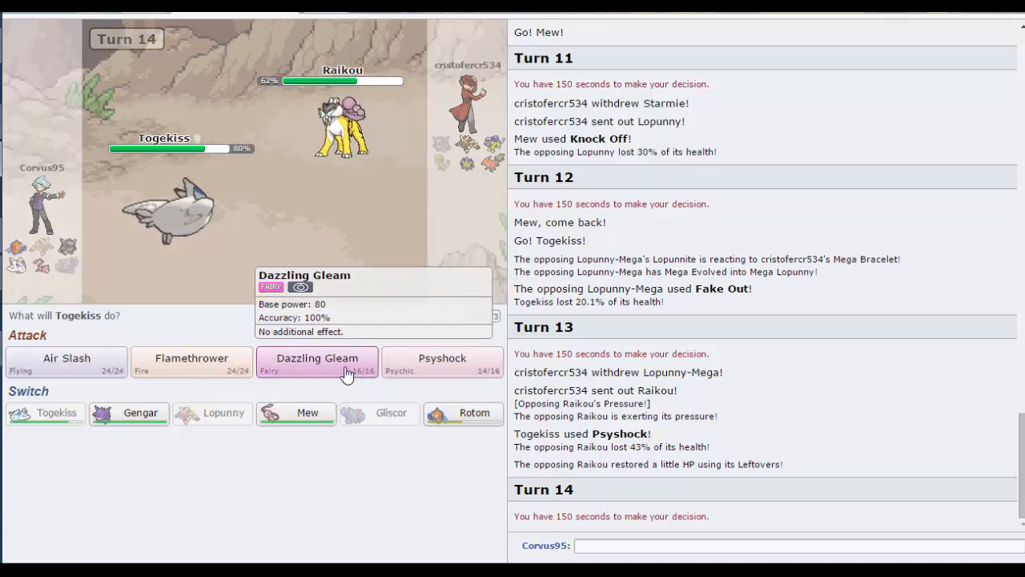
left_click(317, 358)
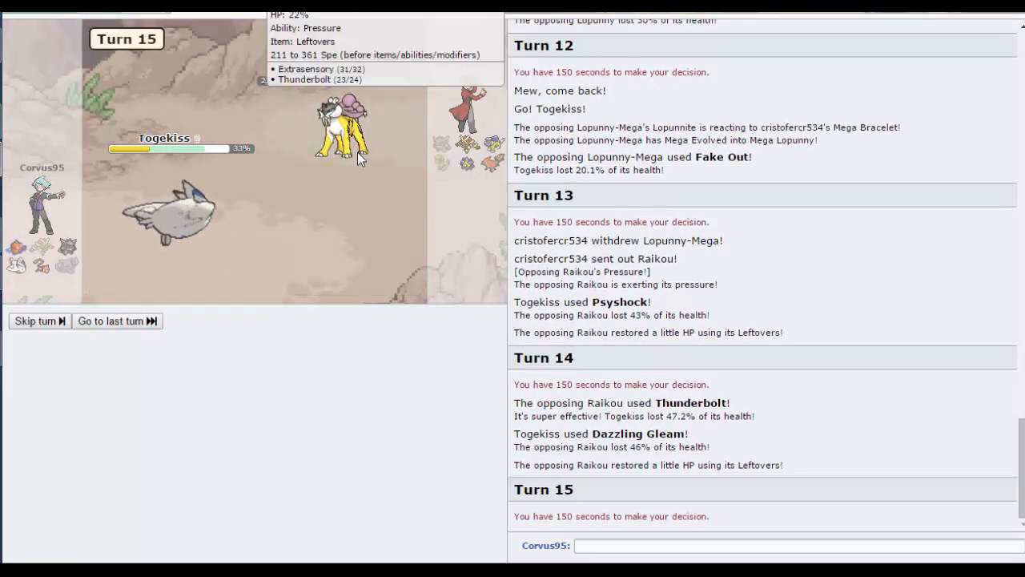
mouse_move(330, 370)
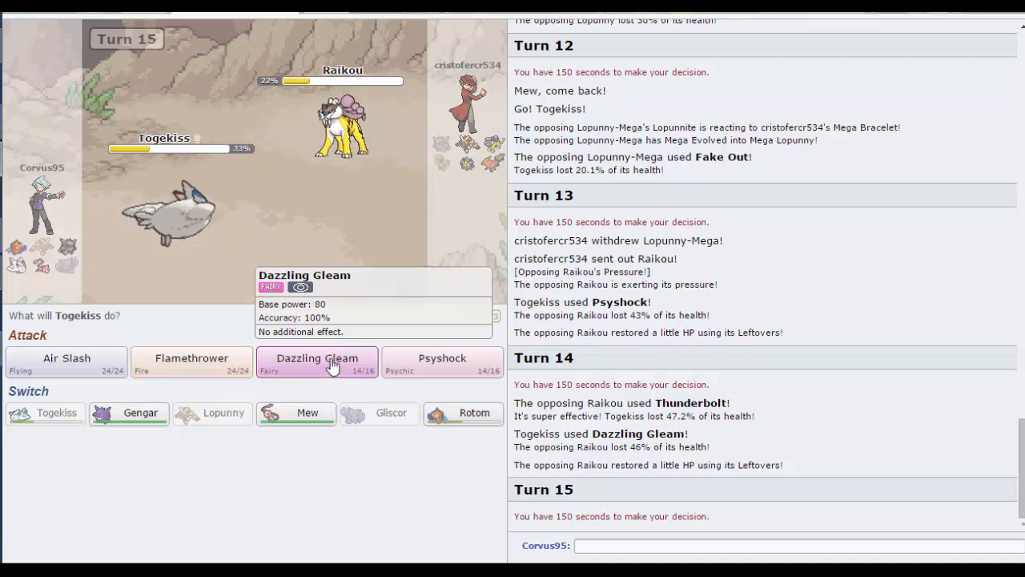
left_click(317, 359)
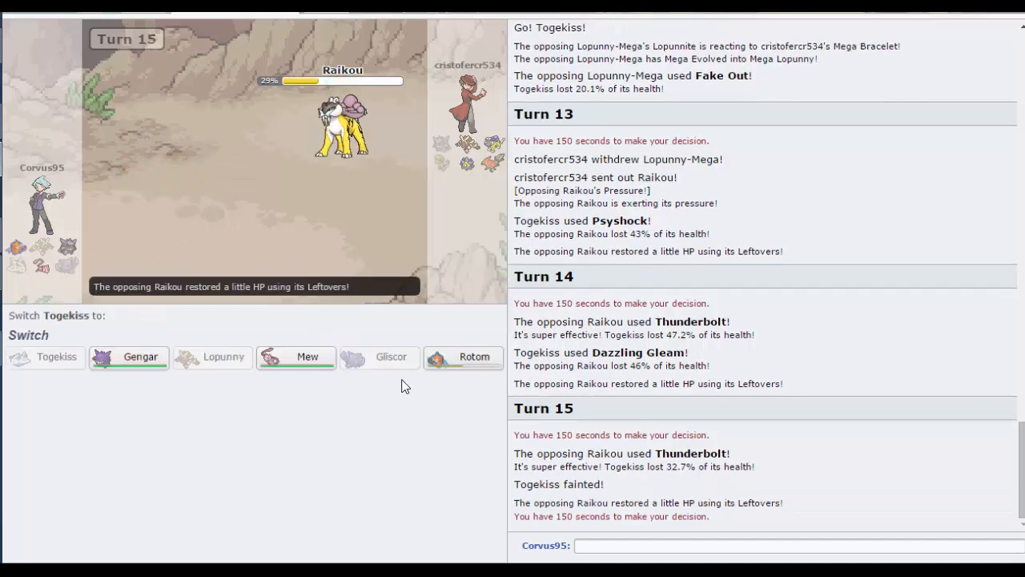
mouse_move(128, 357)
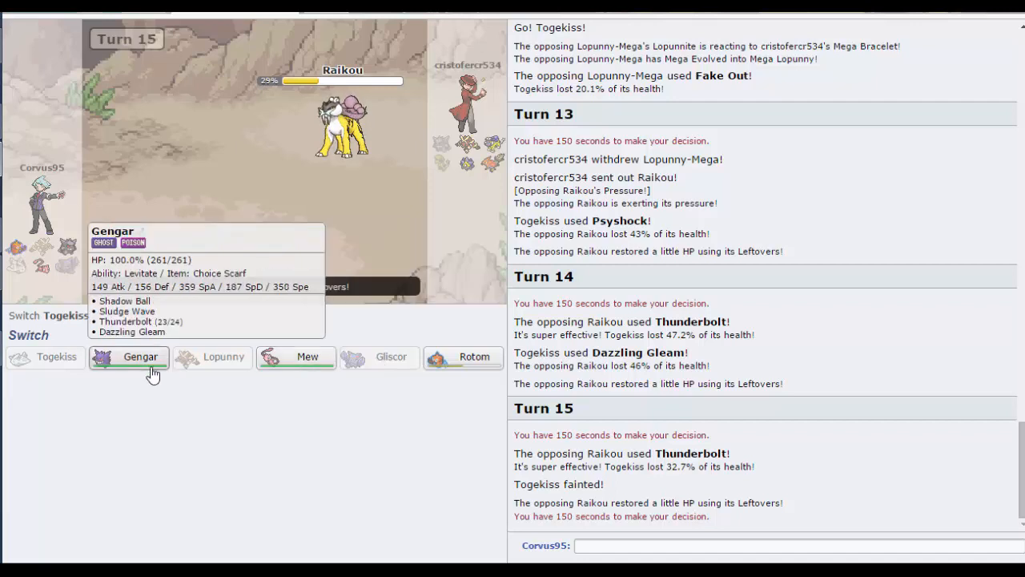
Step: Send in Gengar for the fainted Togekiss and knock out Raikou with Dazzling Gleam
left_click(128, 357)
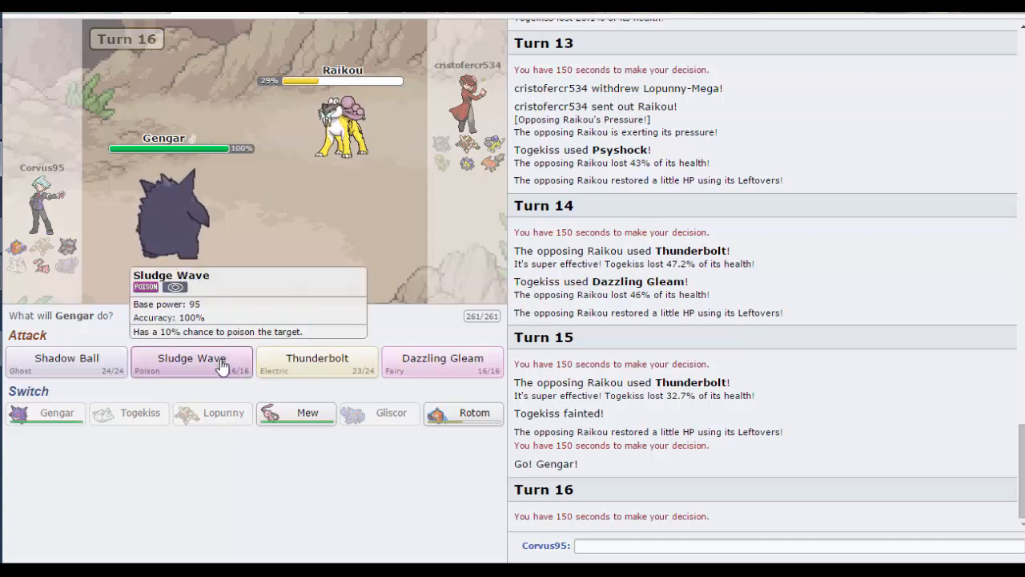
mouse_move(224, 378)
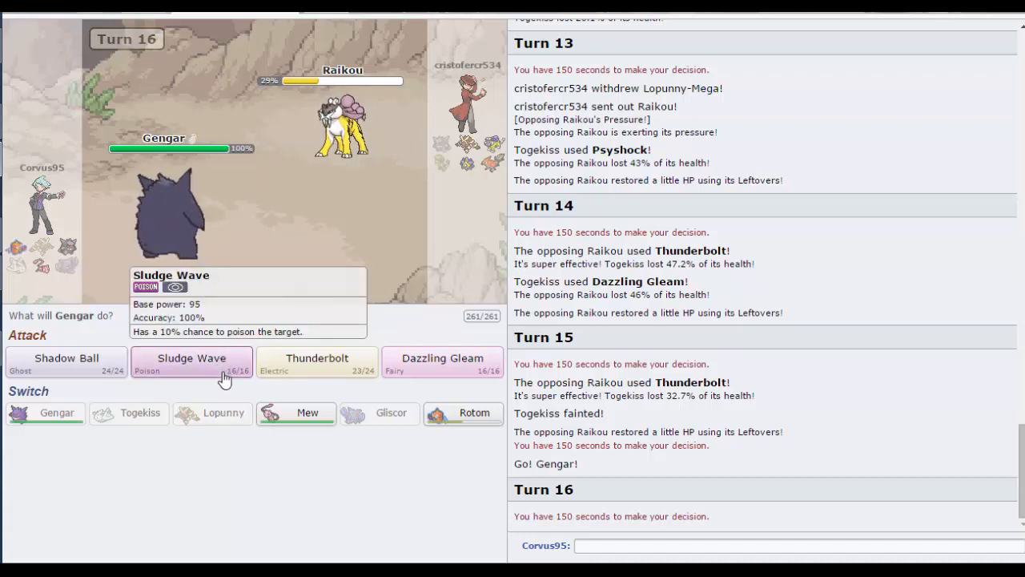
mouse_move(497, 393)
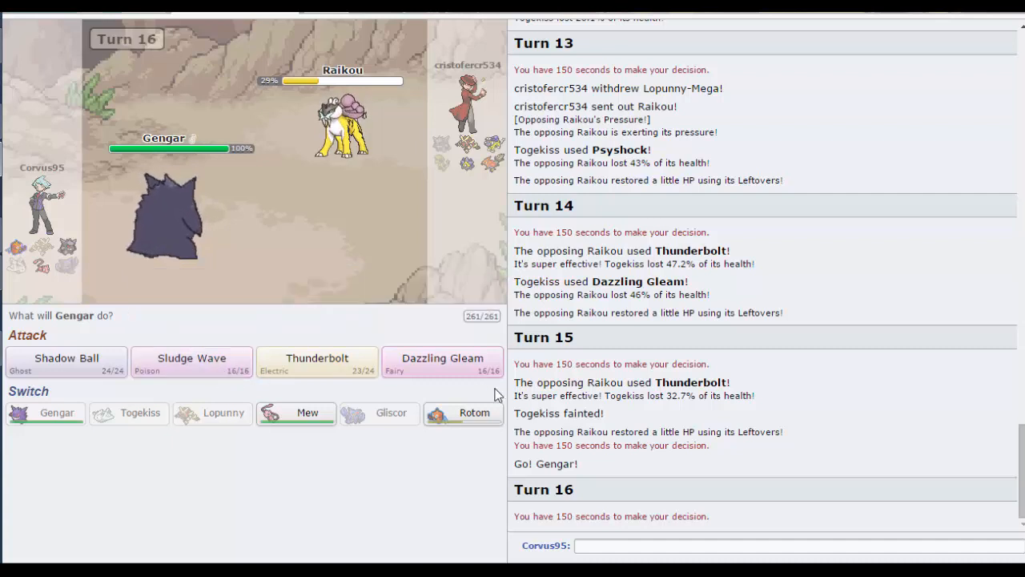
left_click(442, 360)
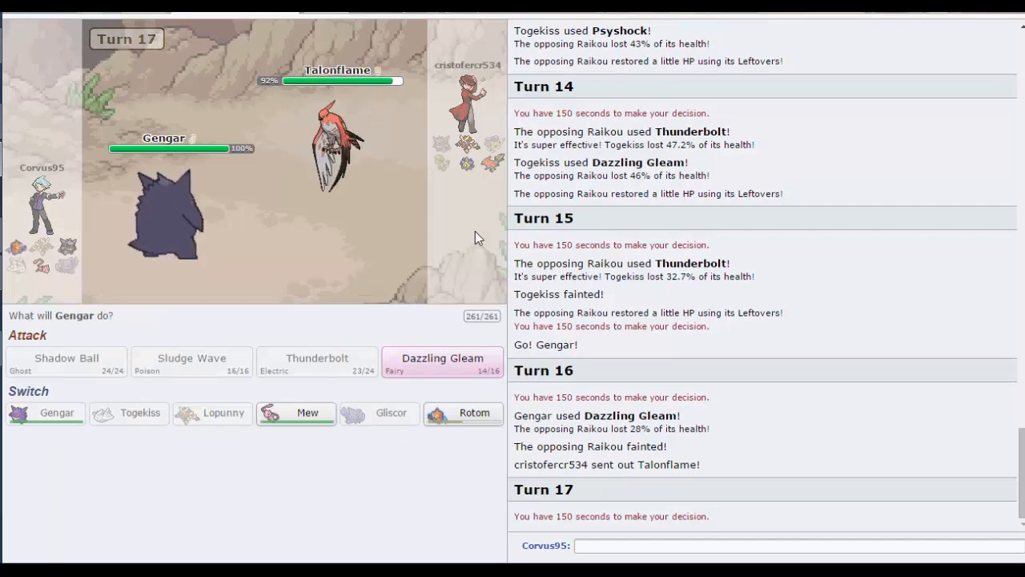
mouse_move(461, 414)
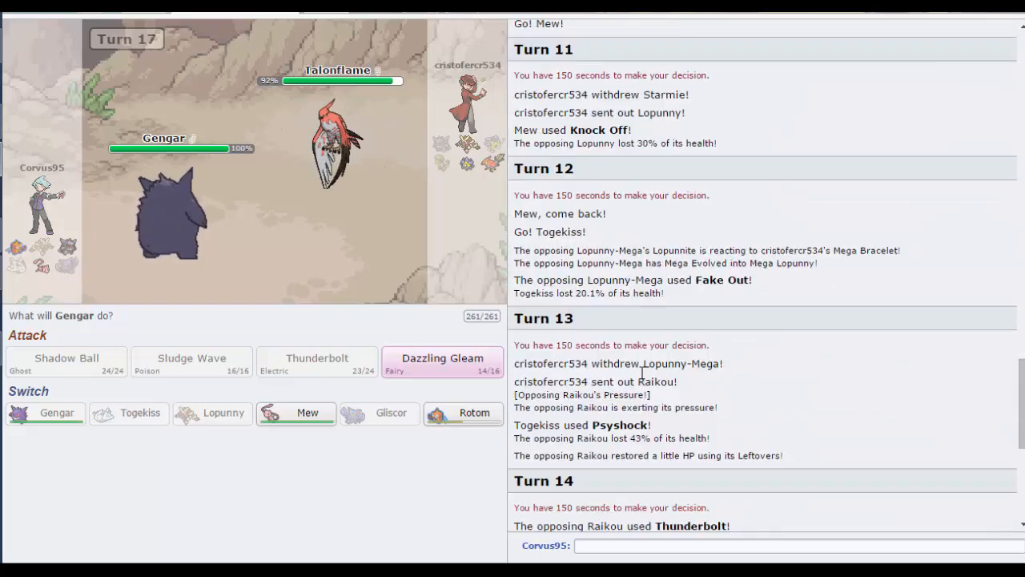
mouse_move(463, 414)
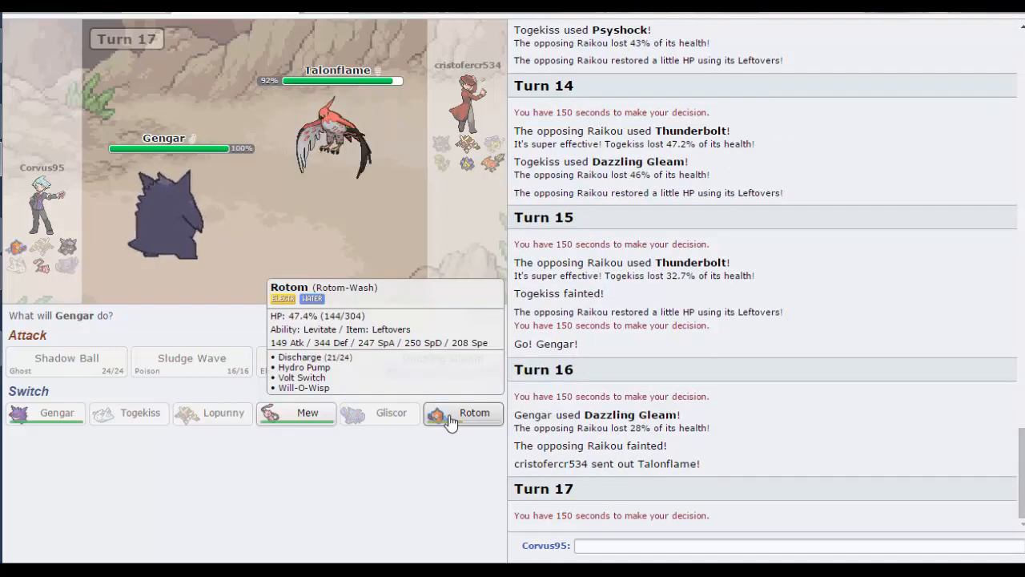
Step: Swap Gengar out for Rotom and faint Talonflame with Discharge
left_click(463, 413)
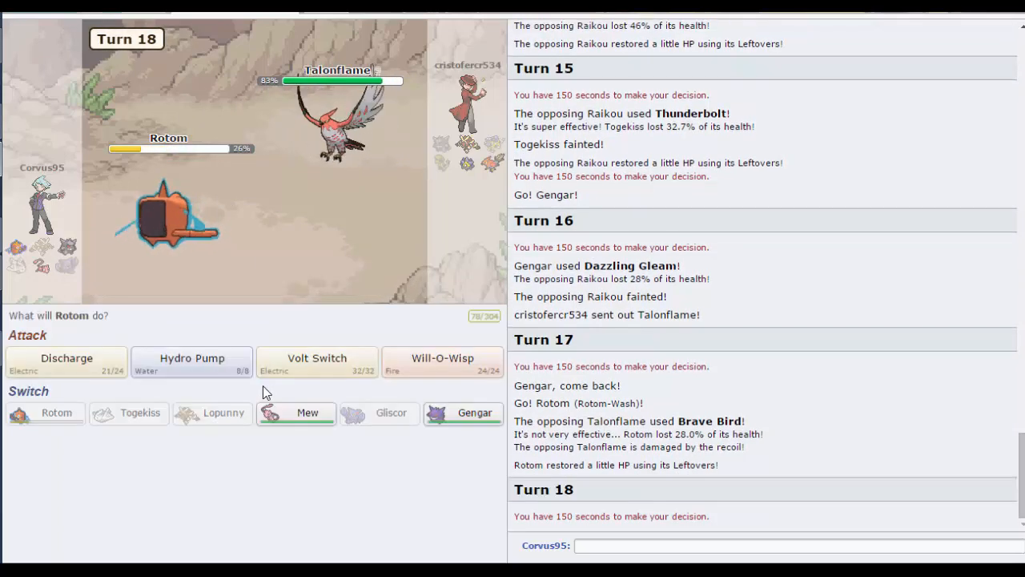
mouse_move(72, 369)
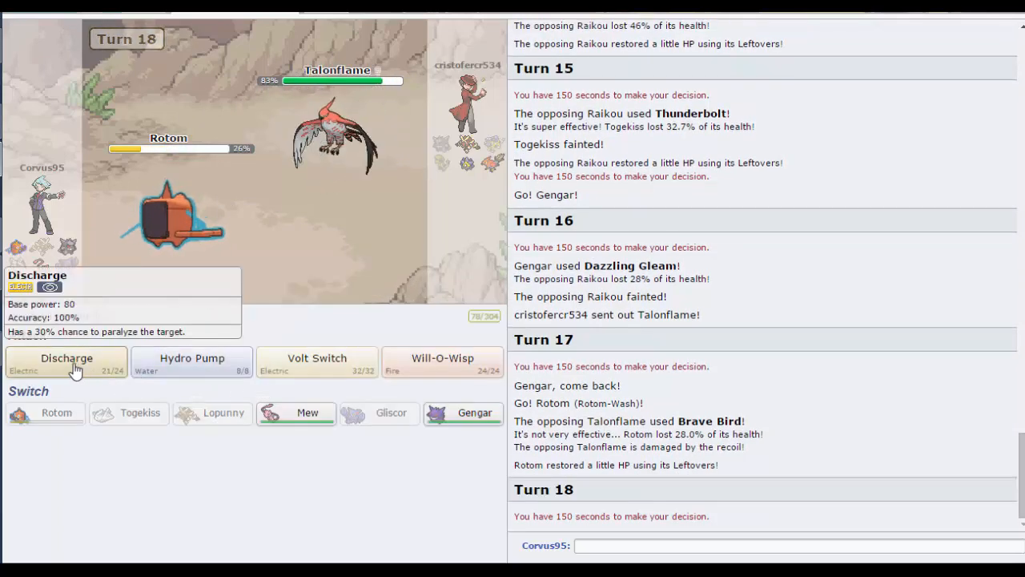
left_click(68, 358)
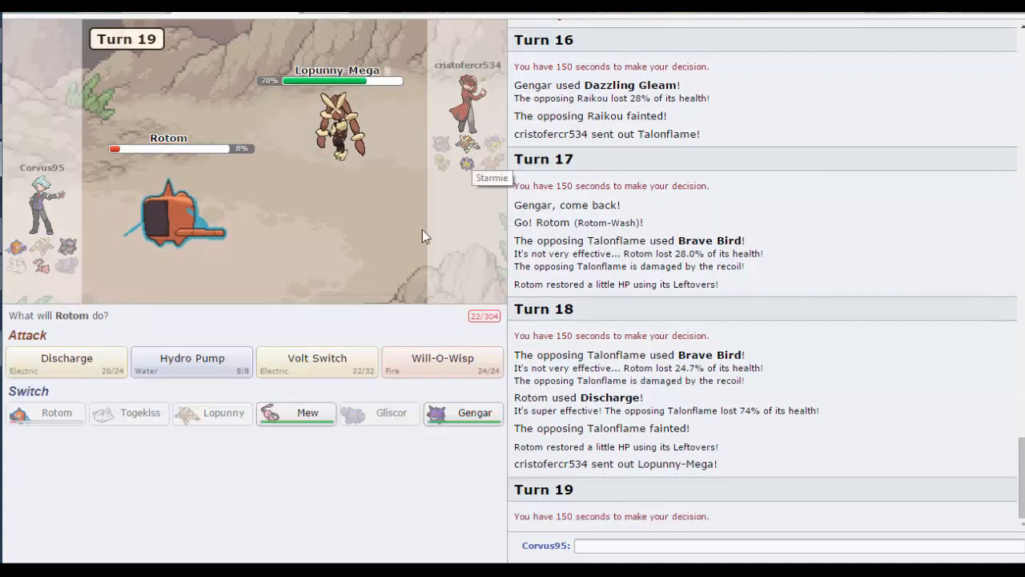
mouse_move(475, 413)
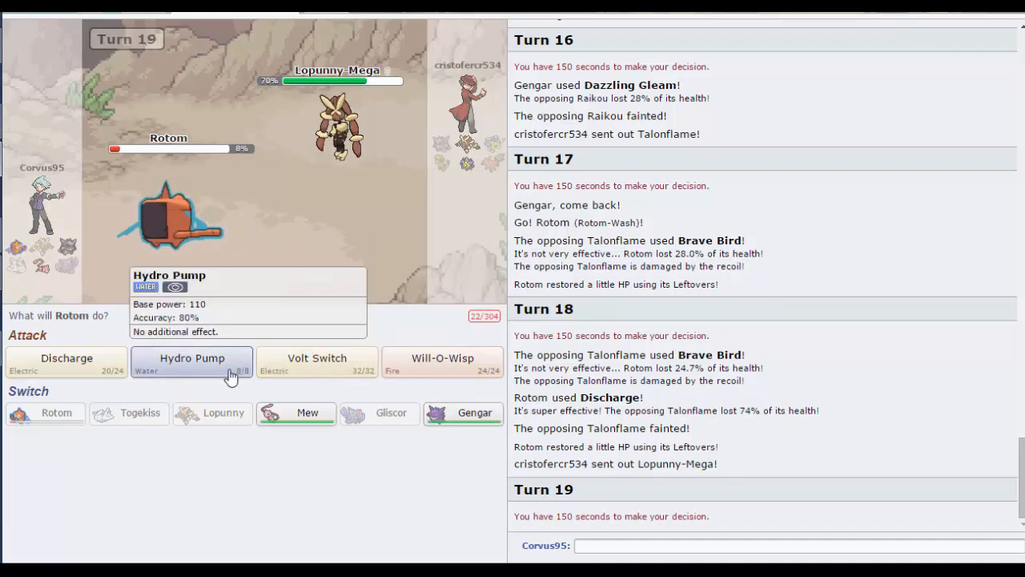
Step: Attack with Rotom's Hydro Pump, then Gengar's Dazzling Gleam, cancelling a pending switch to Mew
left_click(192, 359)
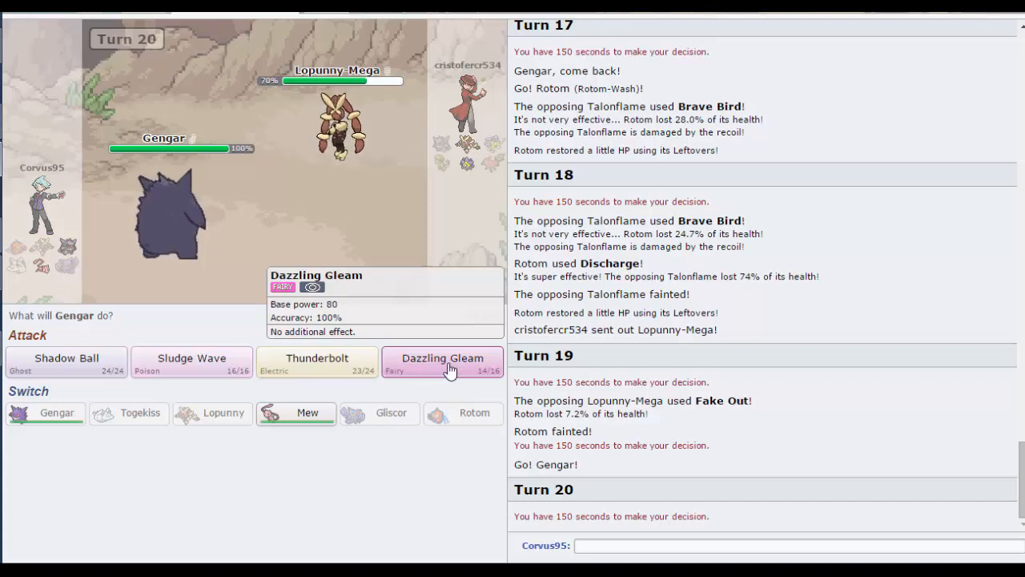
left_click(442, 359)
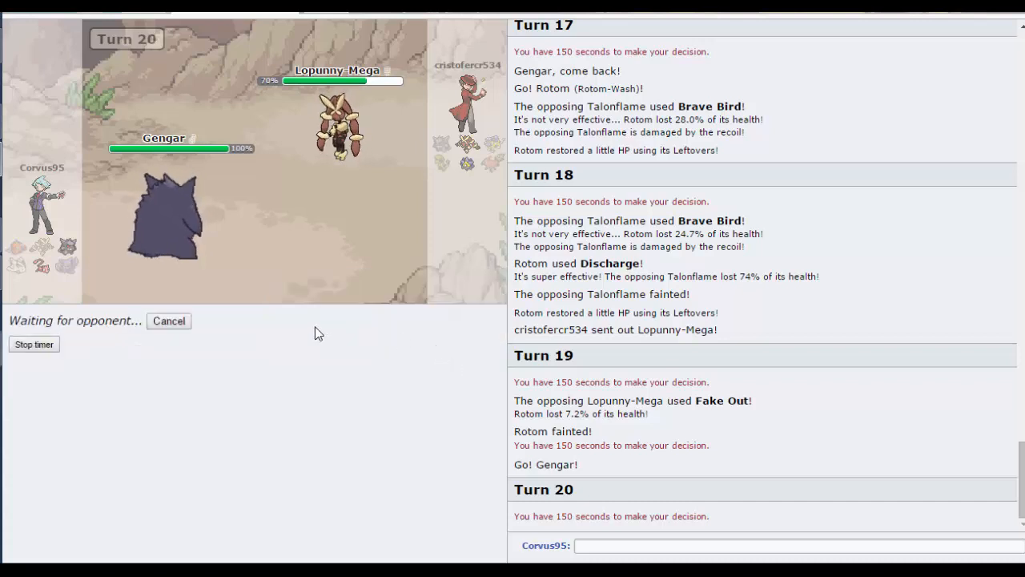
mouse_move(201, 330)
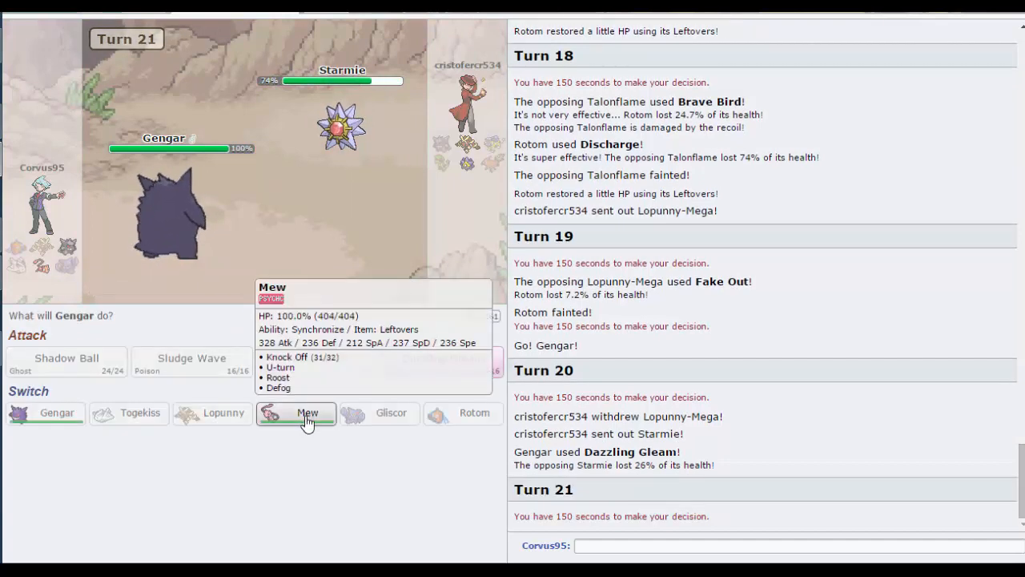
left_click(307, 413)
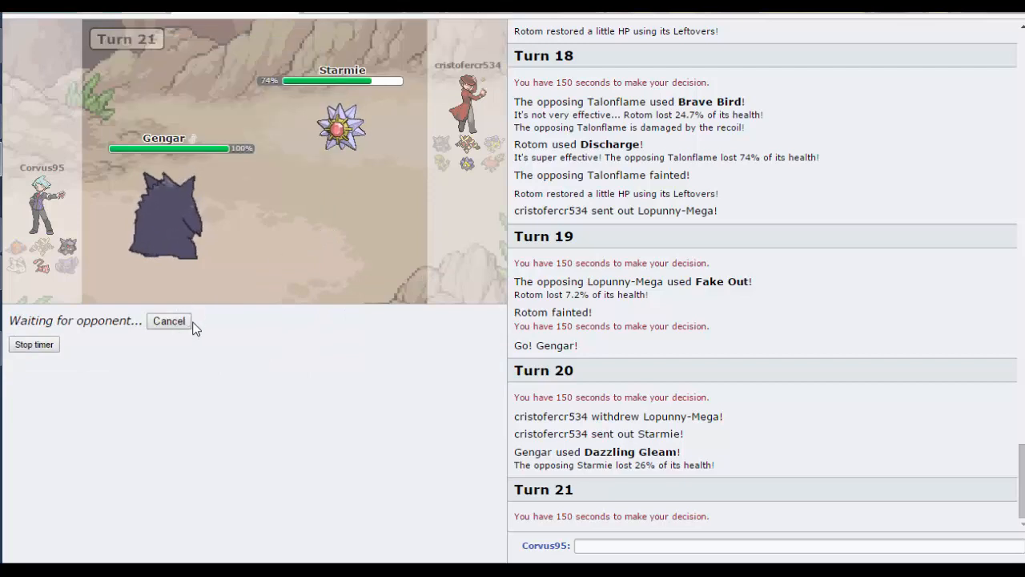
left_click(168, 320)
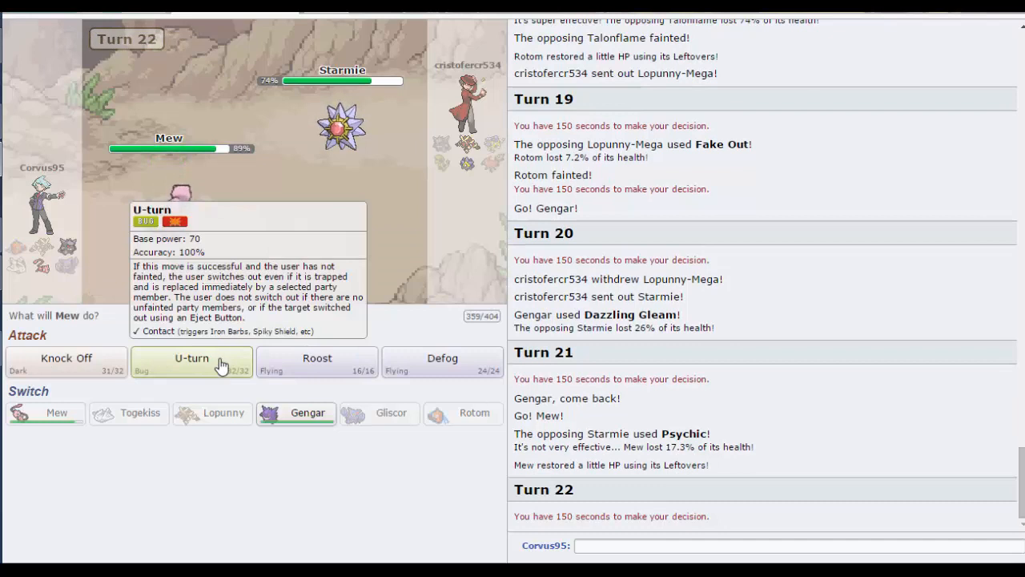
Step: Pivot Mew out with U-turn into Gengar, use Dazzling Gleam, then switch back to Mew
left_click(192, 358)
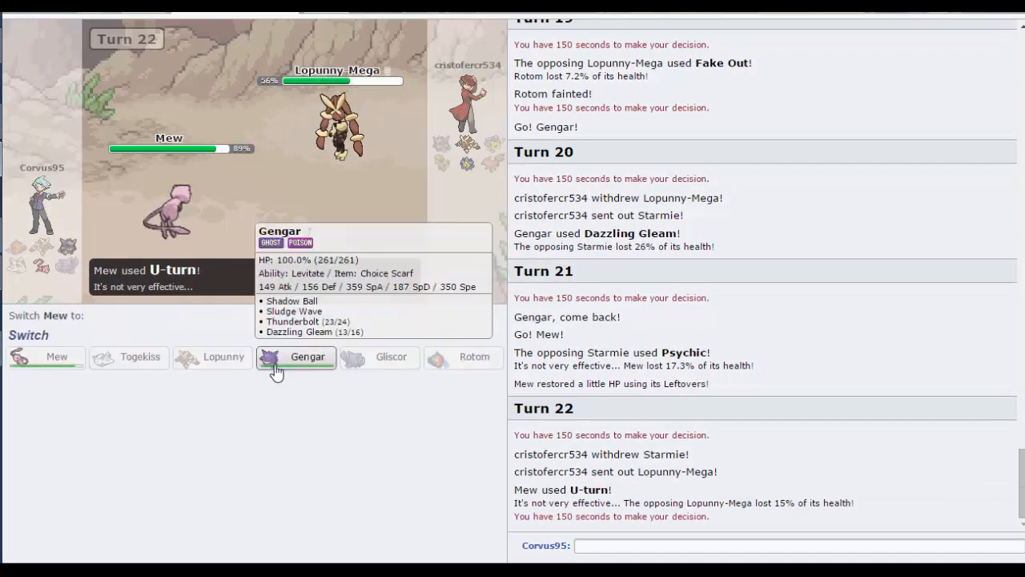
left_click(294, 357)
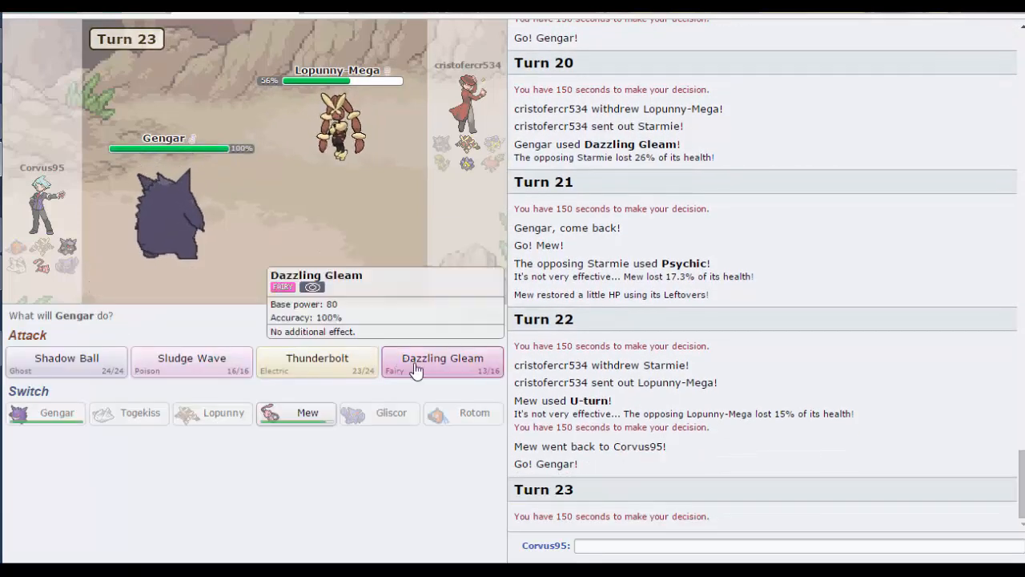
left_click(442, 359)
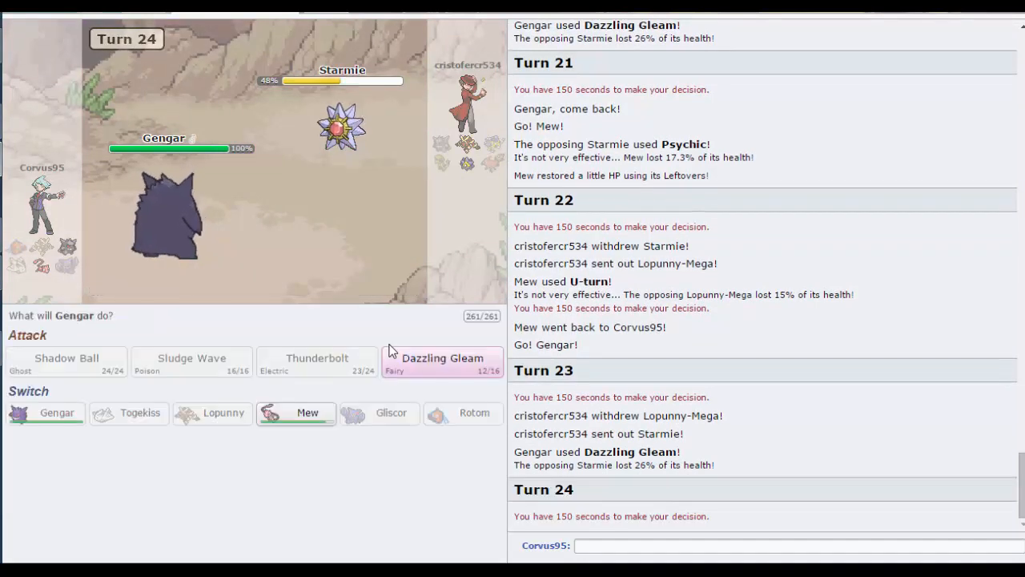
left_click(439, 357)
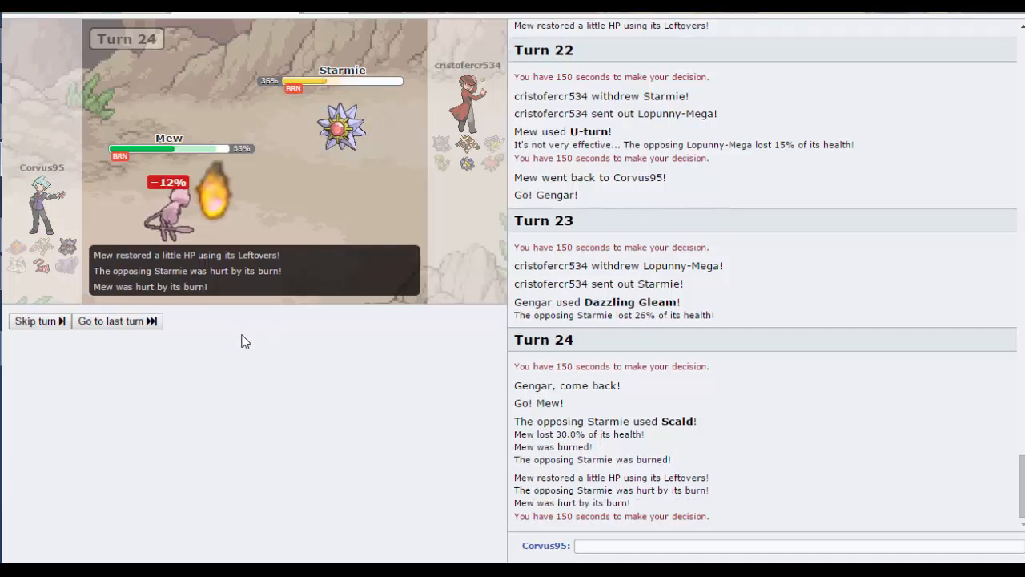
mouse_move(192, 362)
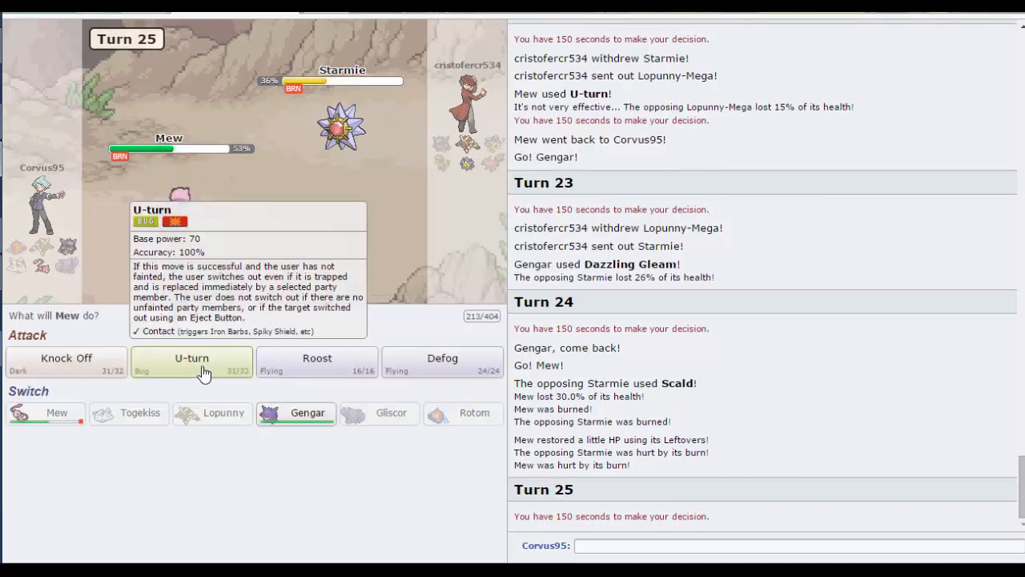
mouse_move(218, 369)
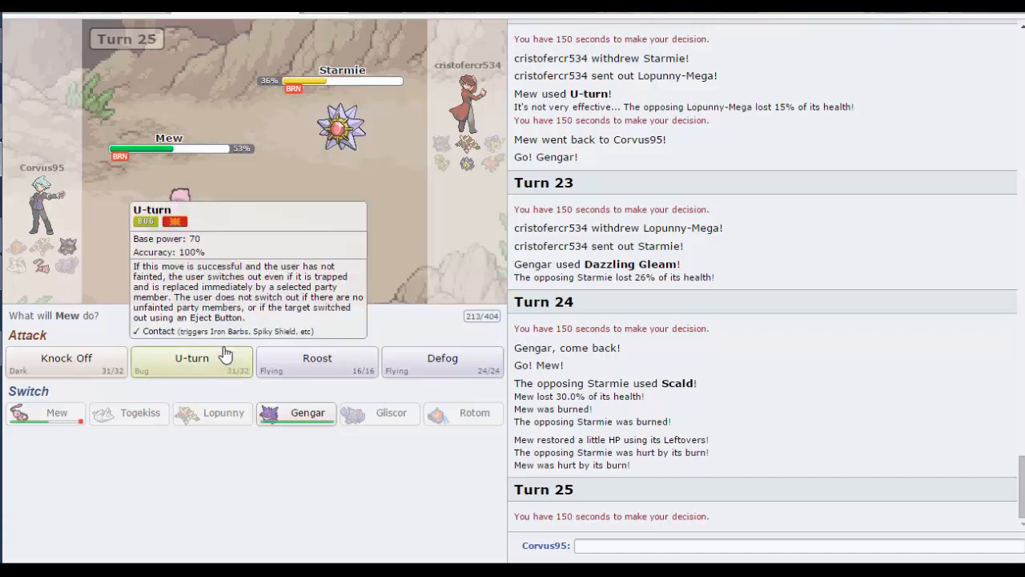
mouse_move(67, 358)
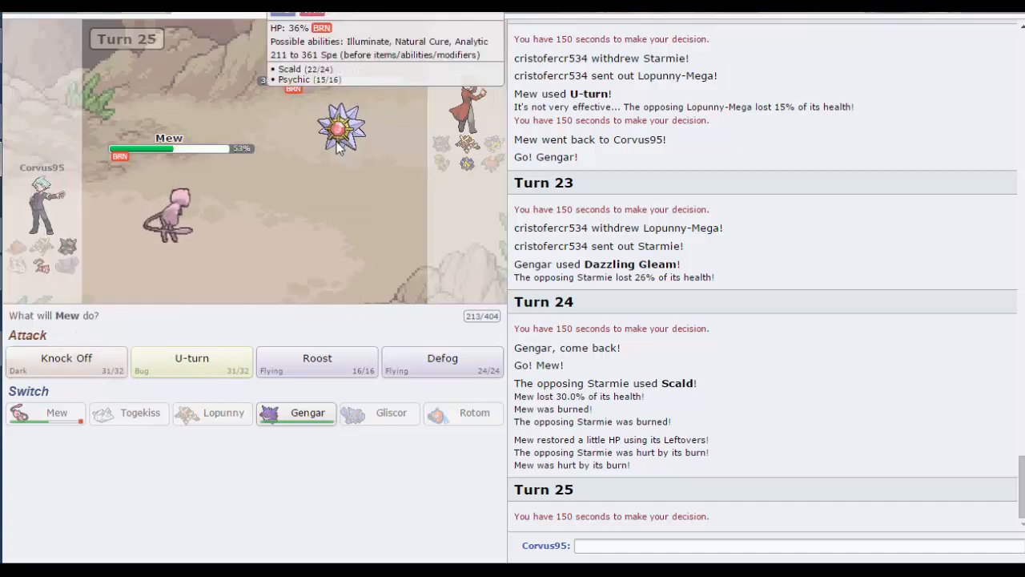
mouse_move(67, 358)
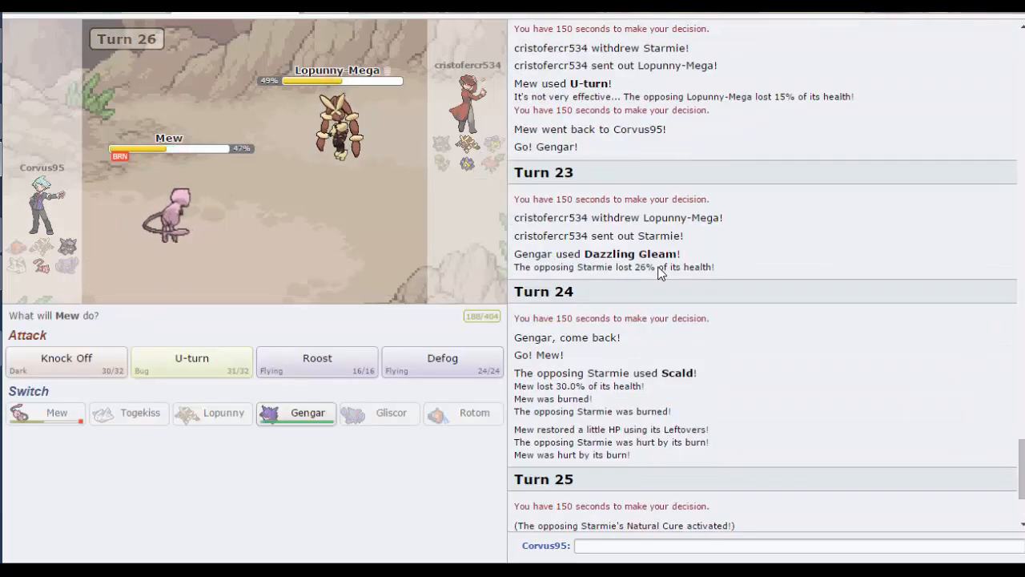
mouse_move(192, 365)
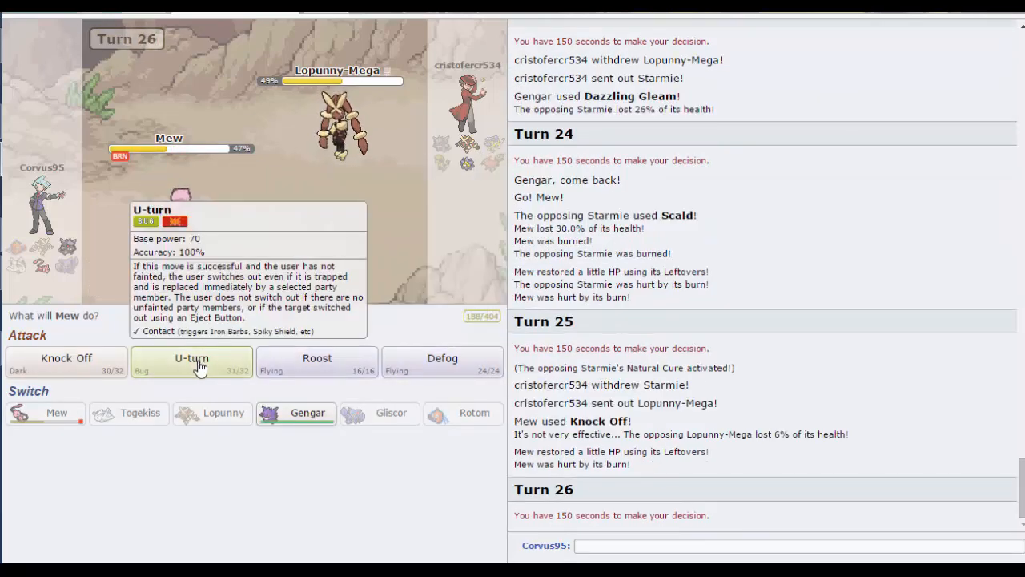
mouse_move(402, 368)
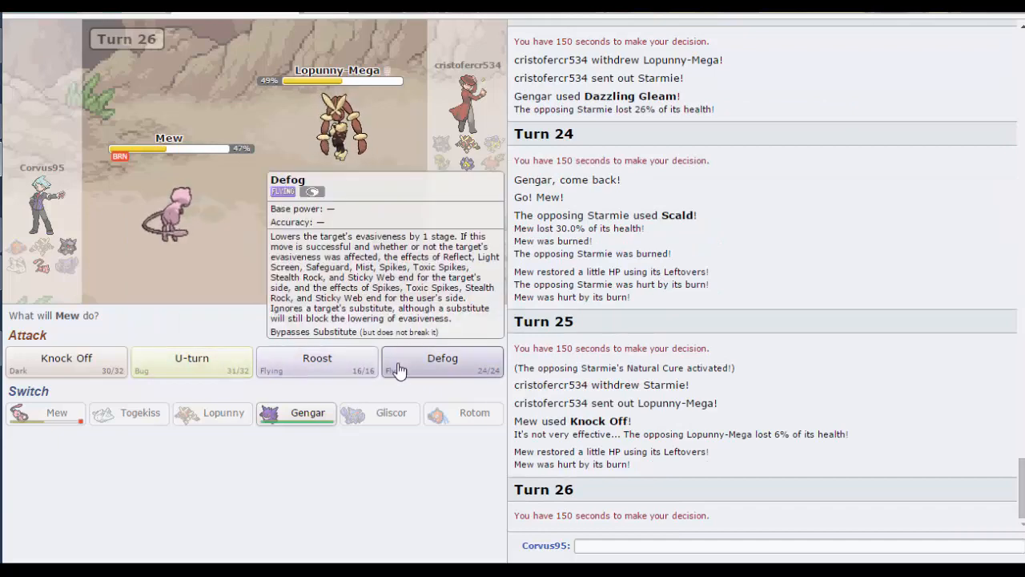
mouse_move(65, 358)
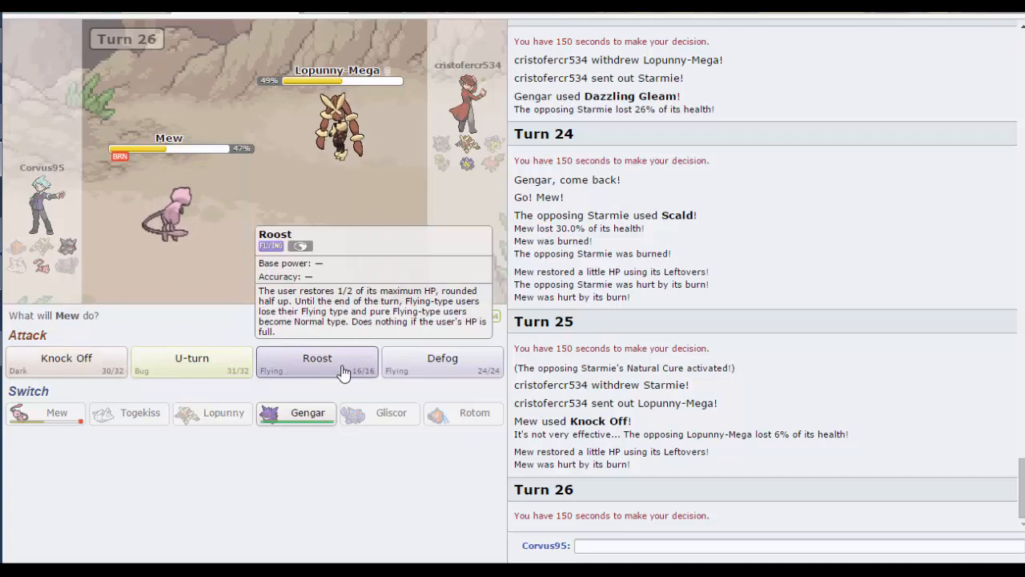
mouse_move(66, 359)
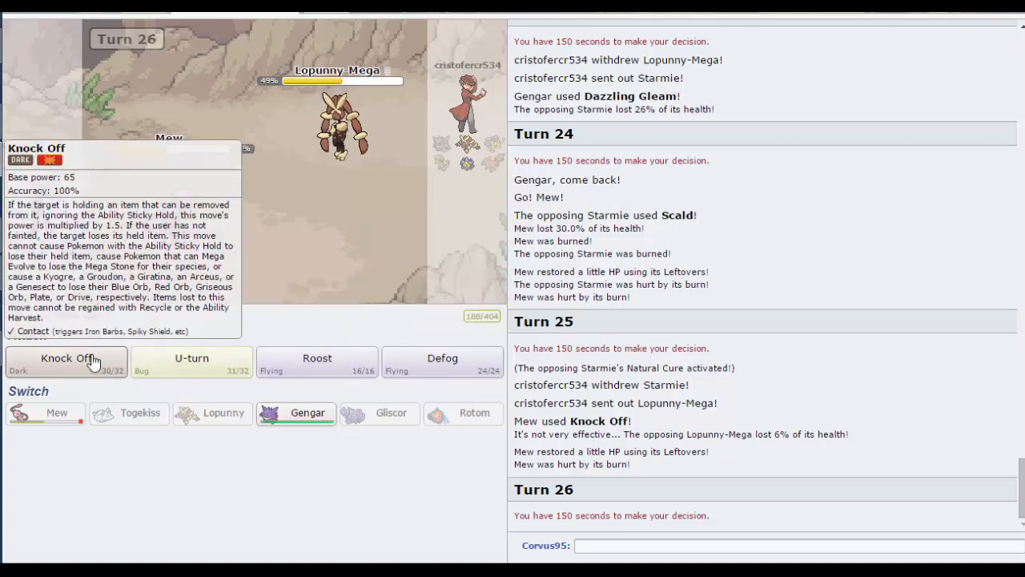
Step: Chip Mega Lopunny with Mew's Knock Off until Mew faints to Return and burn
left_click(65, 359)
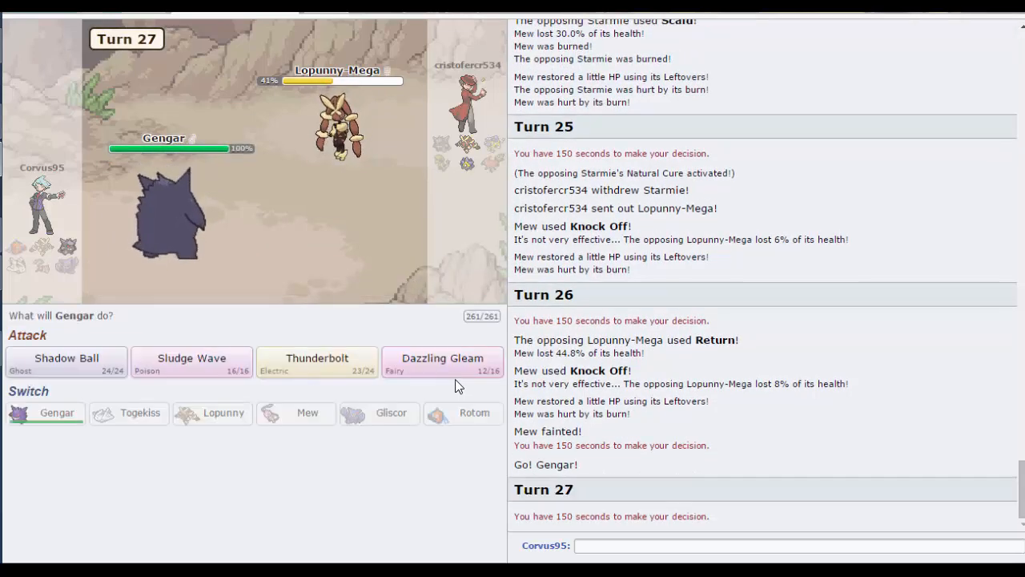
Step: Use Gengar's Dazzling Gleam, lose the battle, and return to the main menu
left_click(442, 359)
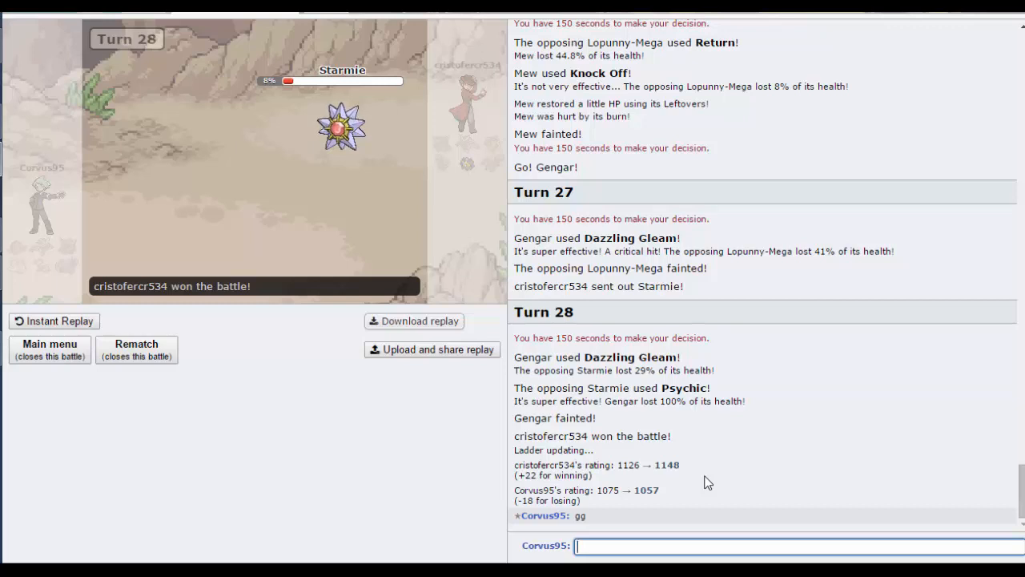
mouse_move(431, 296)
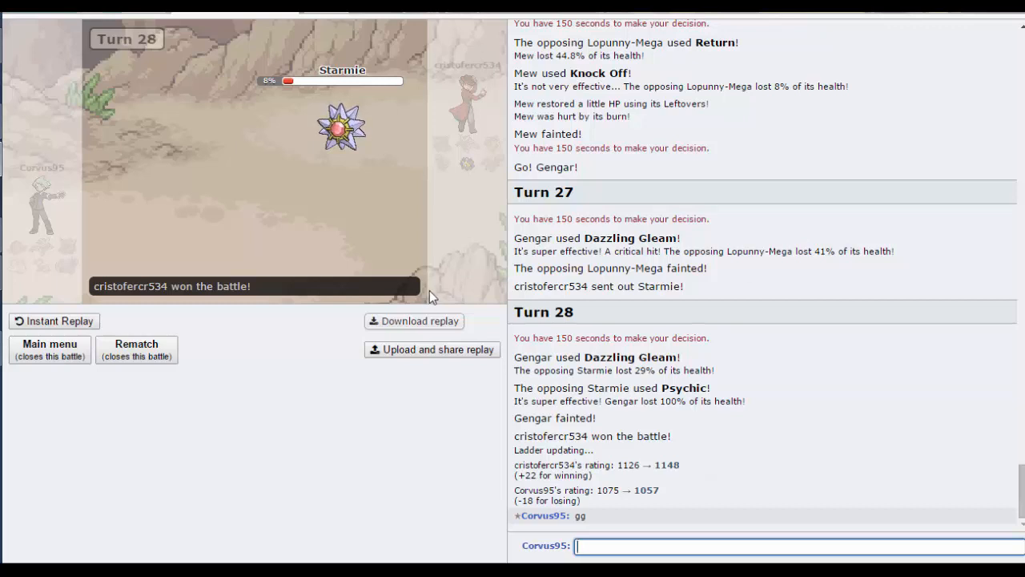
mouse_move(583, 193)
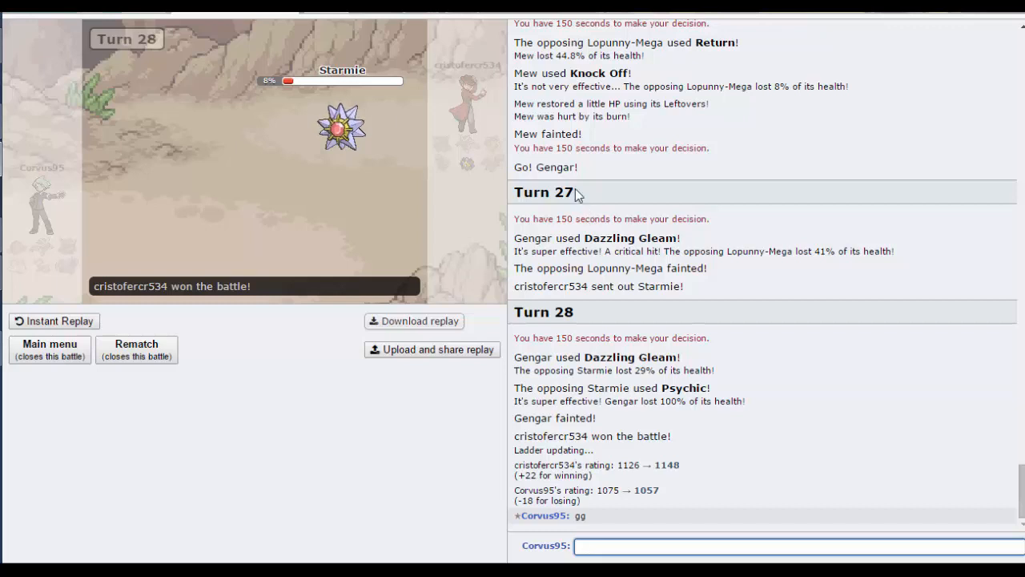
mouse_move(67, 362)
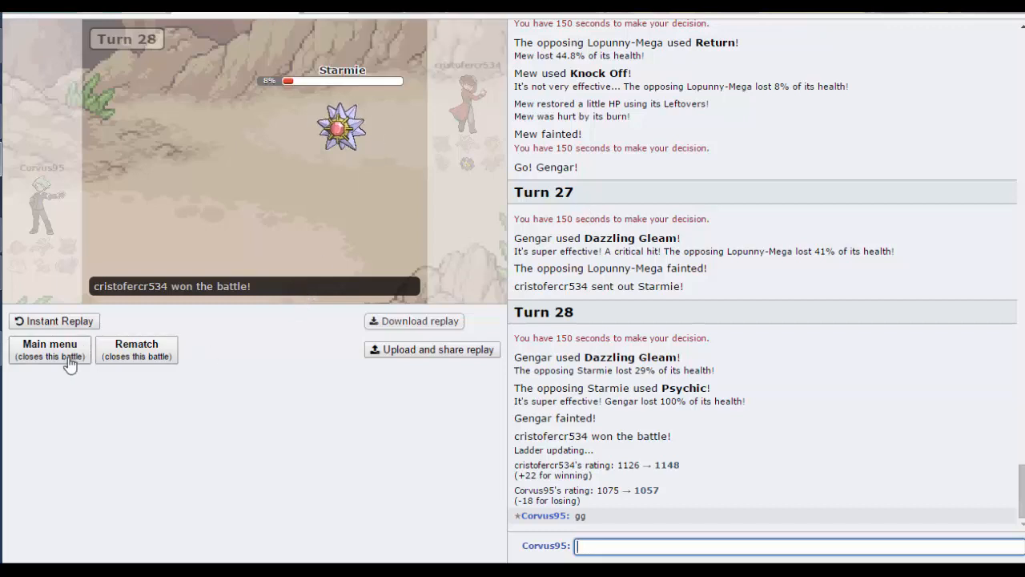
left_click(48, 349)
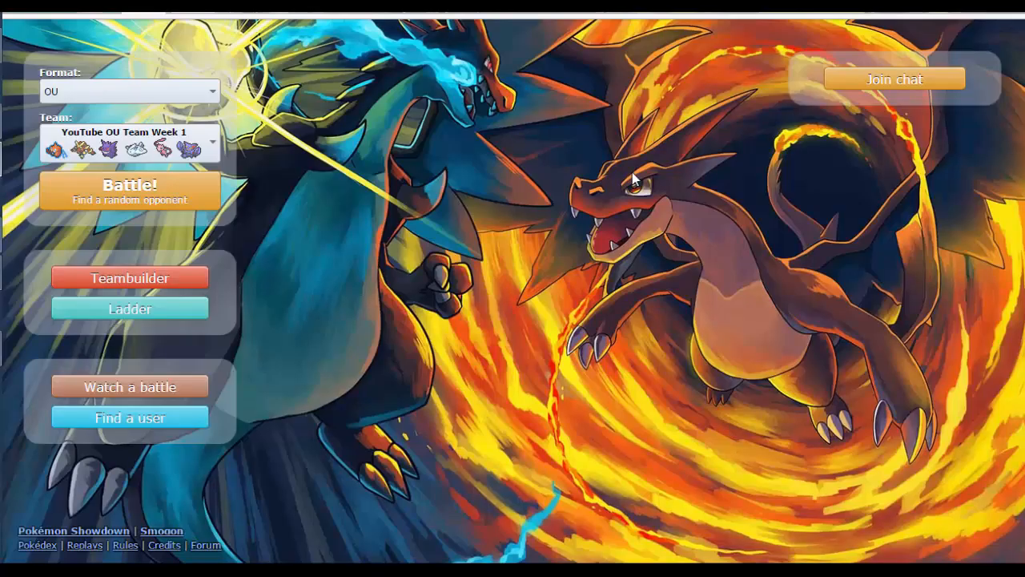